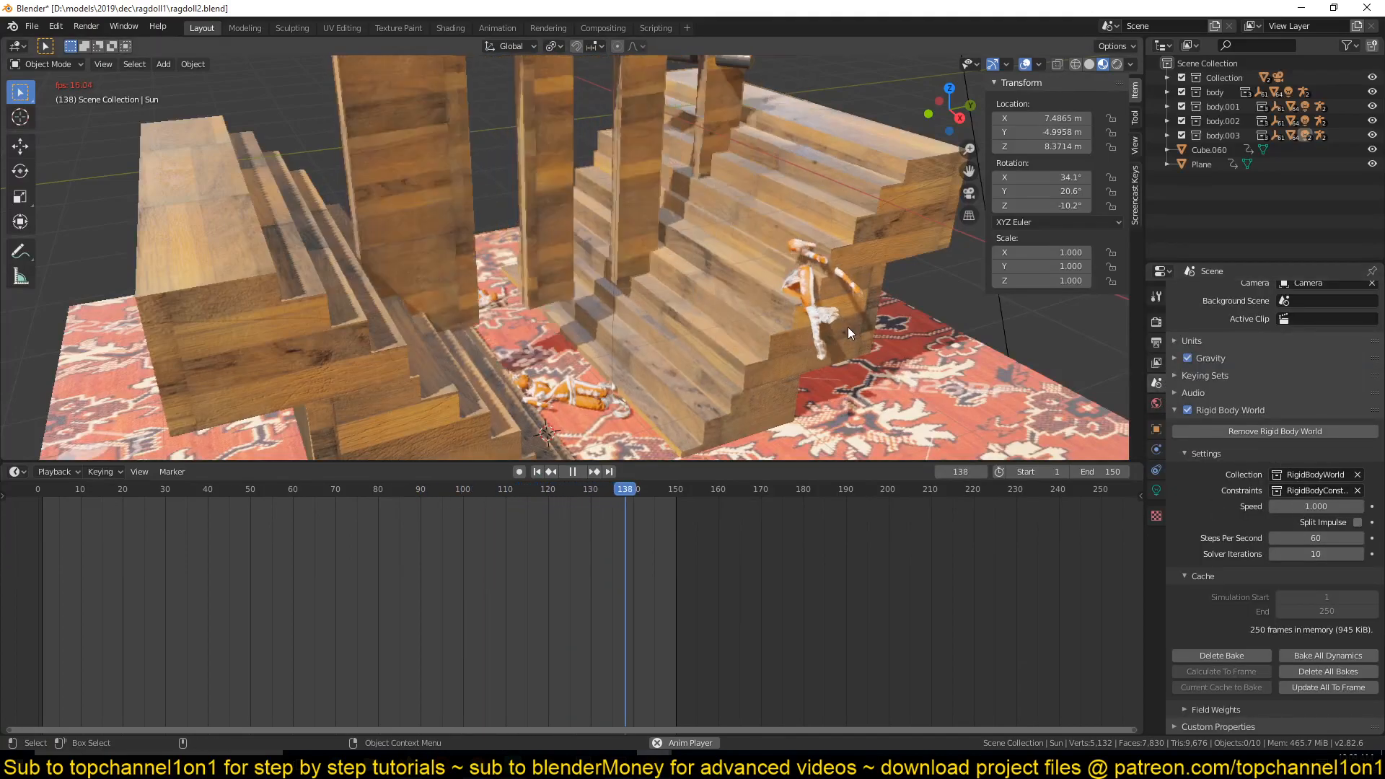
Step: Play the ragdoll2 stair demo, rewind it, and switch to the ragdoll1.blend character rig
click(571, 471)
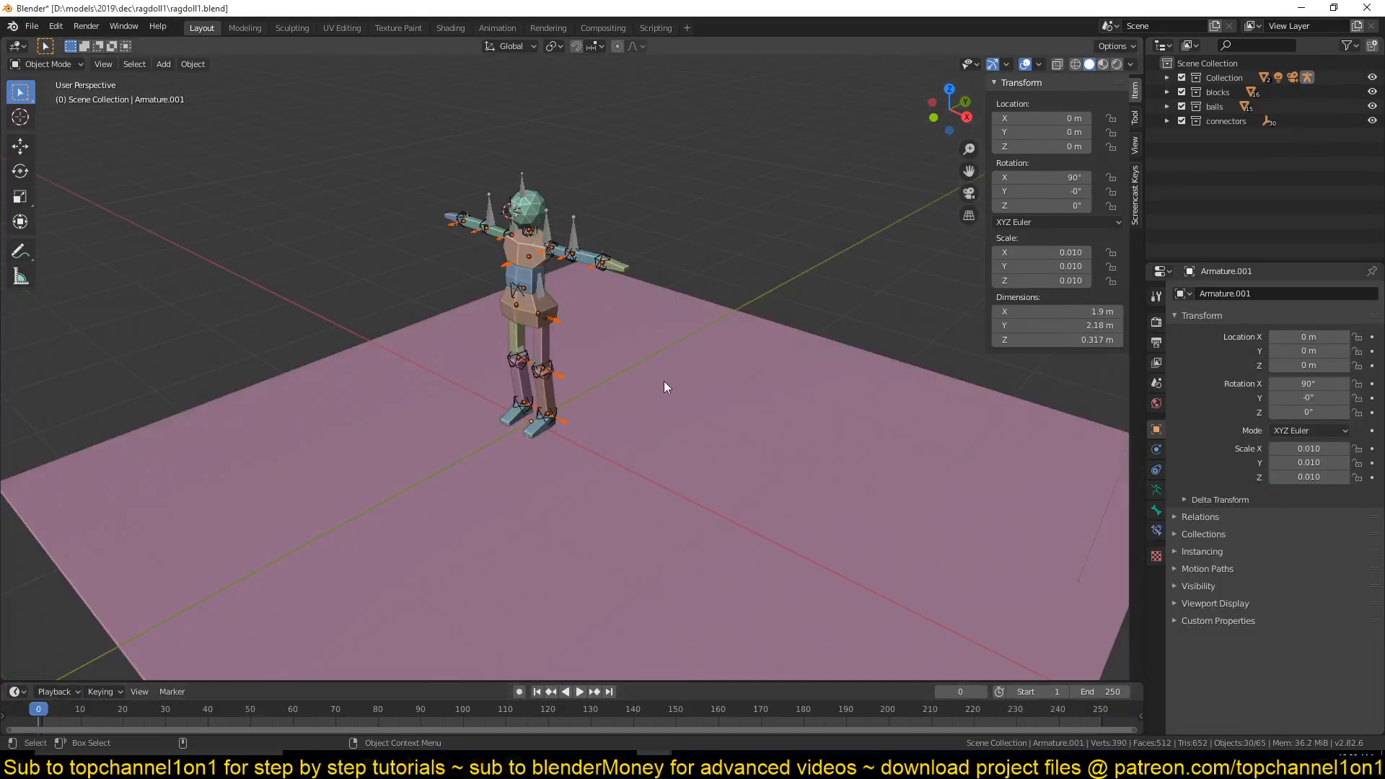
click(578, 692)
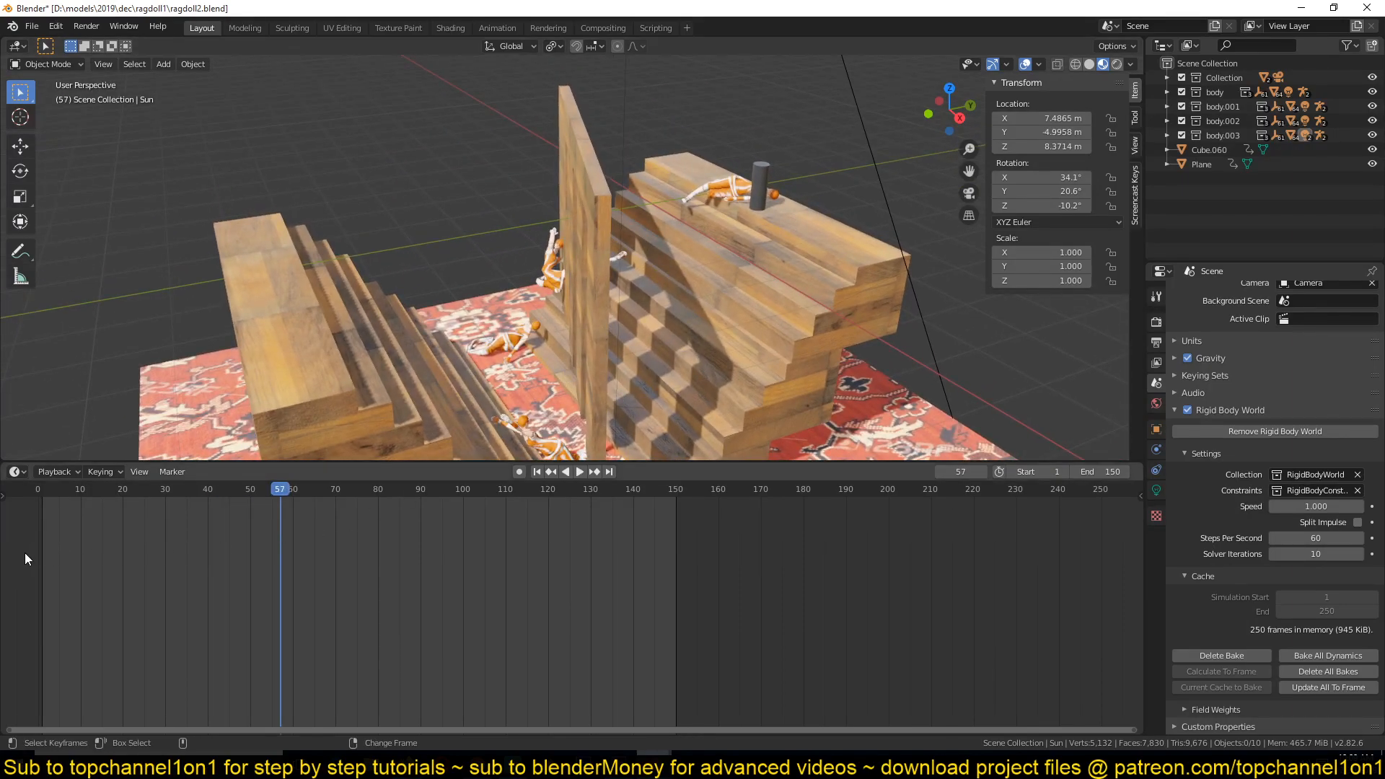
click(536, 471)
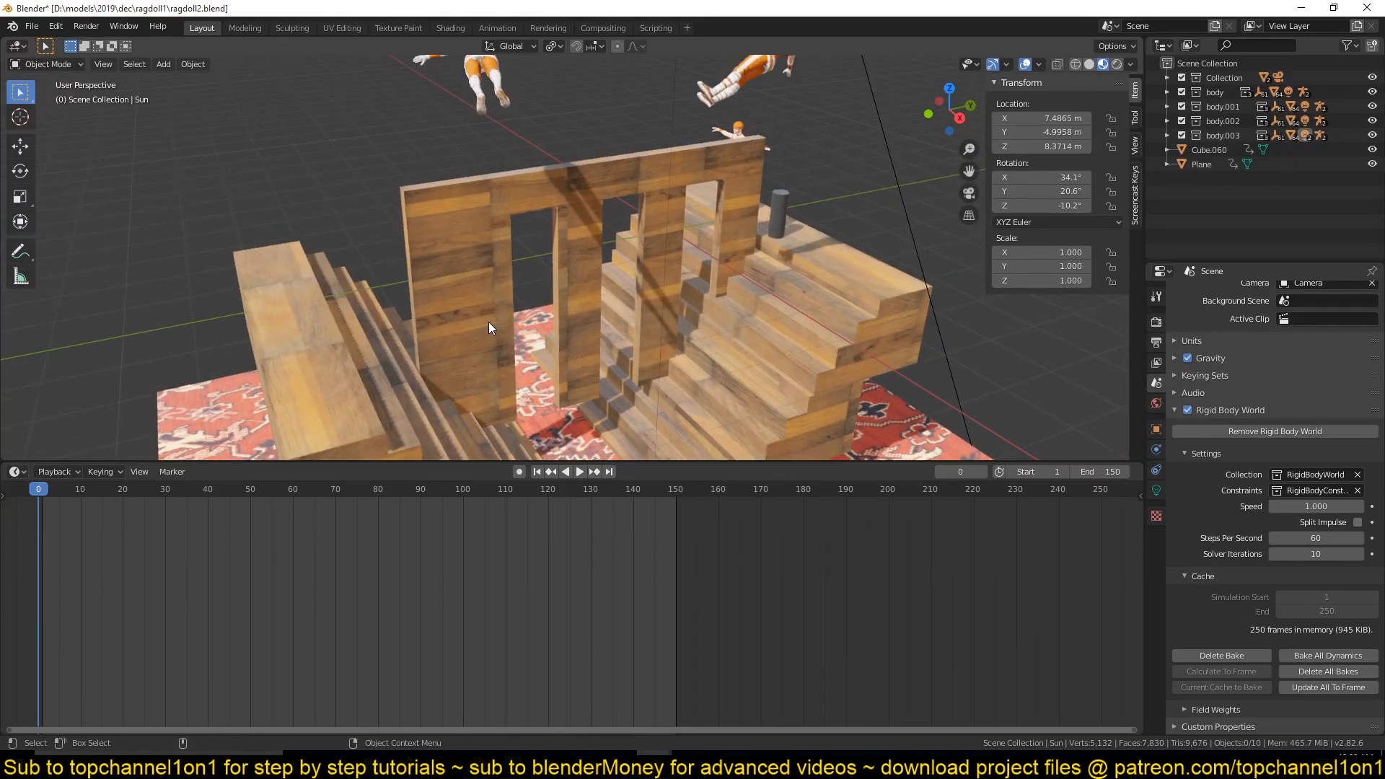
click(578, 471)
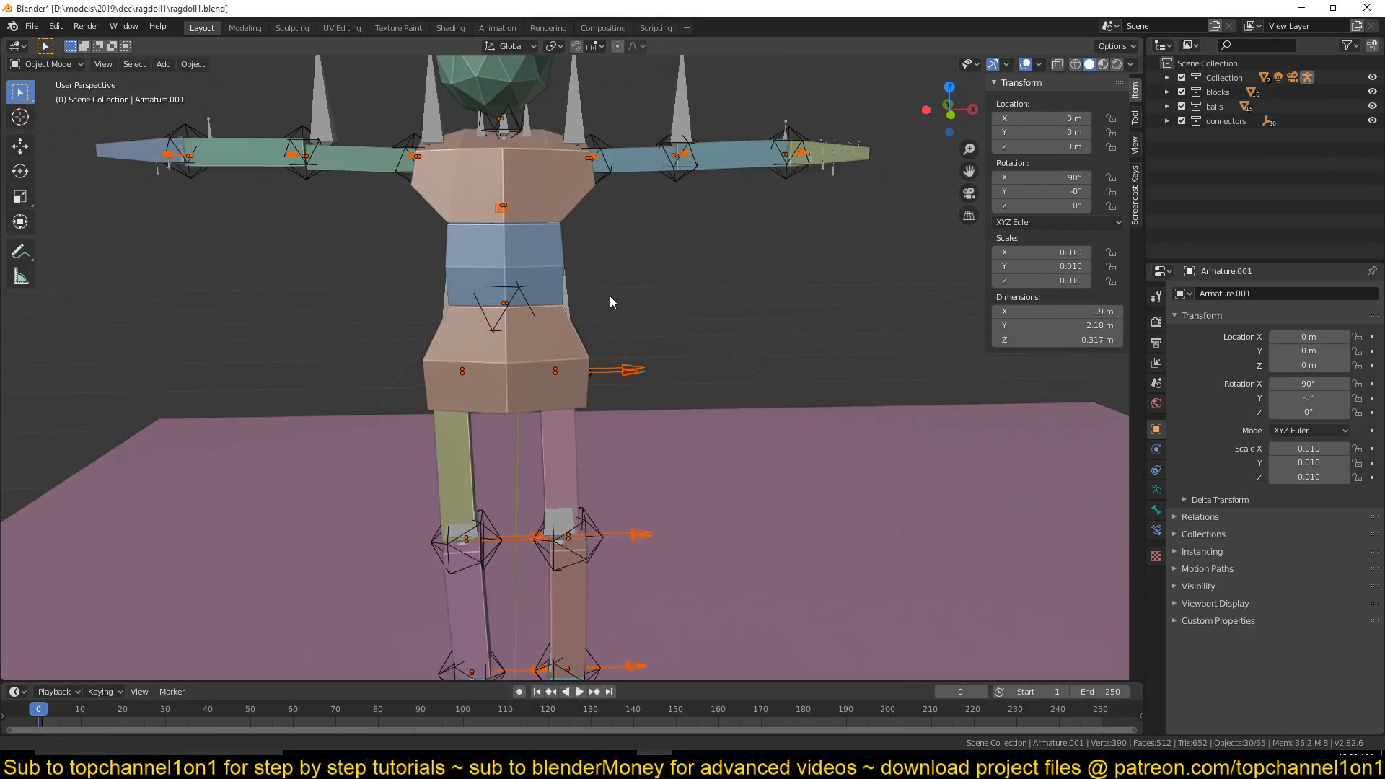
Step: Show LeftArm's Child Of constraint targeting Cube.001 in Pose Mode, then set frame 0
click(579, 692)
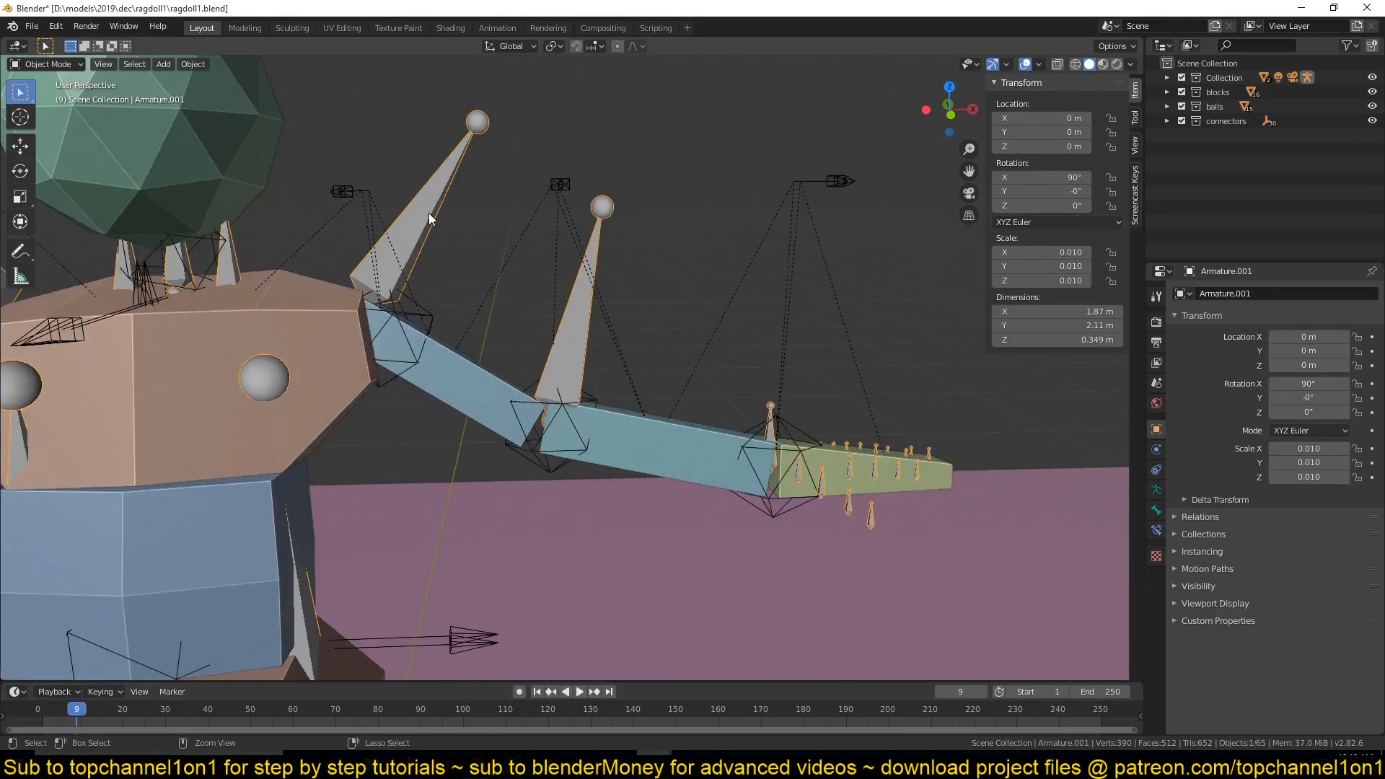
click(44, 64)
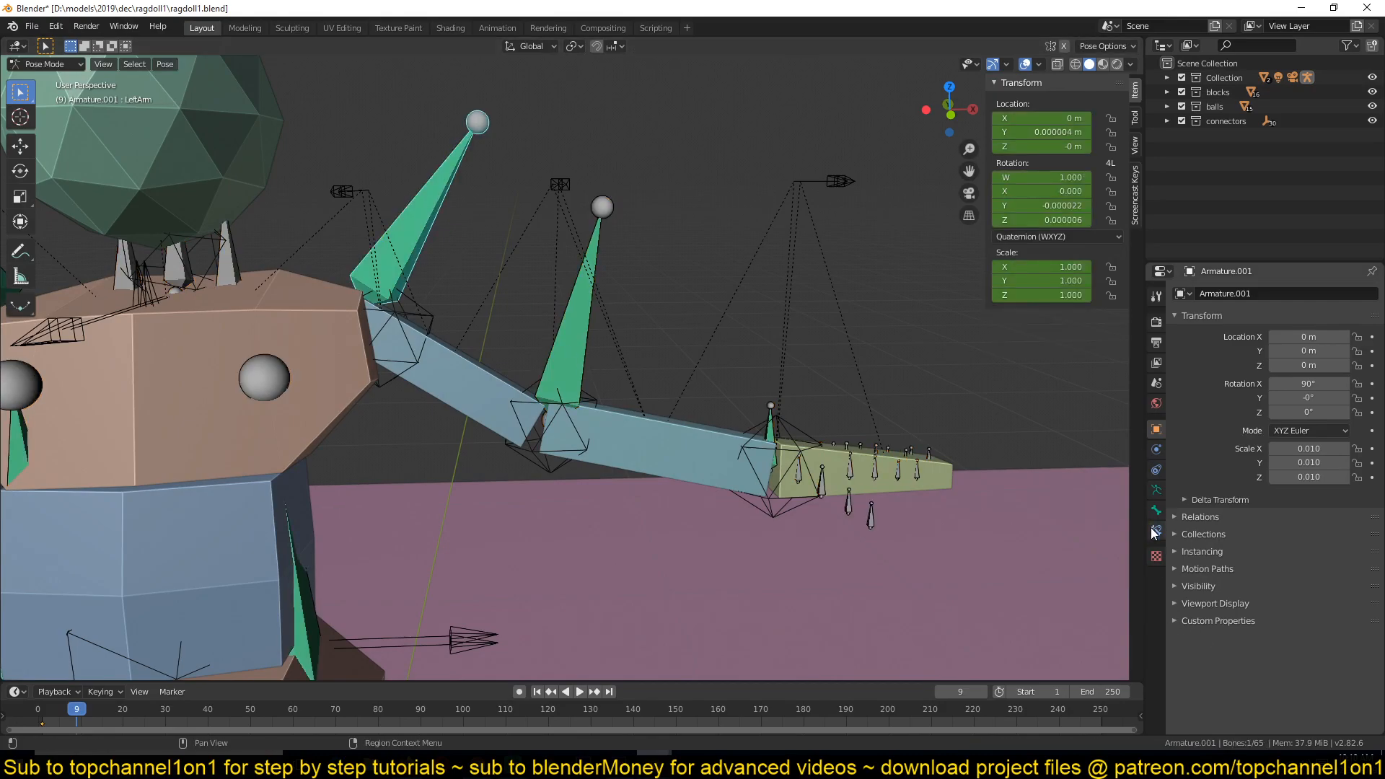
click(1156, 531)
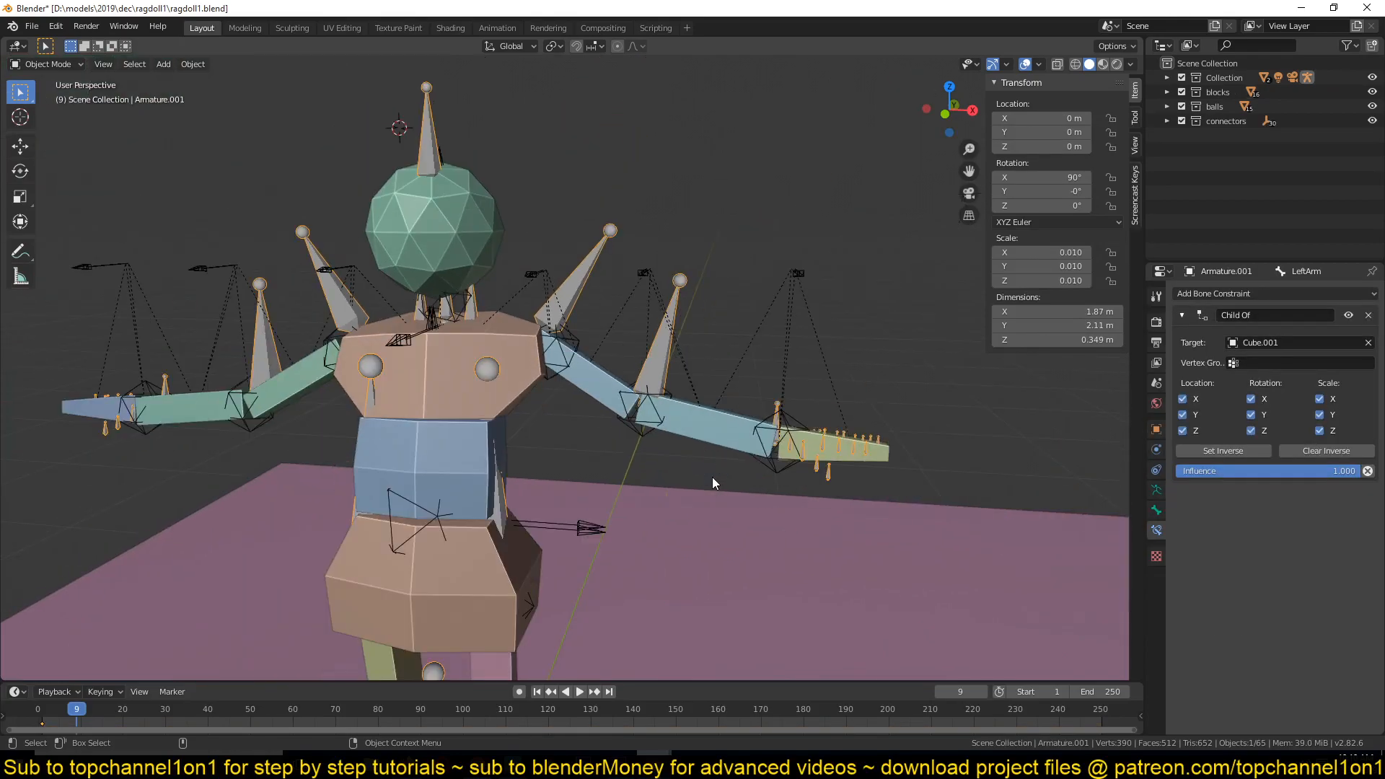
click(578, 692)
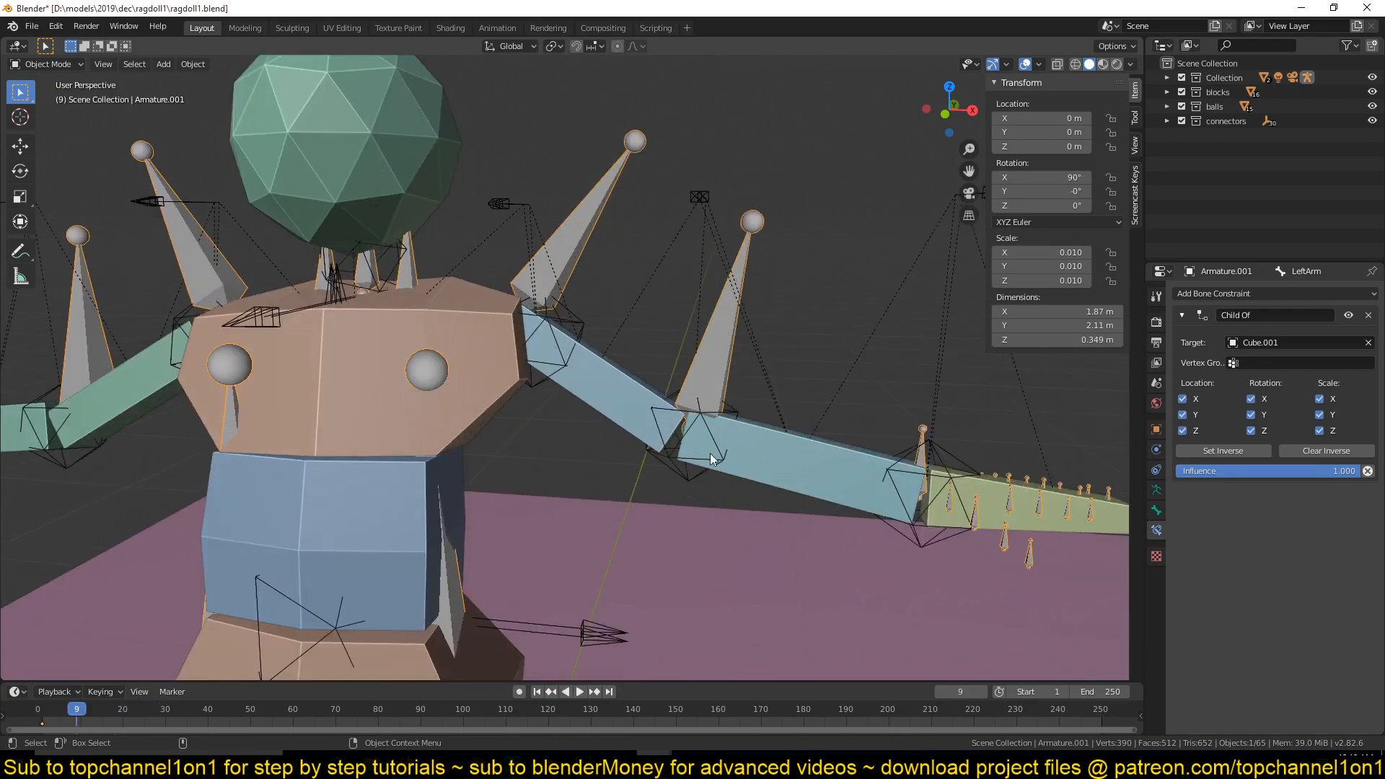
click(578, 692)
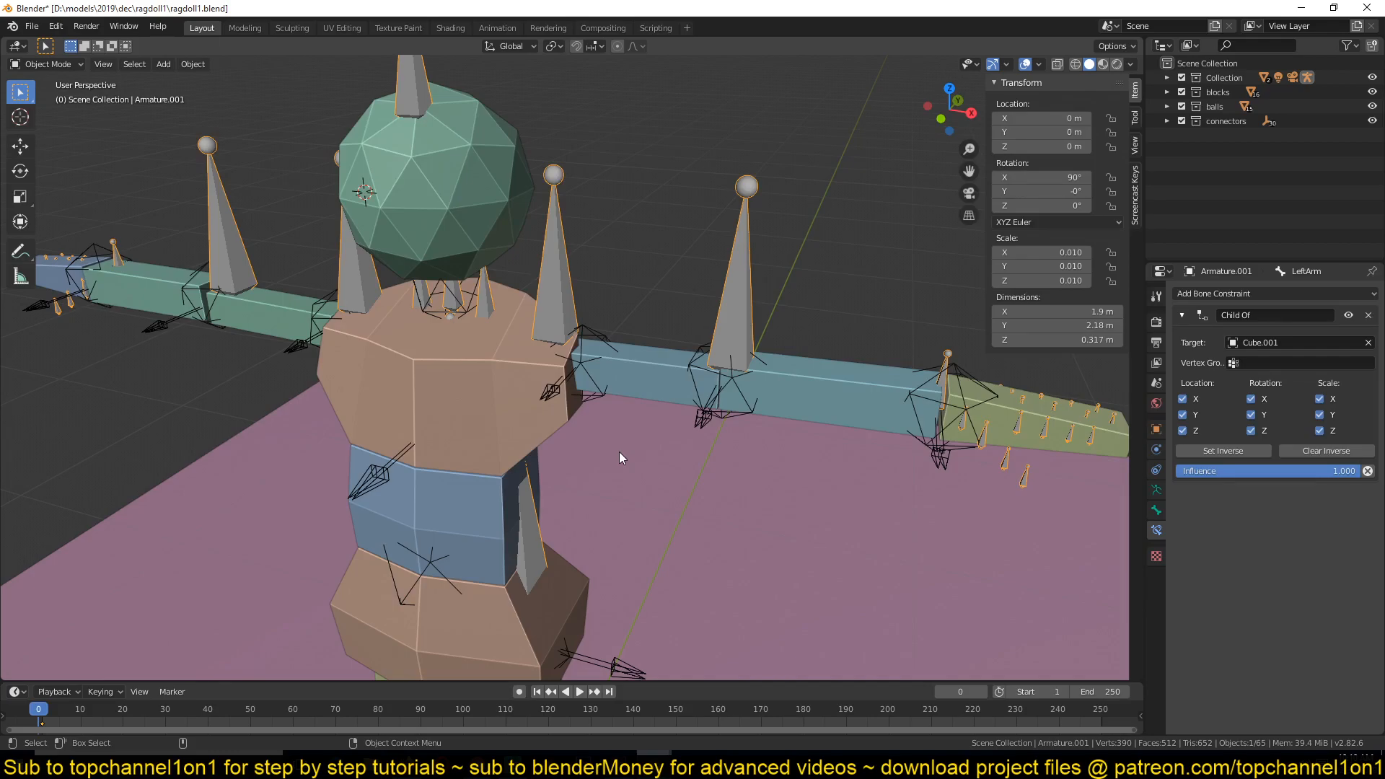
mouse_move(670, 433)
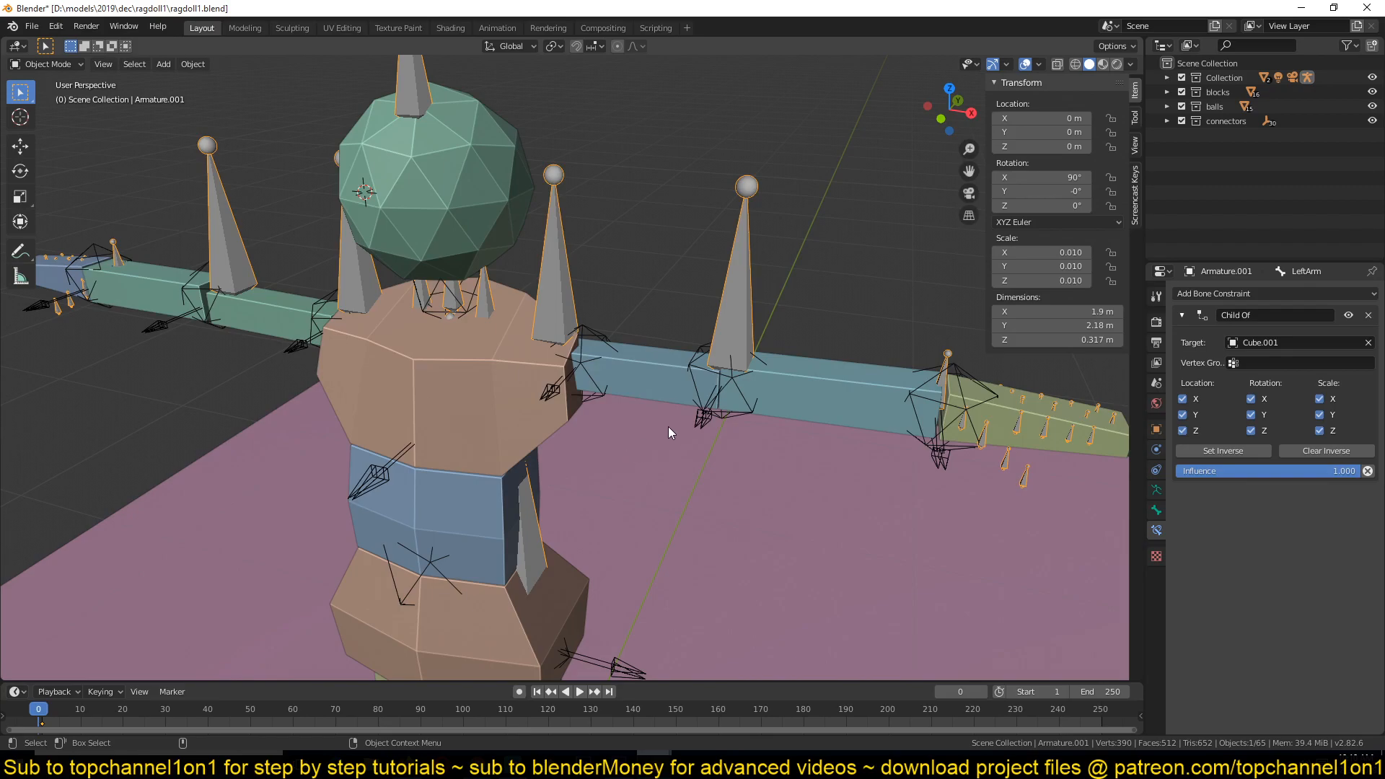
Step: Give the new cube chain active rigid bodies
scroll(down, 3)
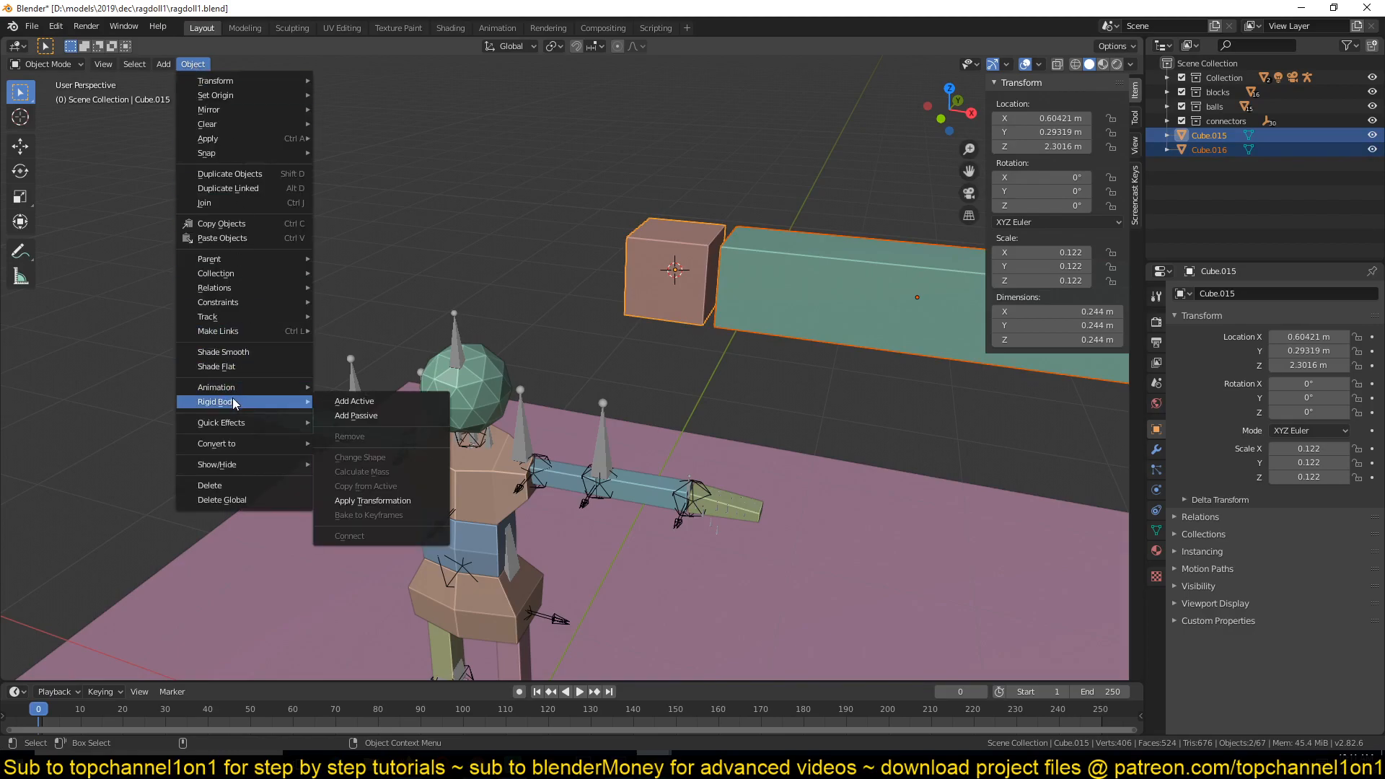
click(353, 401)
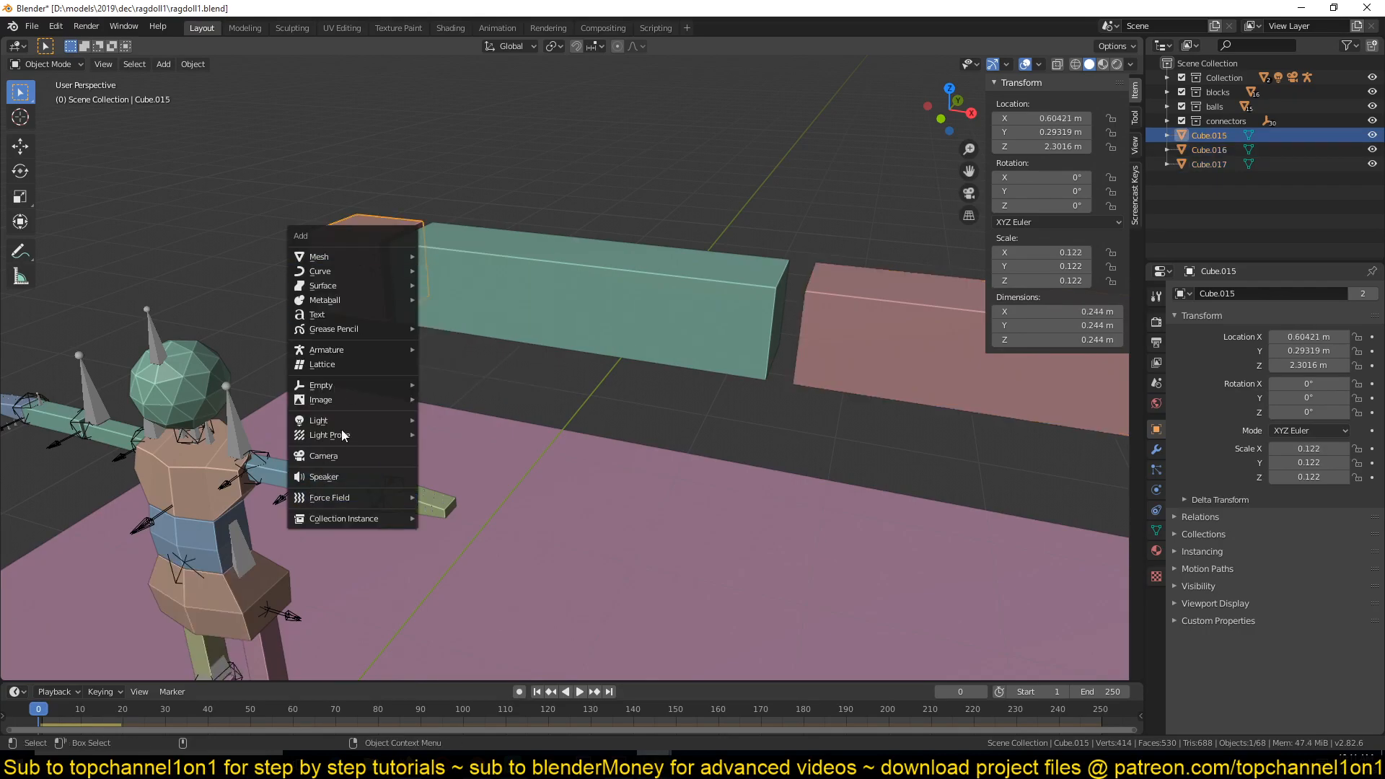
mouse_move(320, 385)
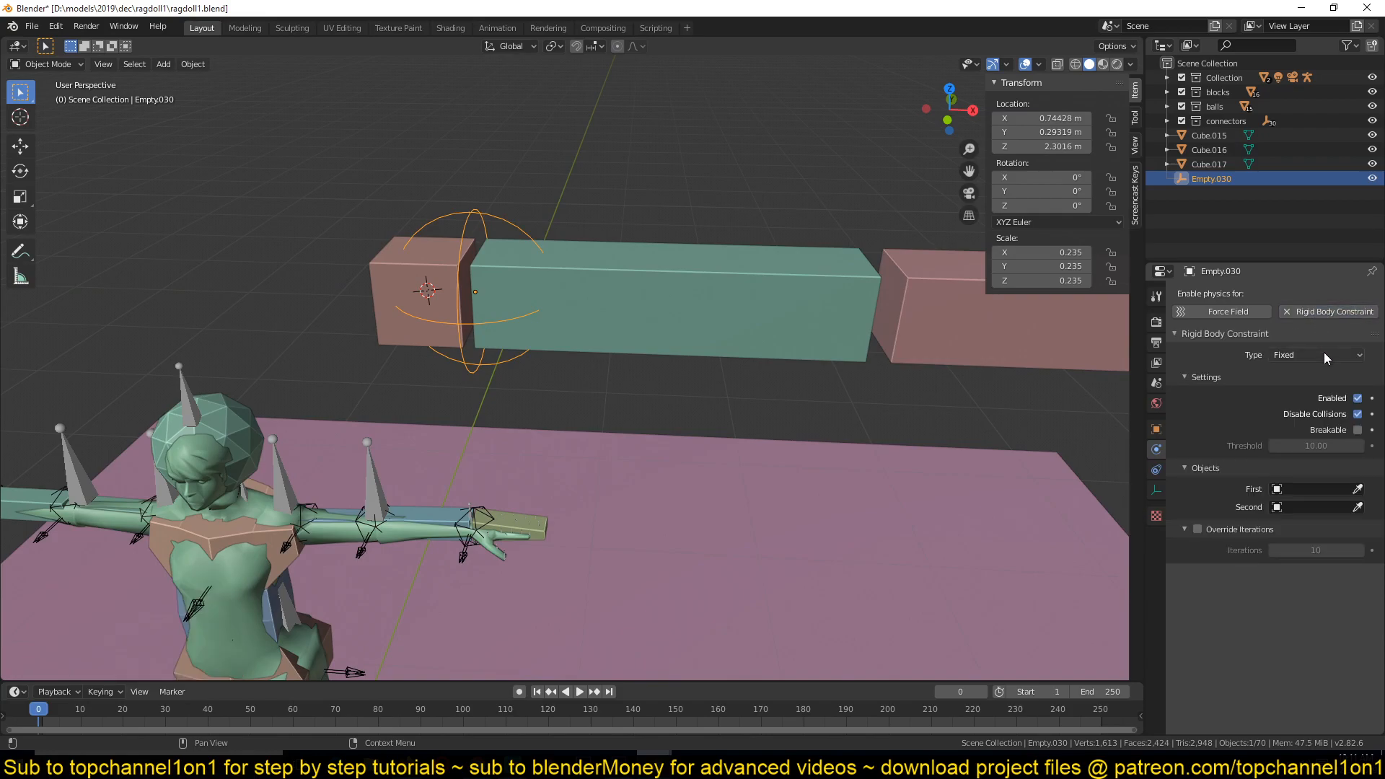
Step: Link Cube.016 and Cube.015 in the constraint and make Cube.015 a passive rigid body
click(1311, 488)
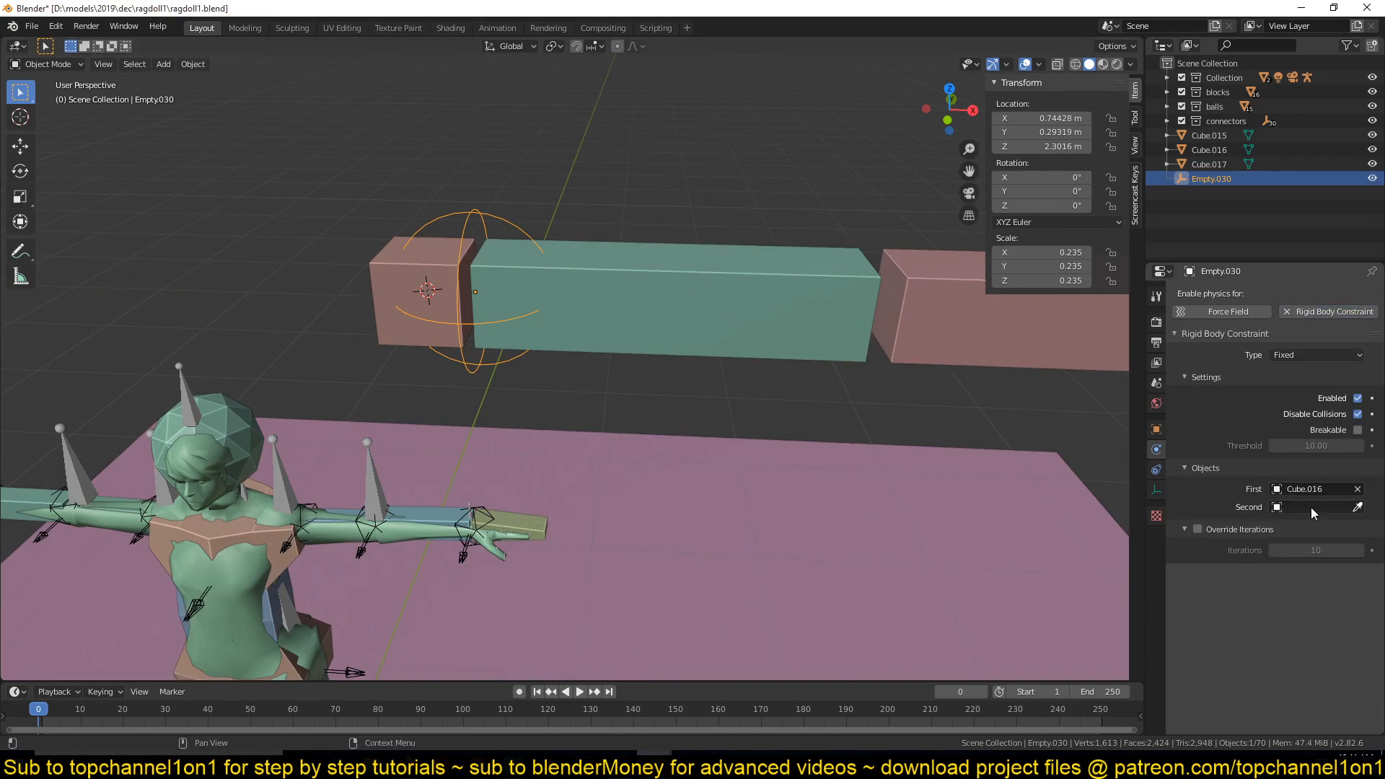
click(1316, 506)
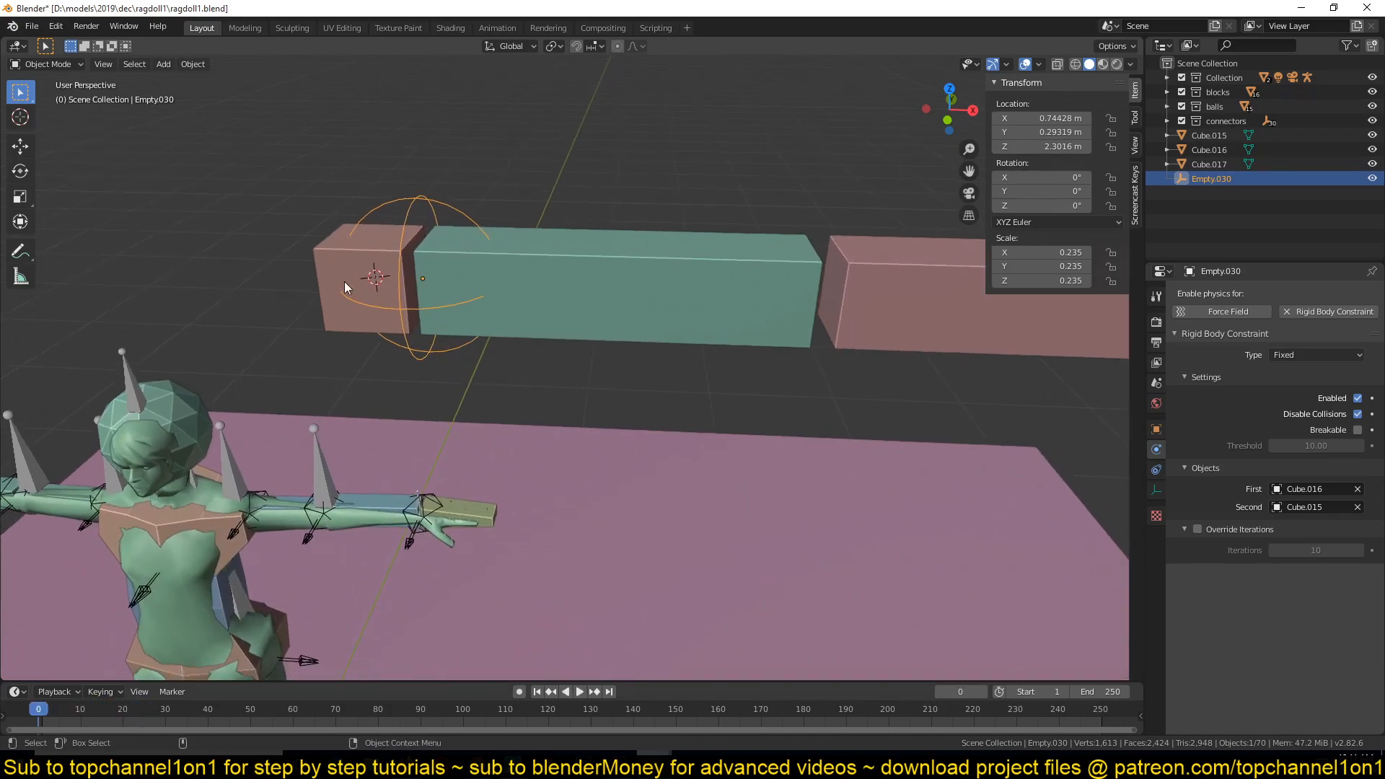
mouse_move(480, 299)
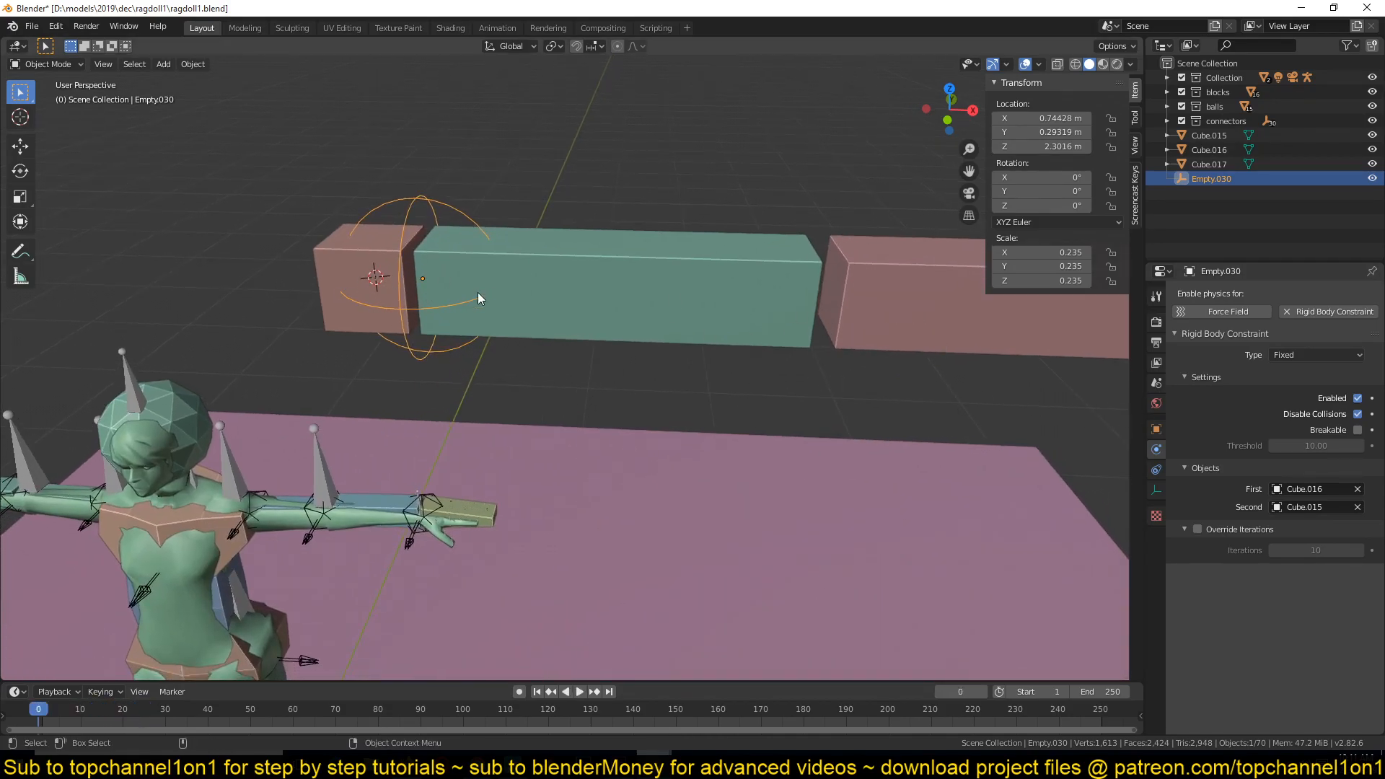
mouse_move(380, 264)
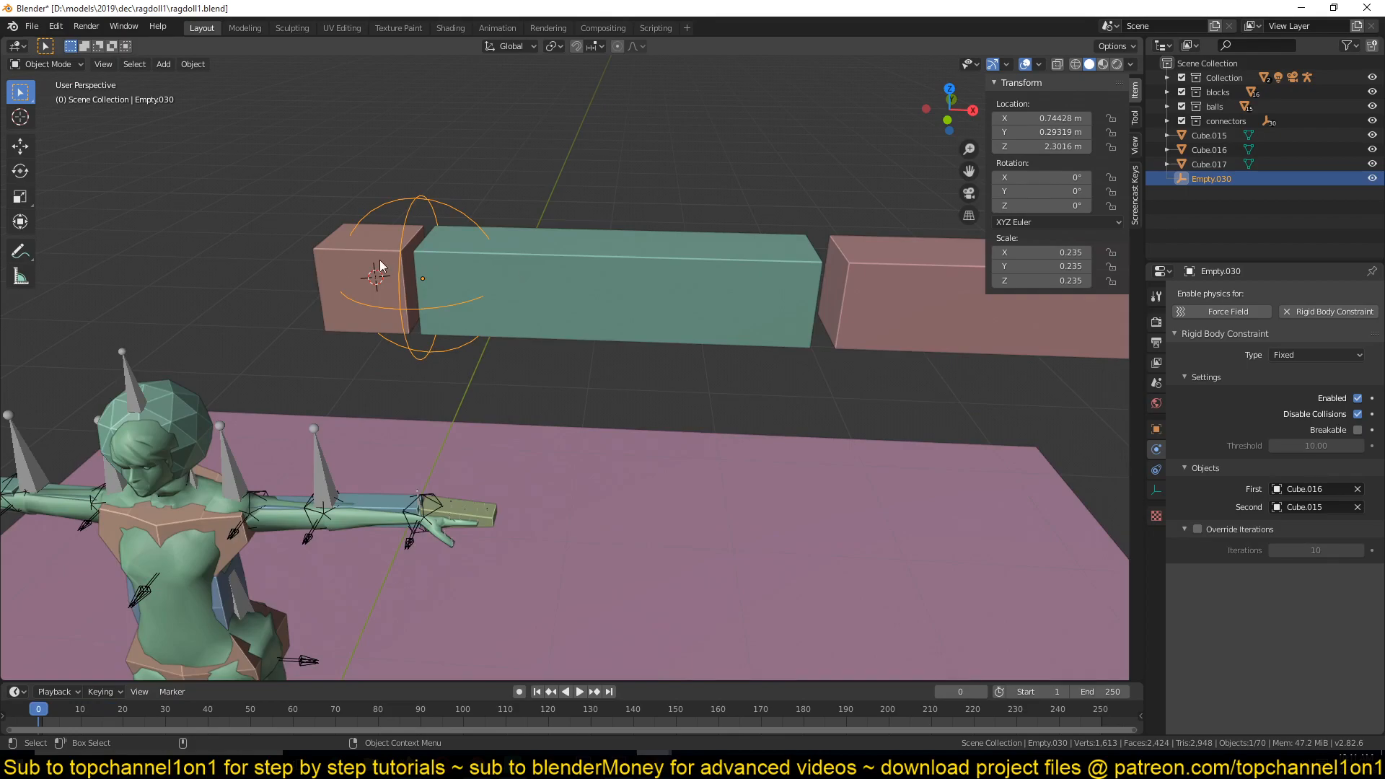
click(371, 283)
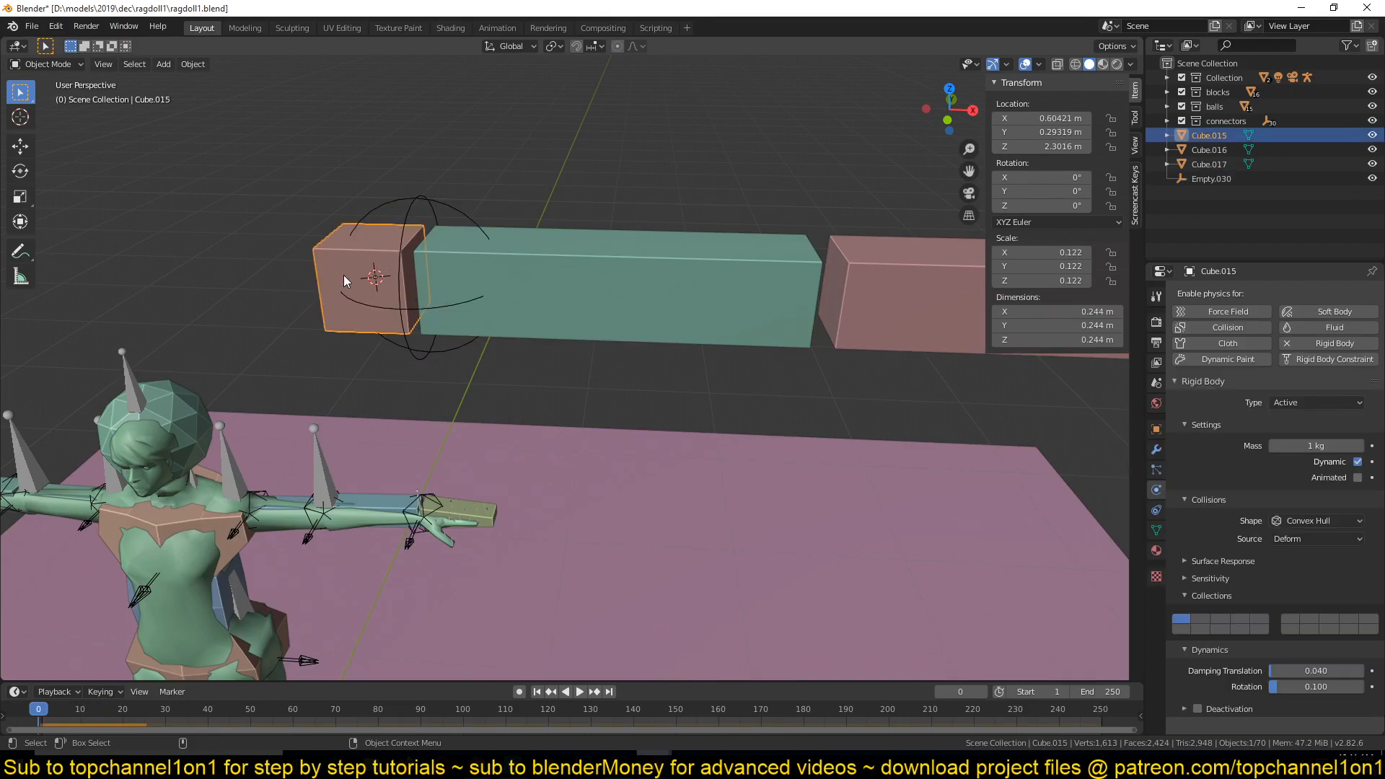
click(1315, 402)
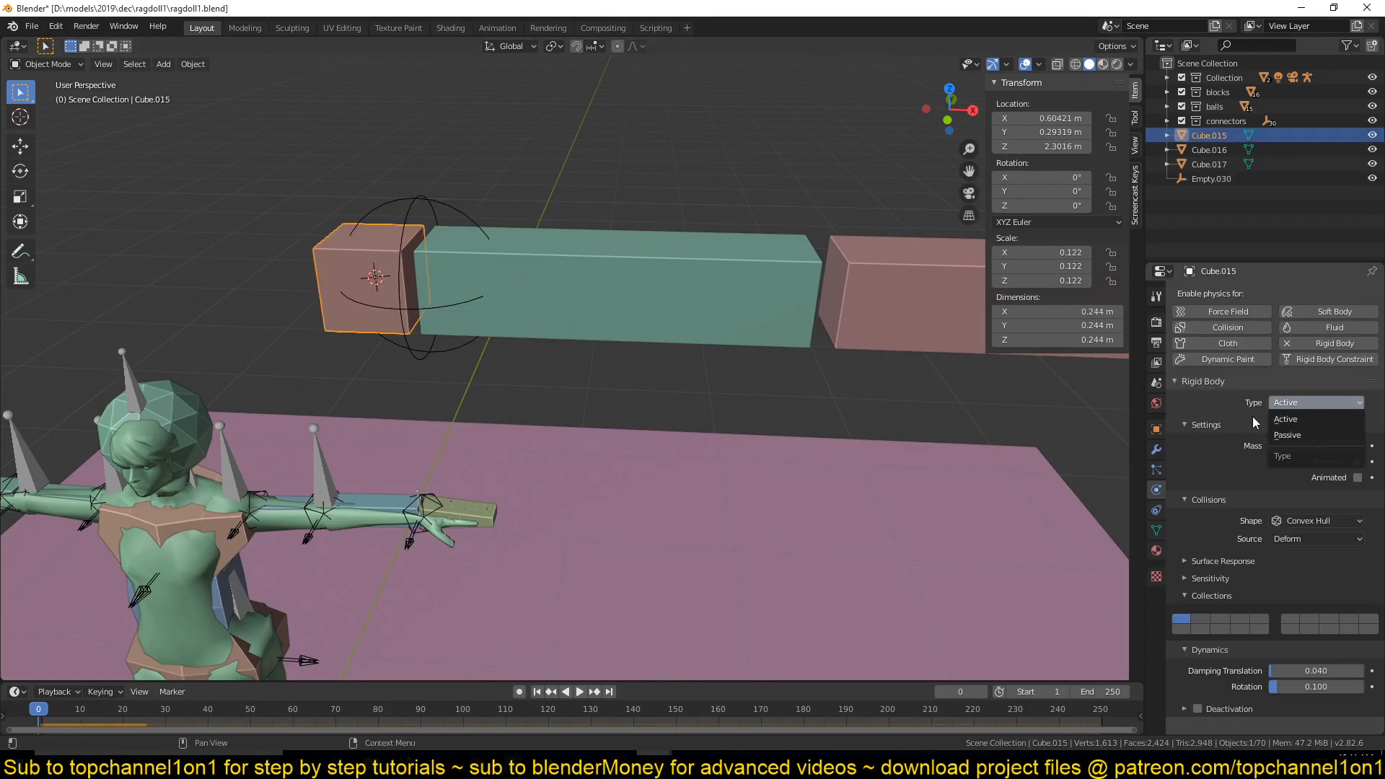
click(1286, 435)
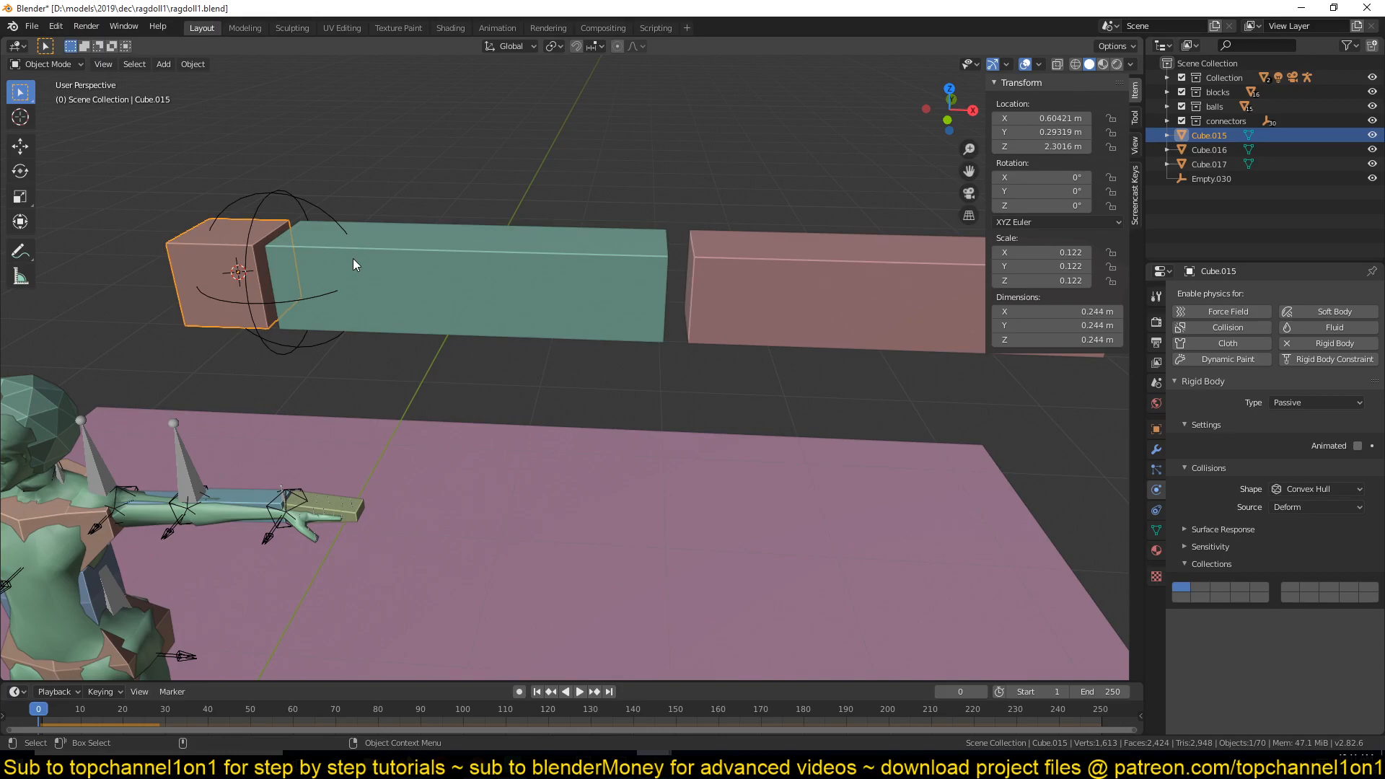
Step: Make the first constraint a Point joint and set the second empty's Second object to Cube.017
click(1212, 178)
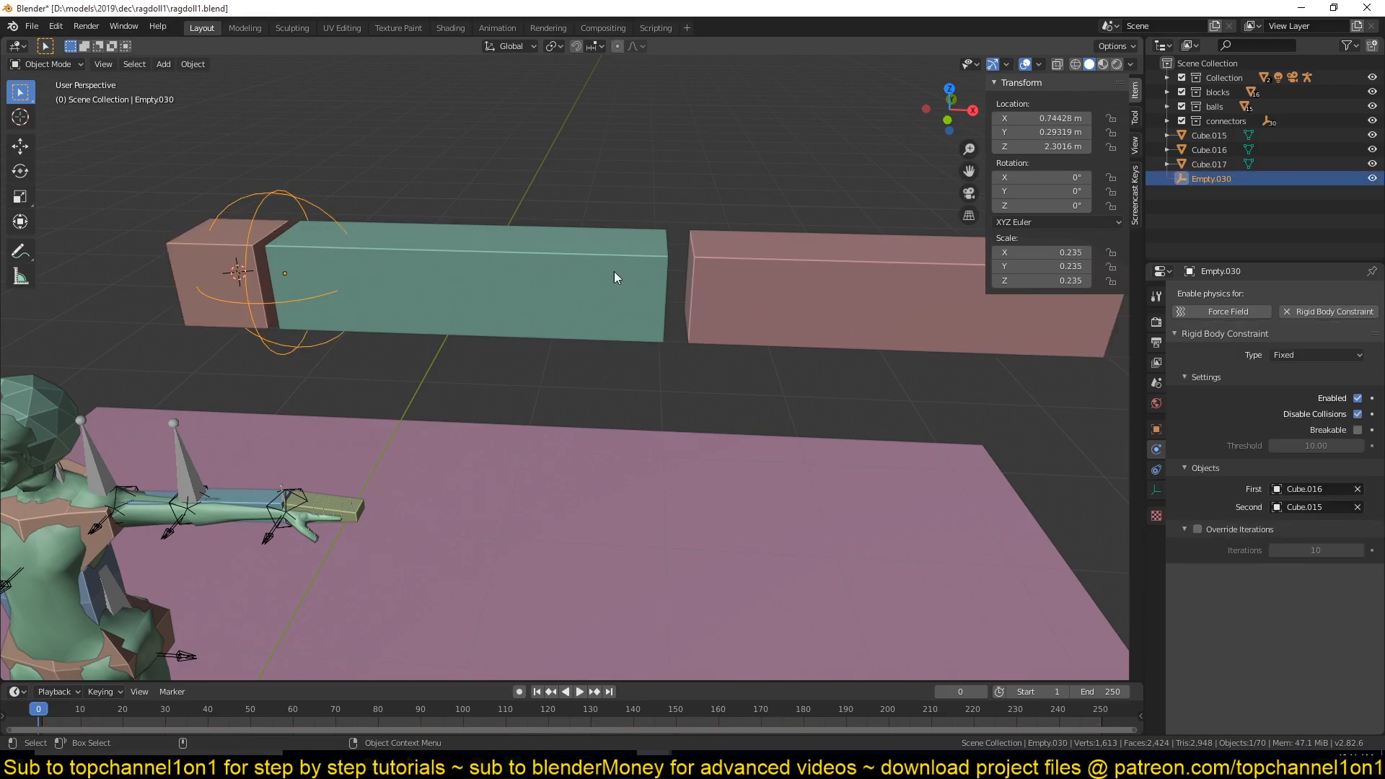
click(1315, 354)
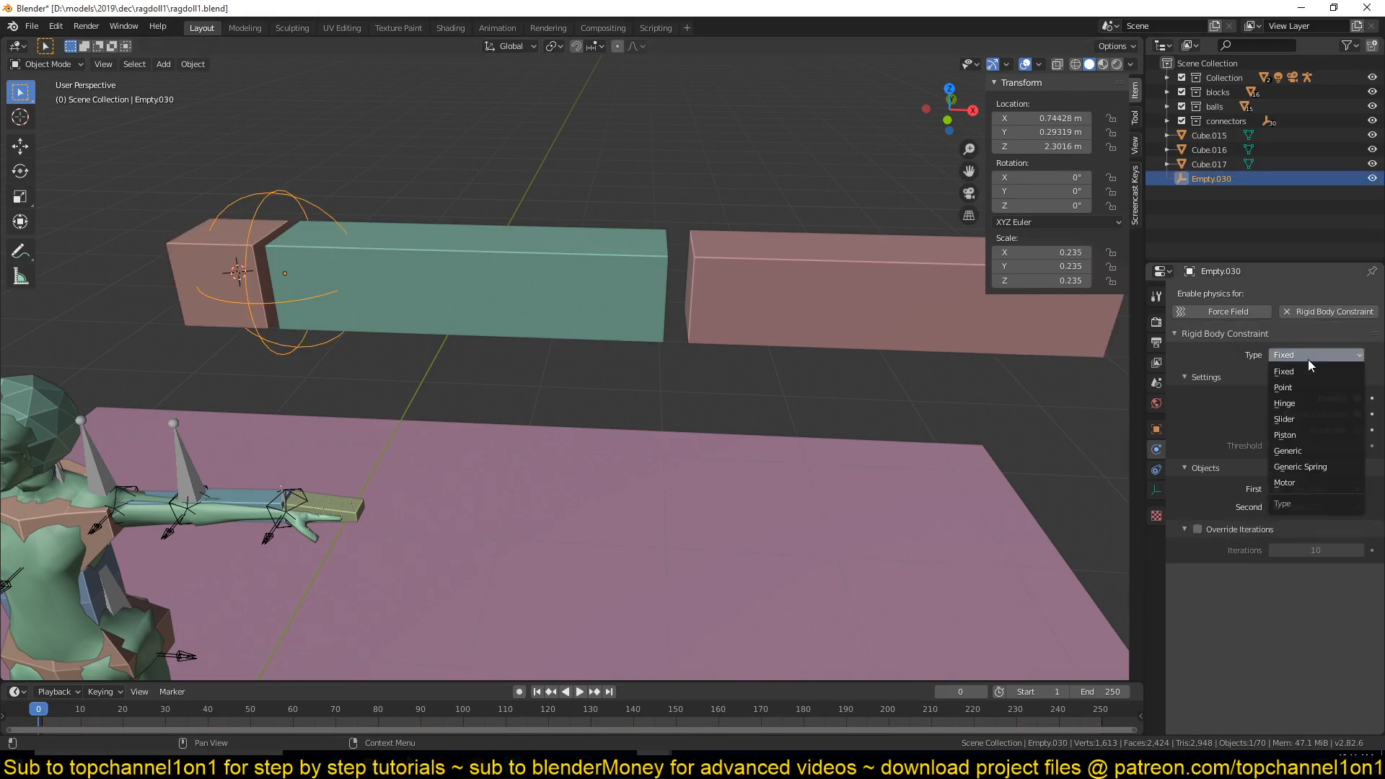
click(1283, 387)
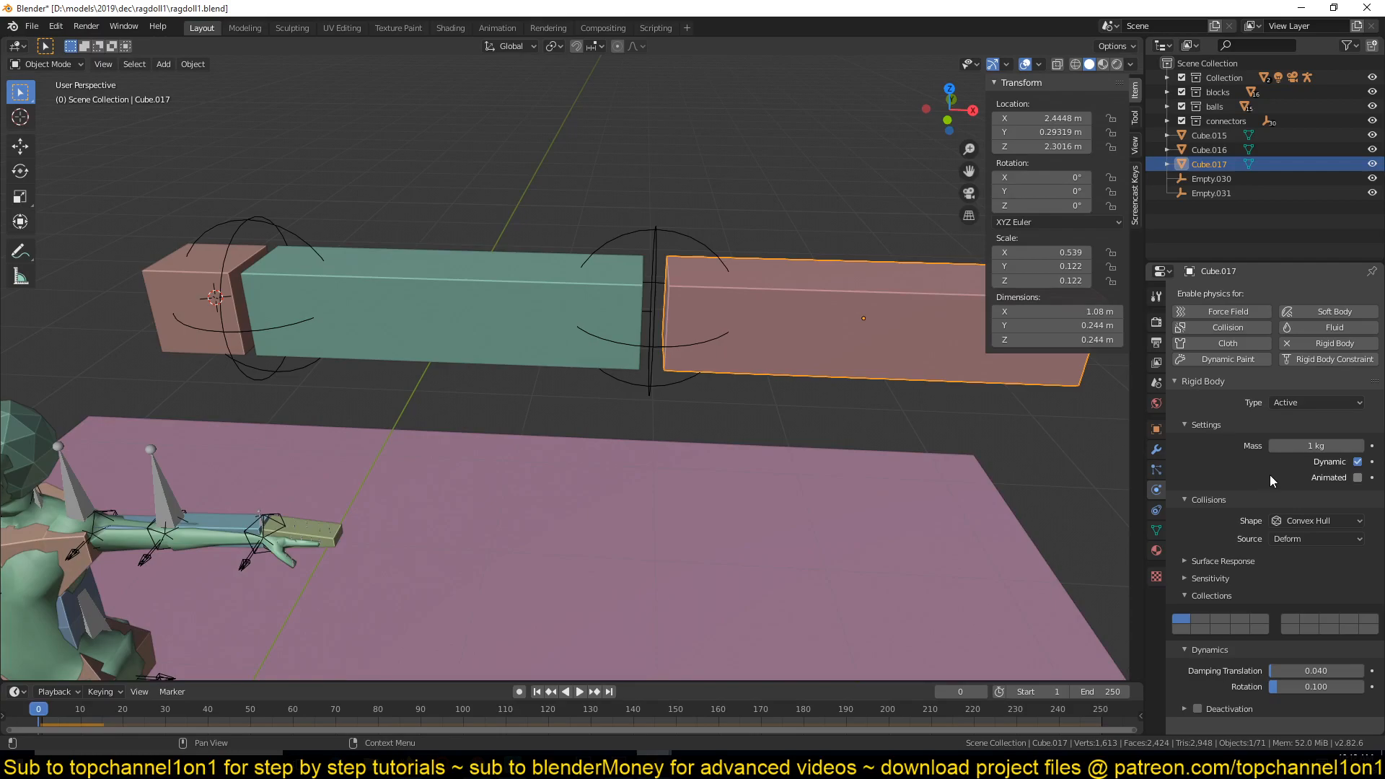
click(1211, 193)
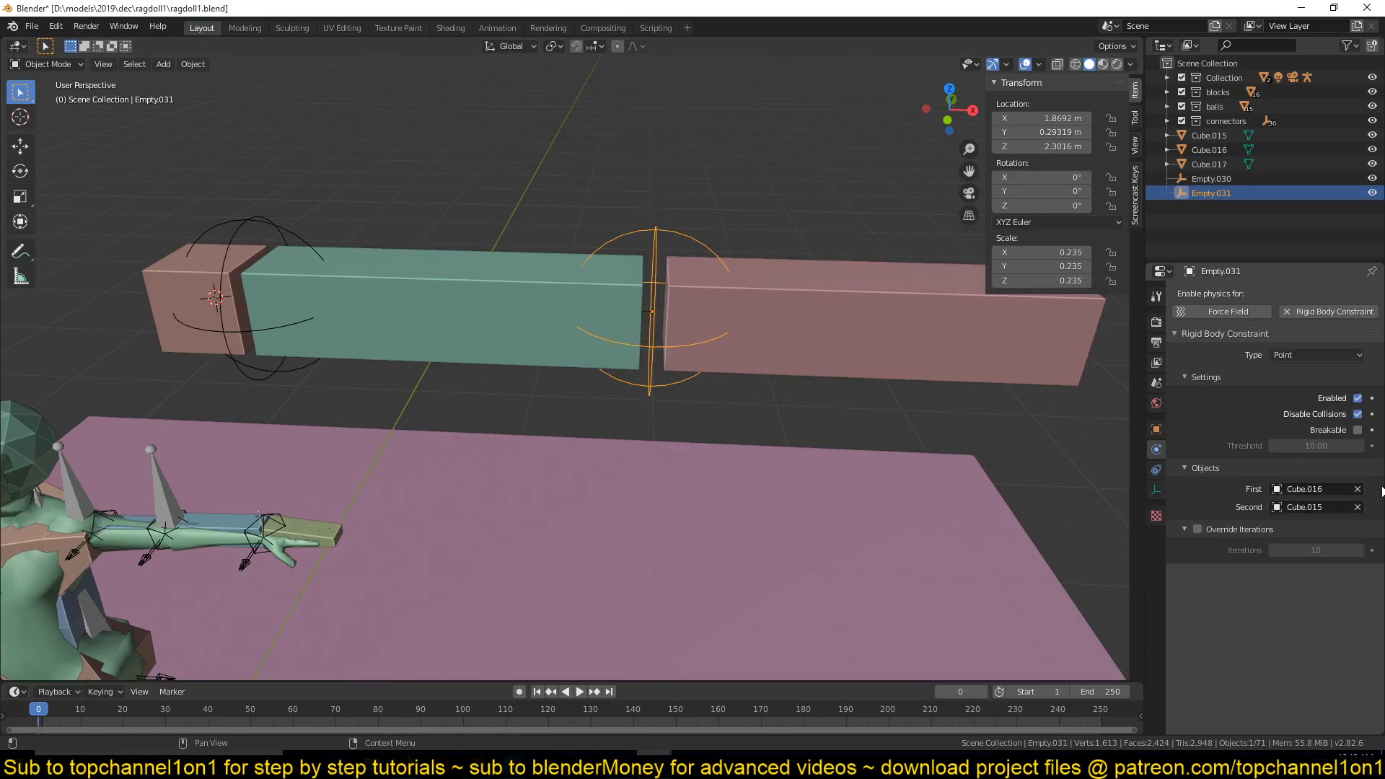
click(1304, 506)
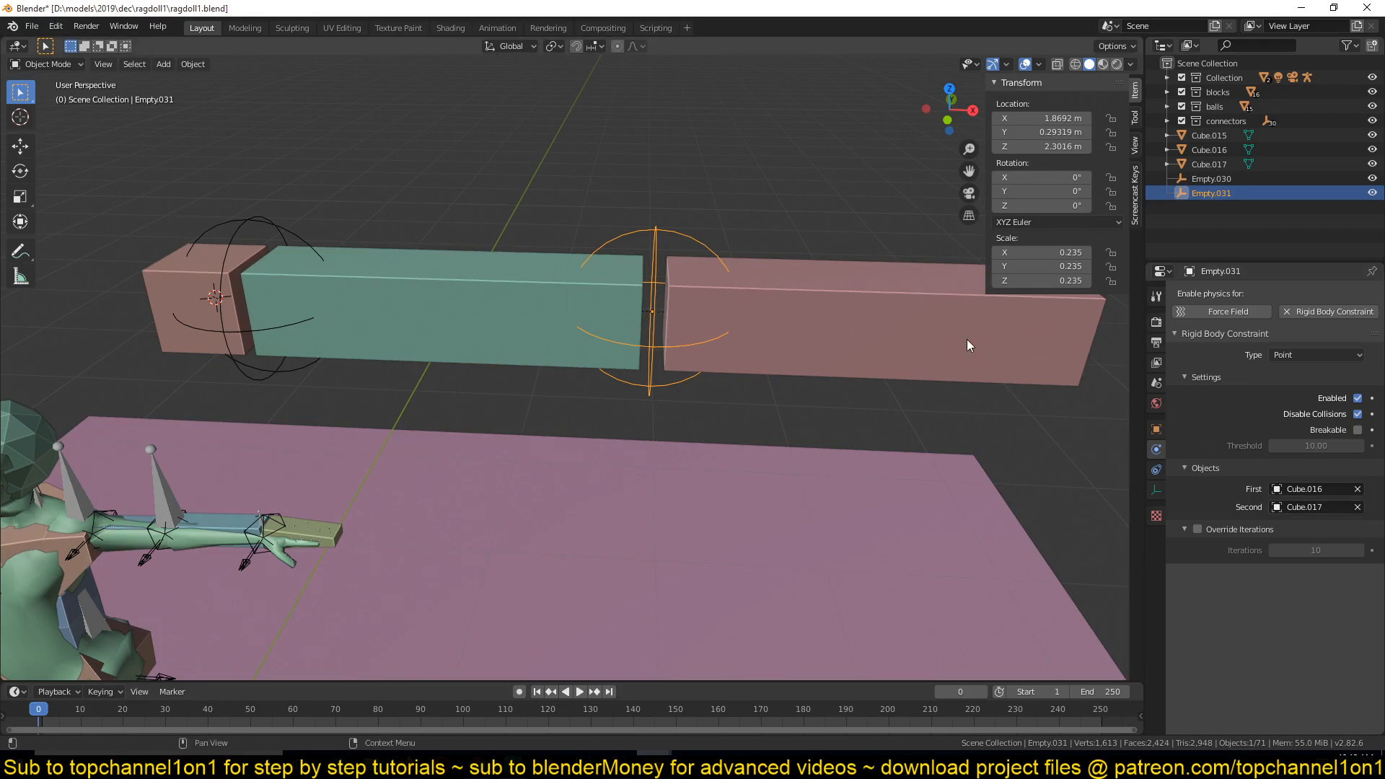
click(579, 692)
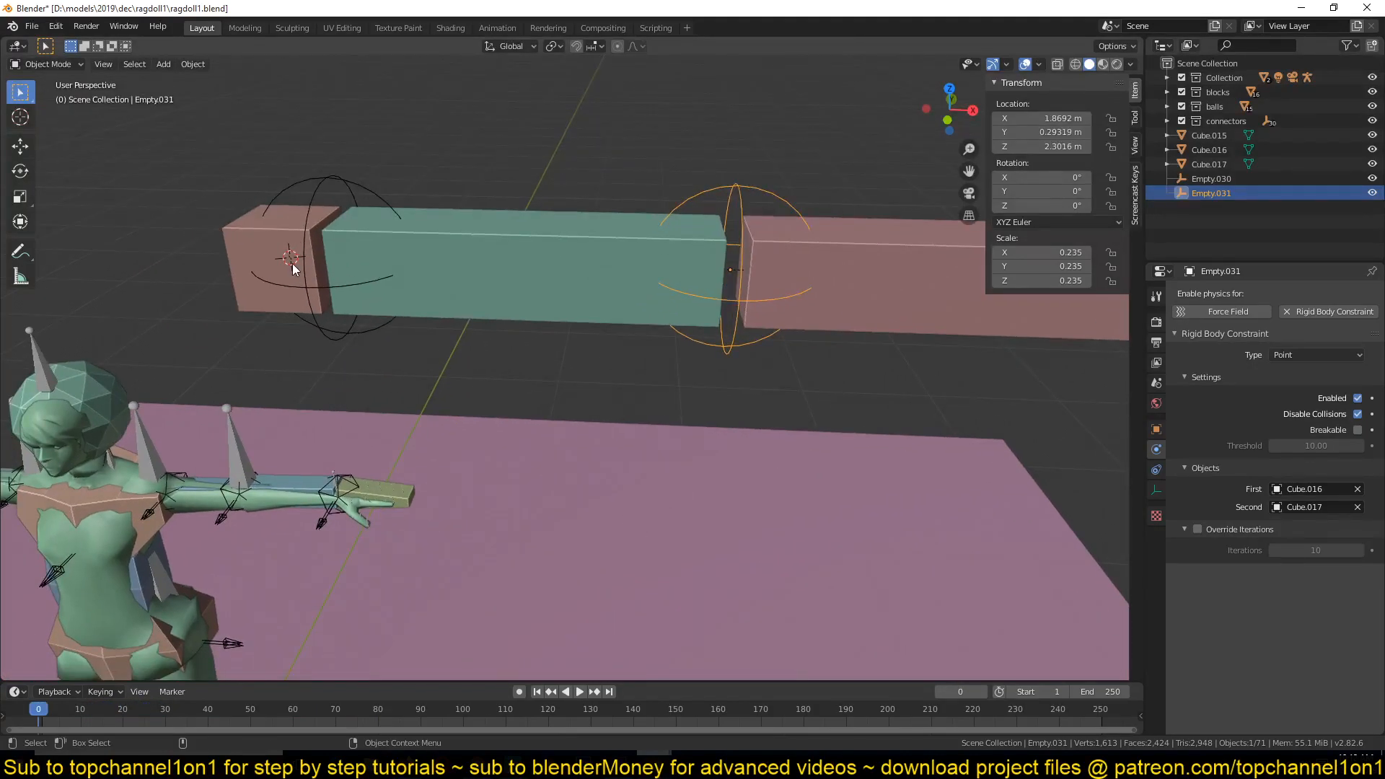
Step: Add an armature at the anchor cube, then select Cube.016 with the armature active
click(162, 63)
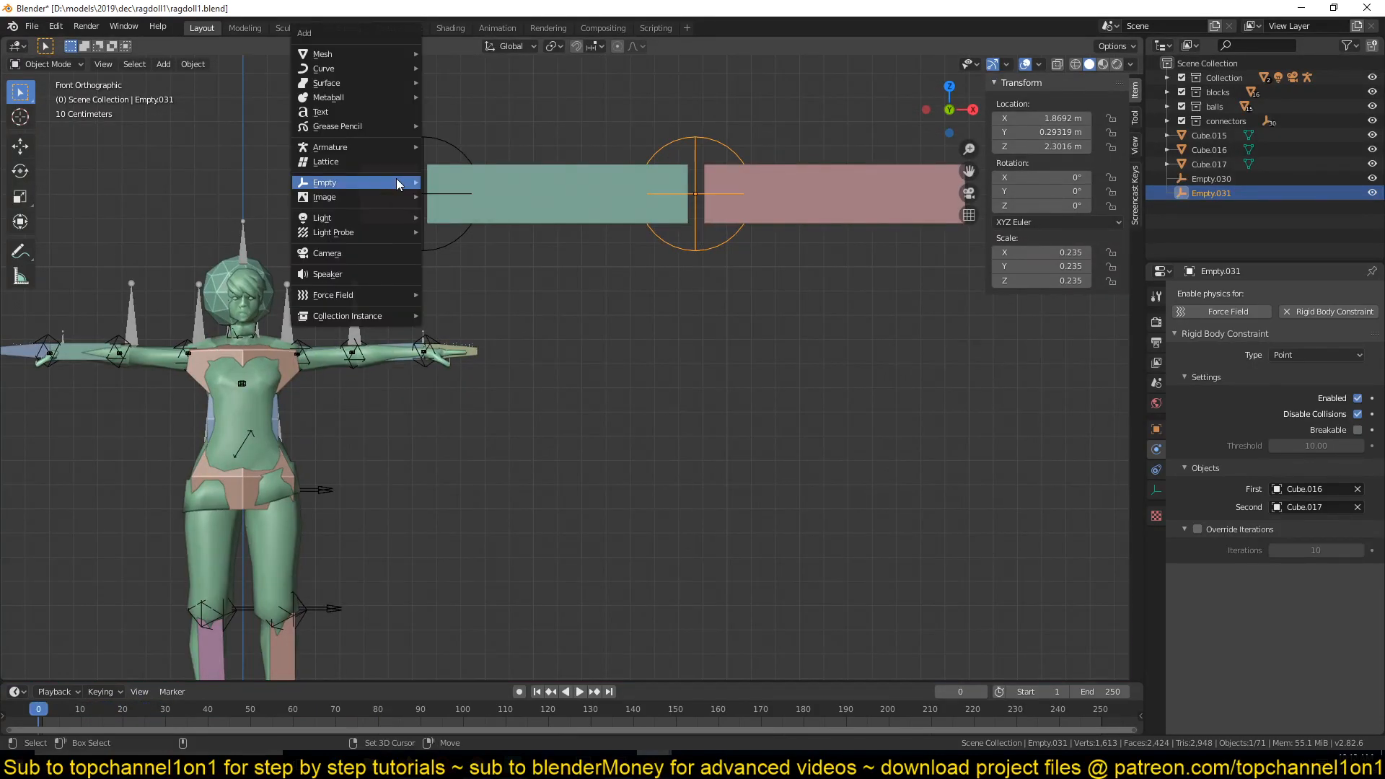
click(331, 147)
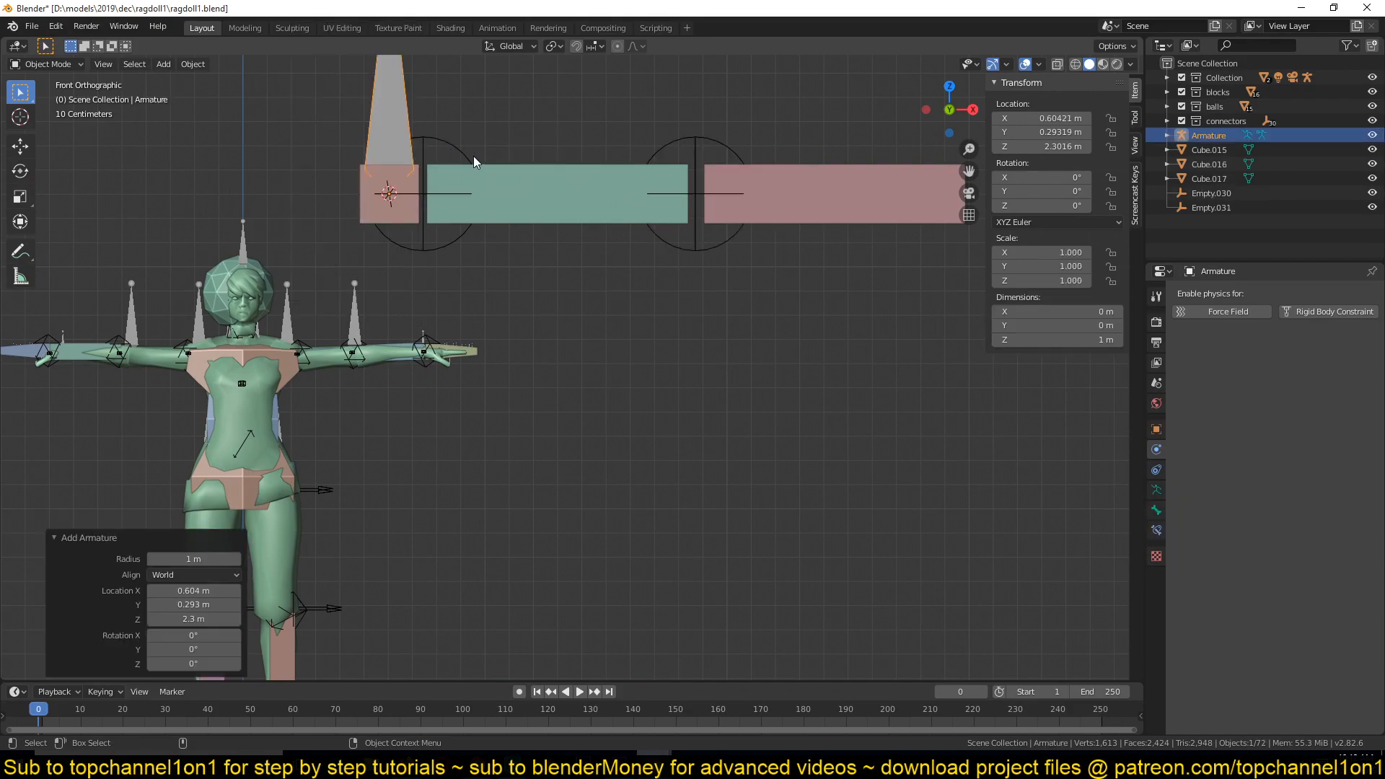
key(Tab)
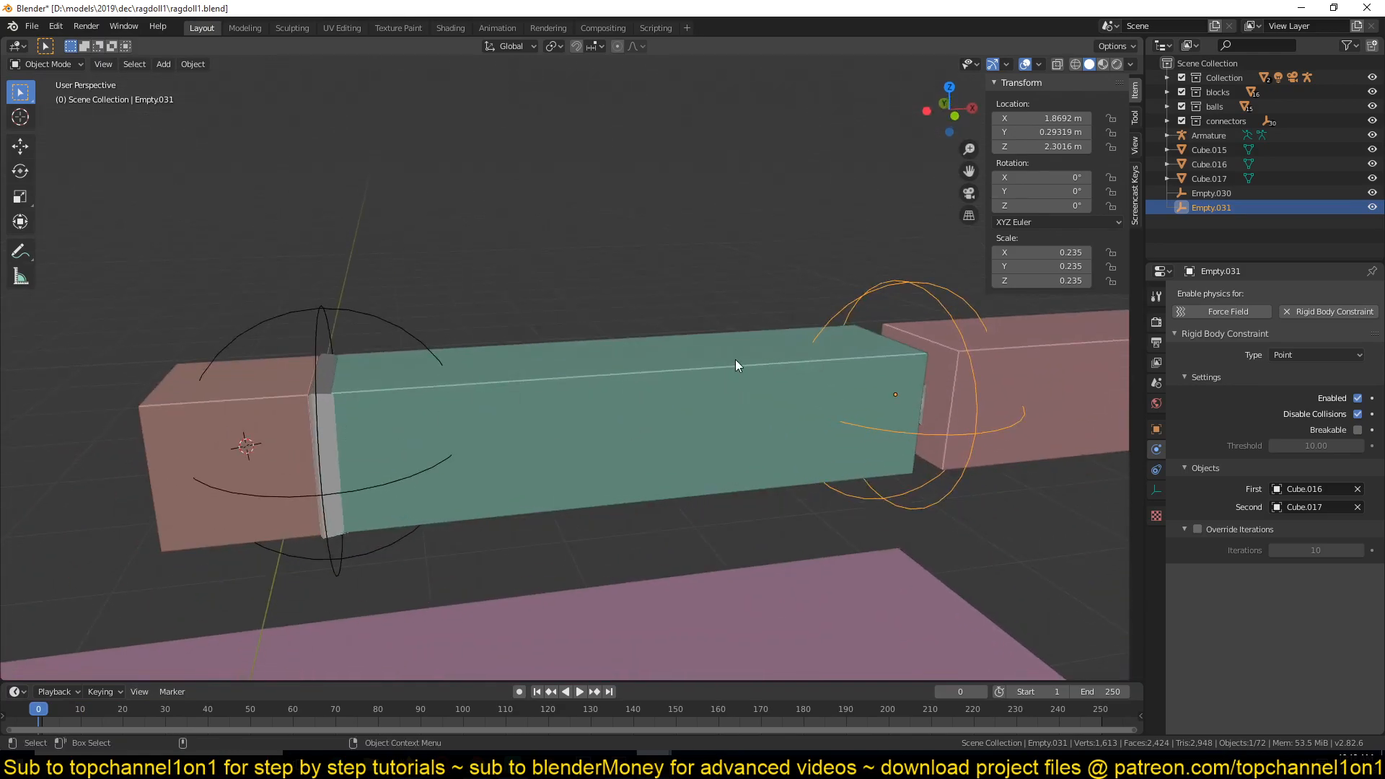
click(578, 692)
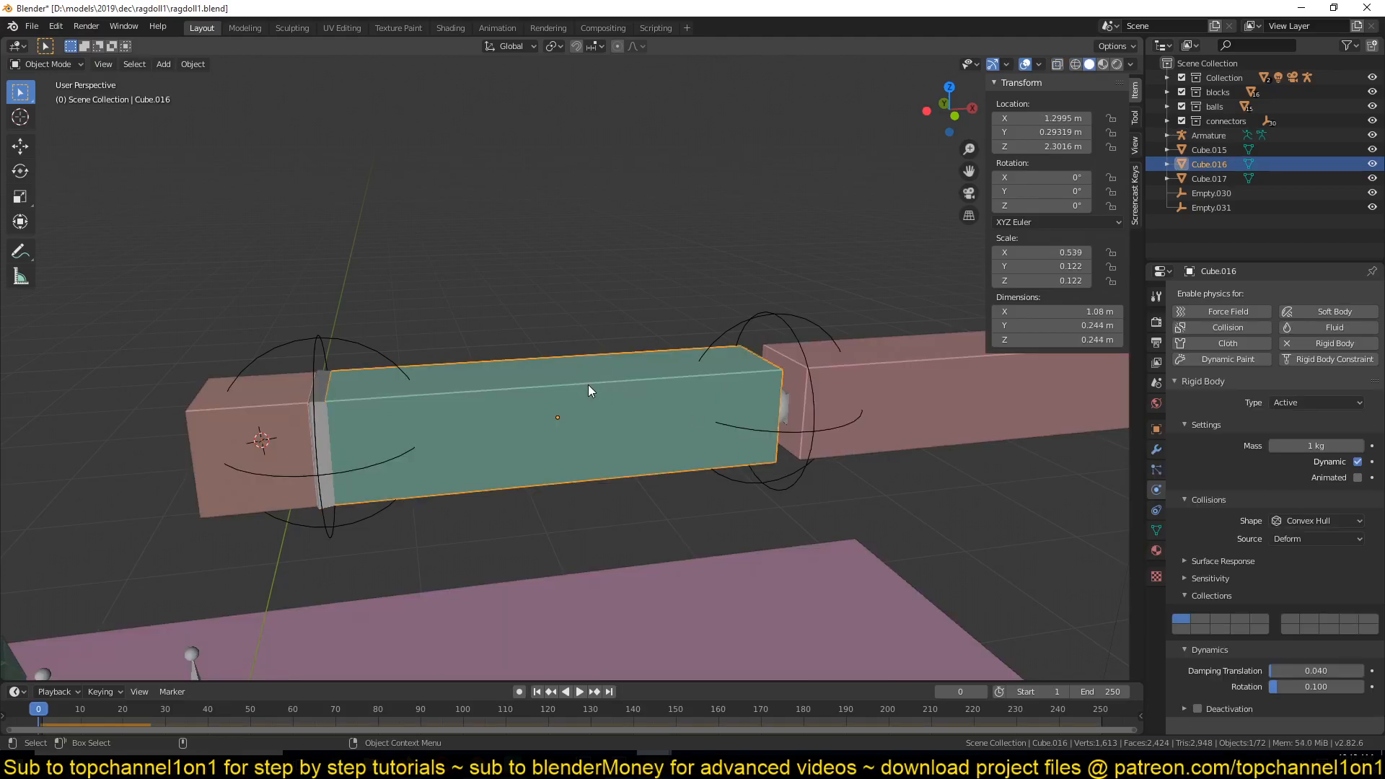
mouse_move(468, 394)
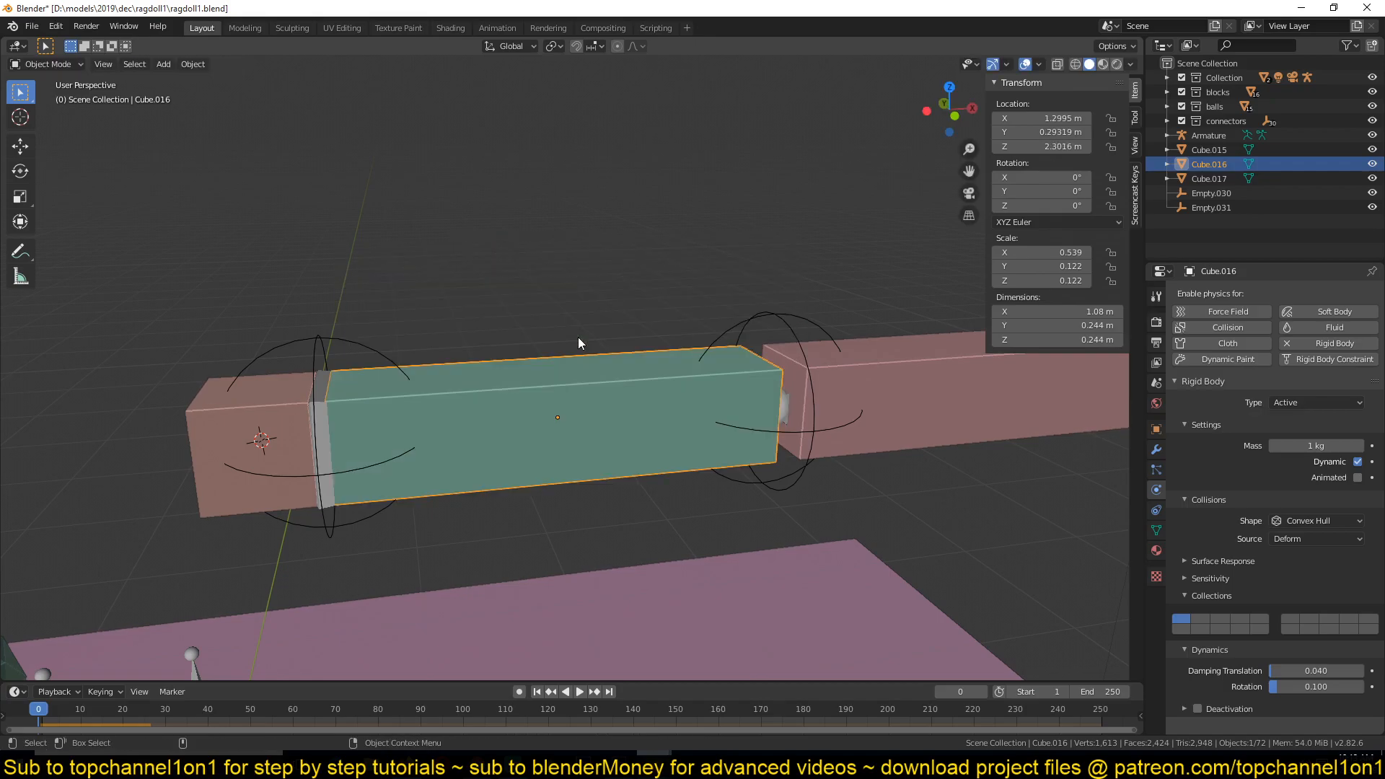
click(579, 692)
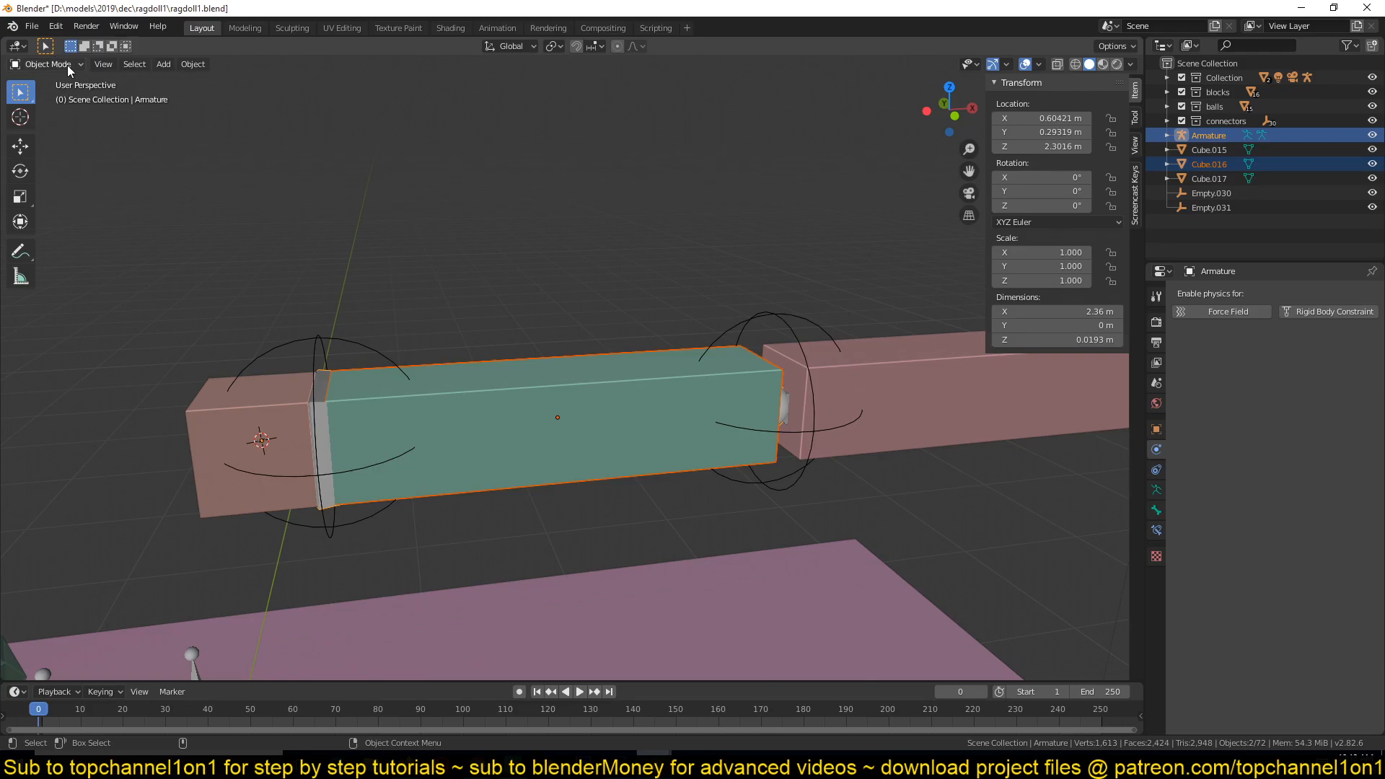
Step: Constrain the first bone to Cube.016 with Child Of, Set Inverse, and test playback
click(46, 64)
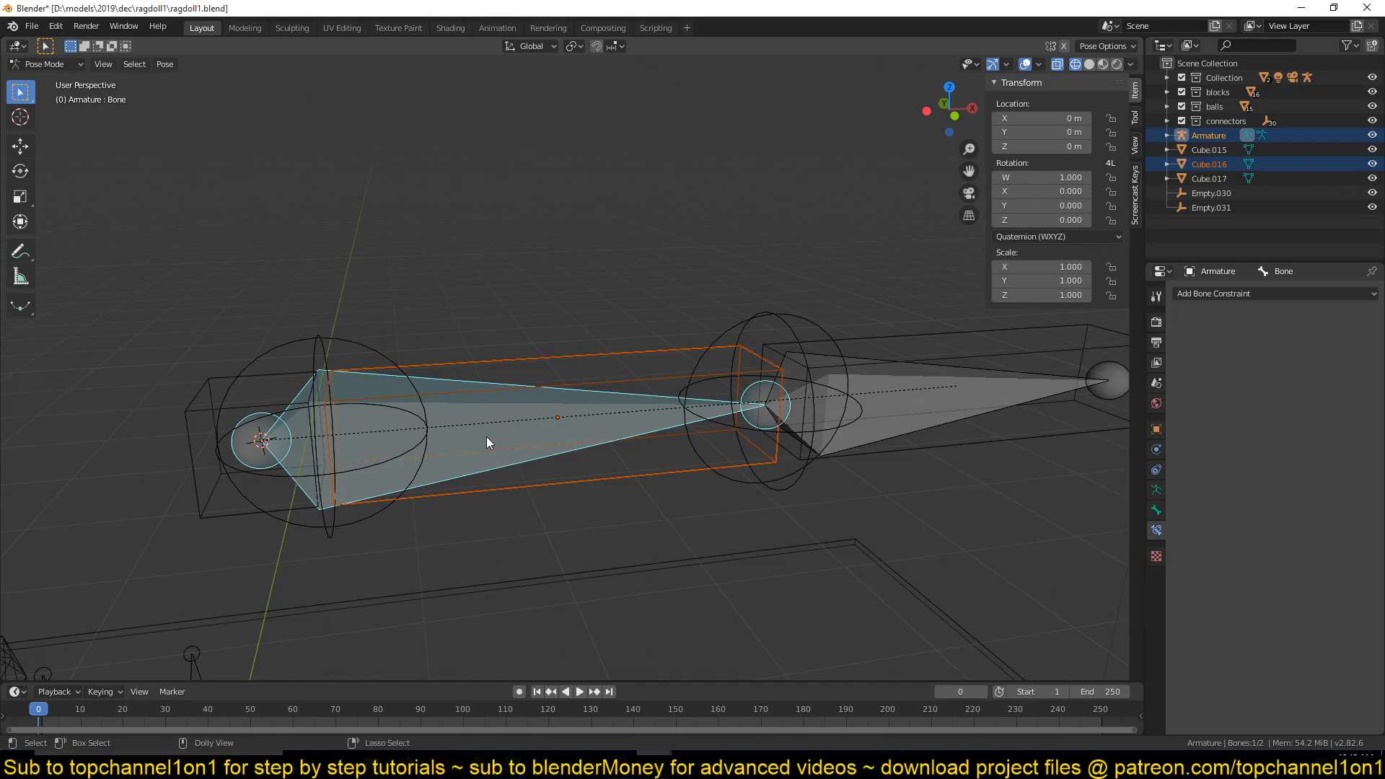
click(1272, 293)
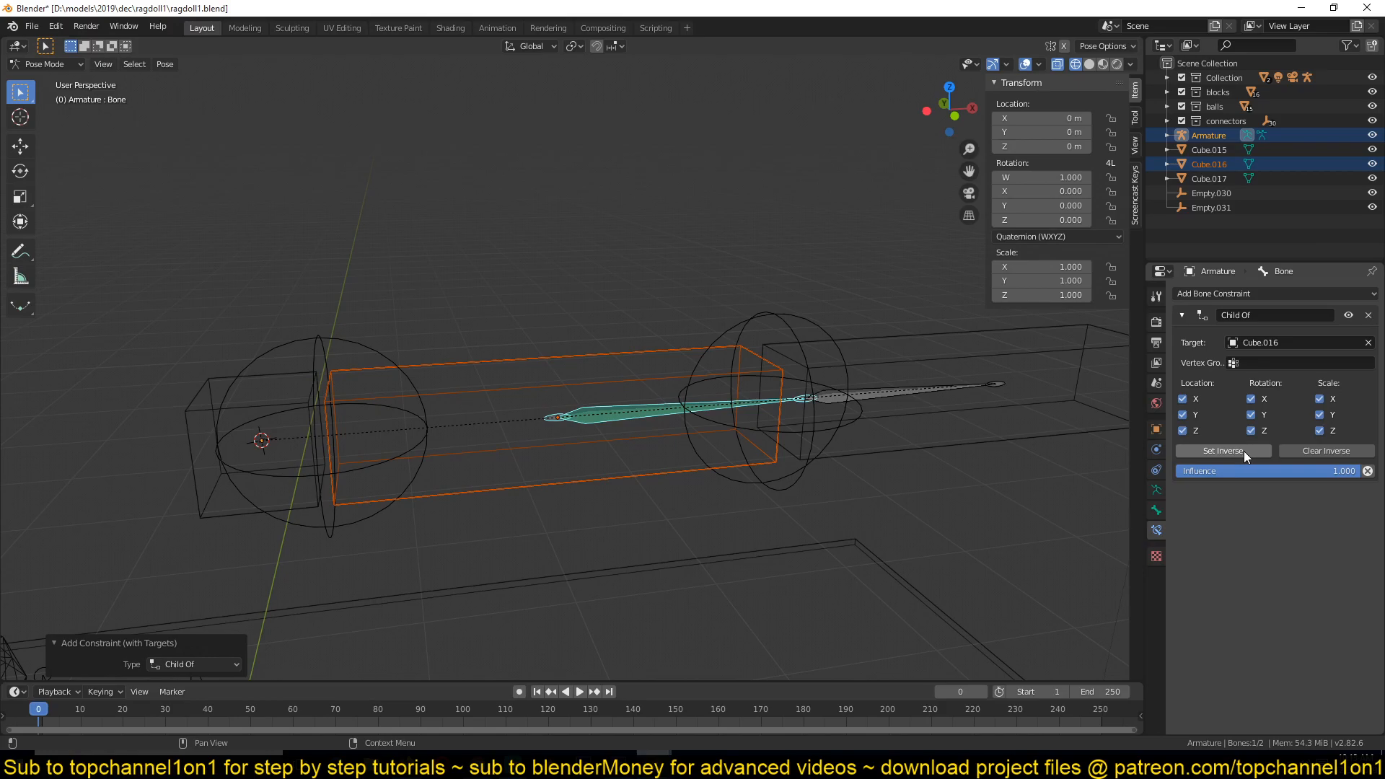
click(1223, 450)
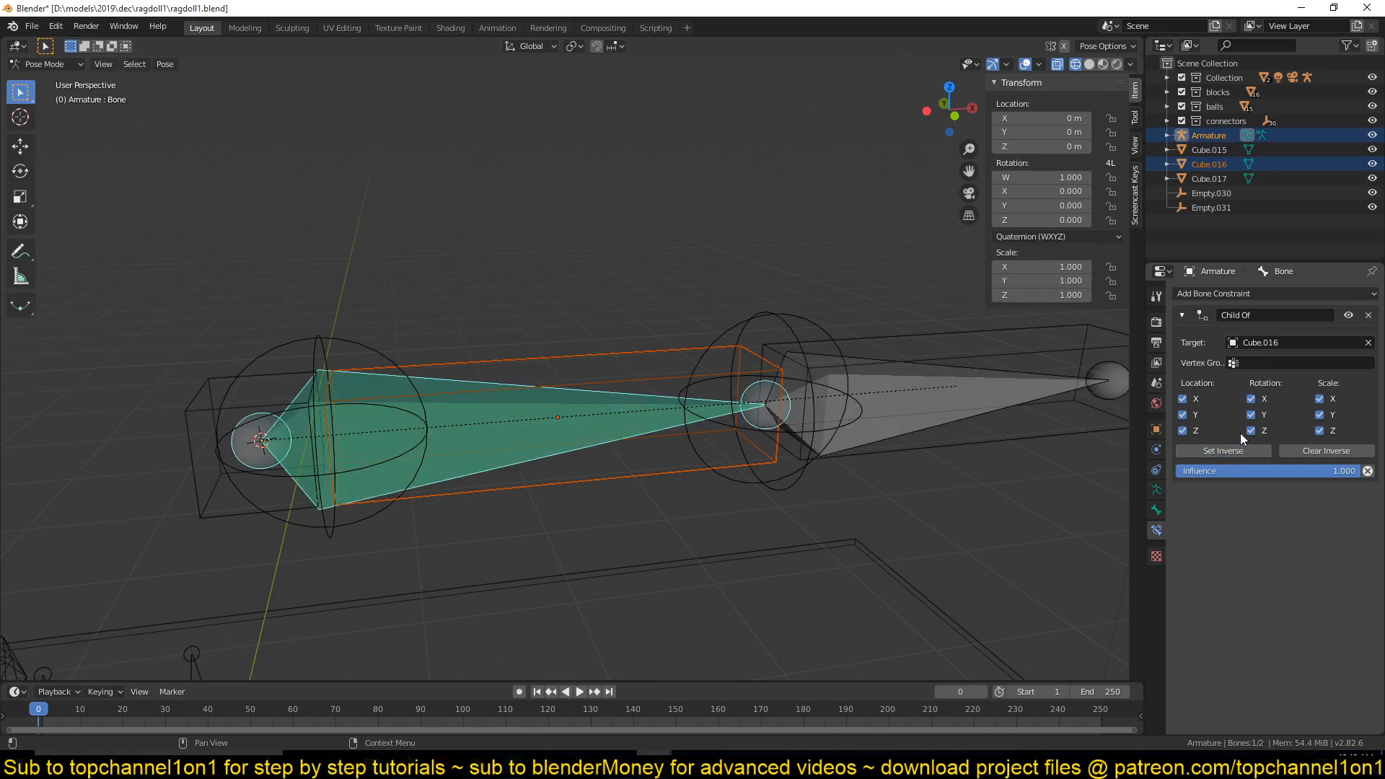
mouse_move(910, 387)
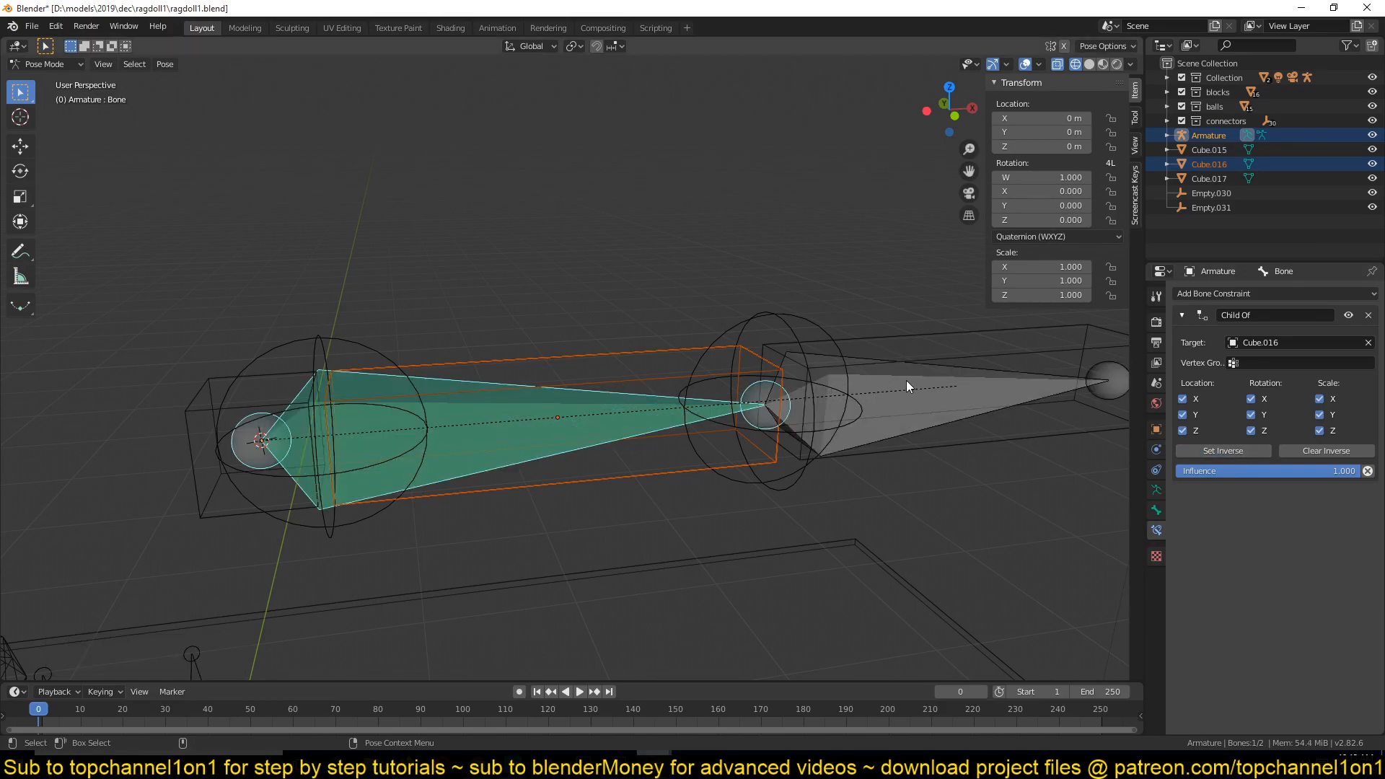
click(572, 692)
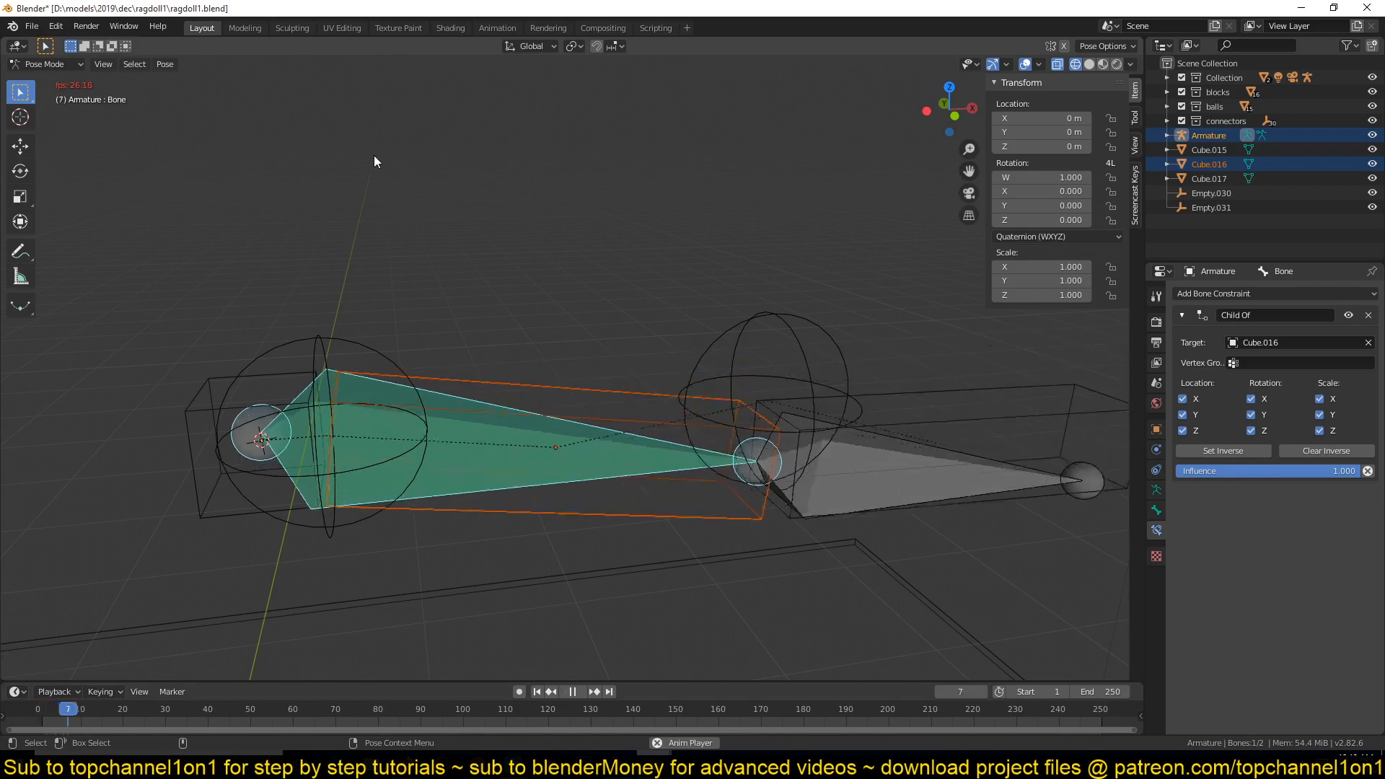
click(572, 692)
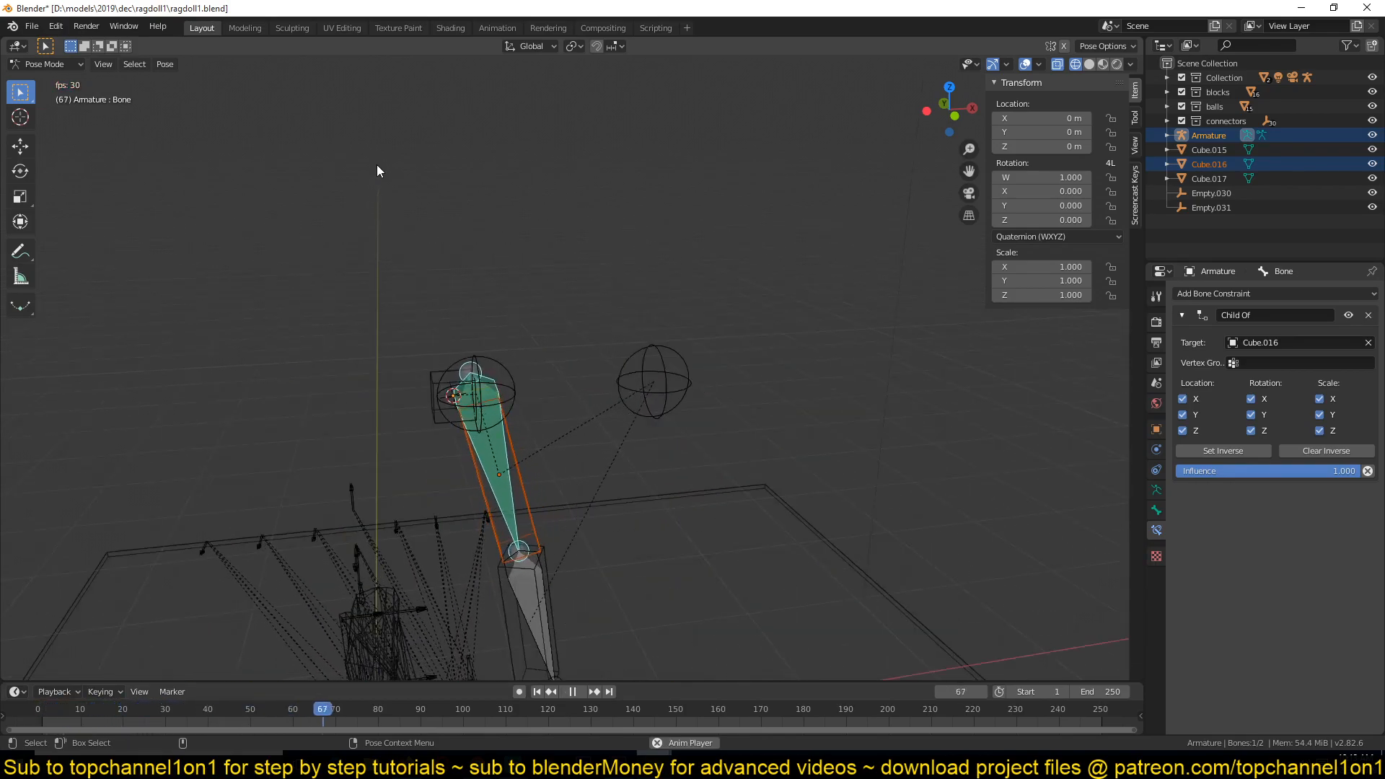
click(571, 692)
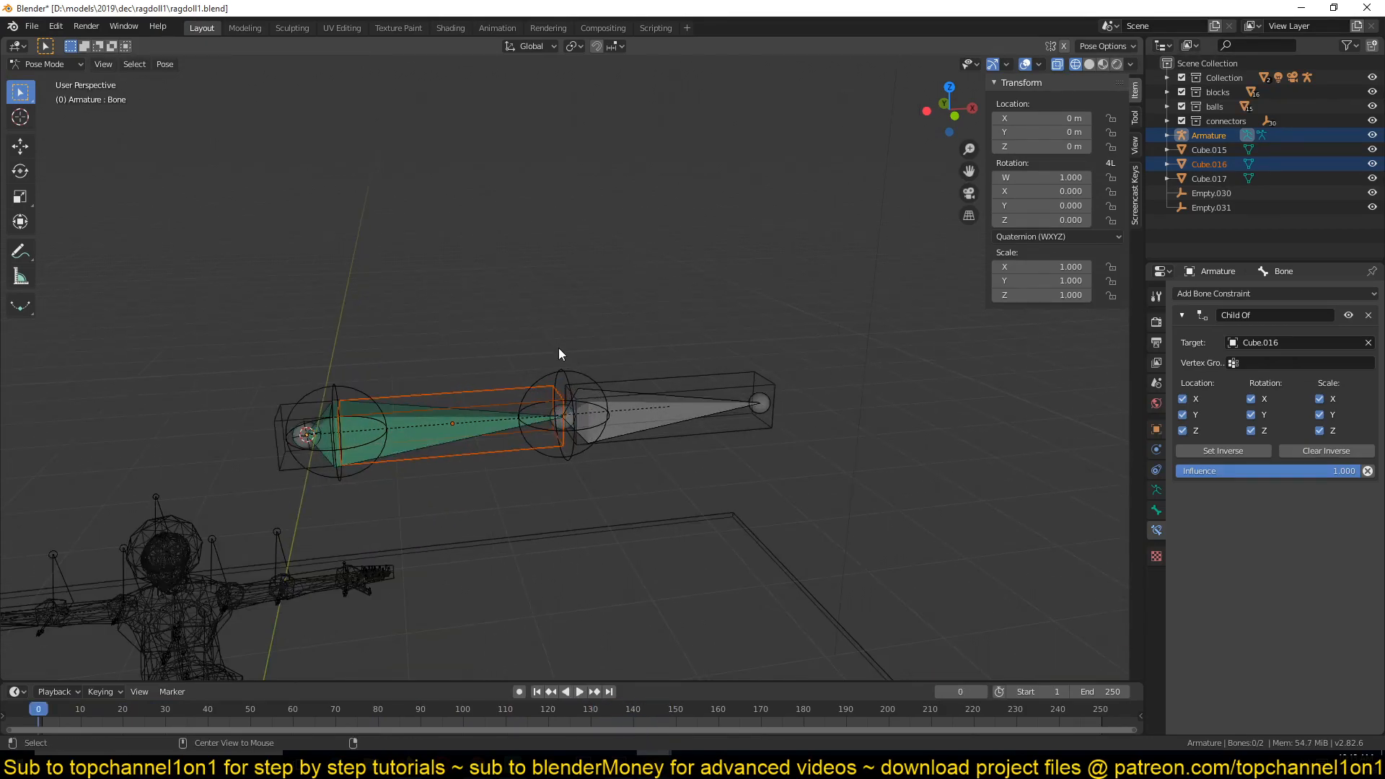
Step: Constrain the second bone to Cube.017 with Child Of and Set Inverse, then view wireframe
click(662, 406)
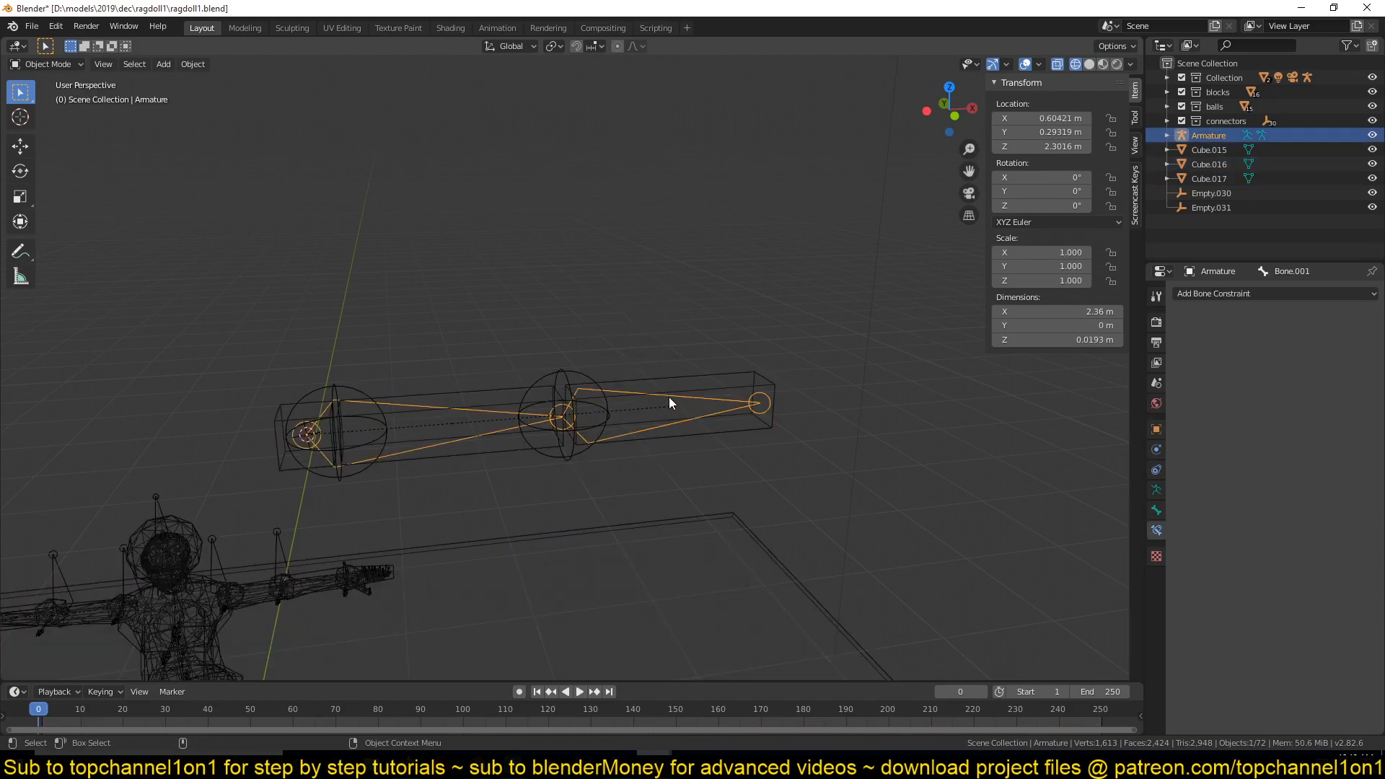
click(716, 405)
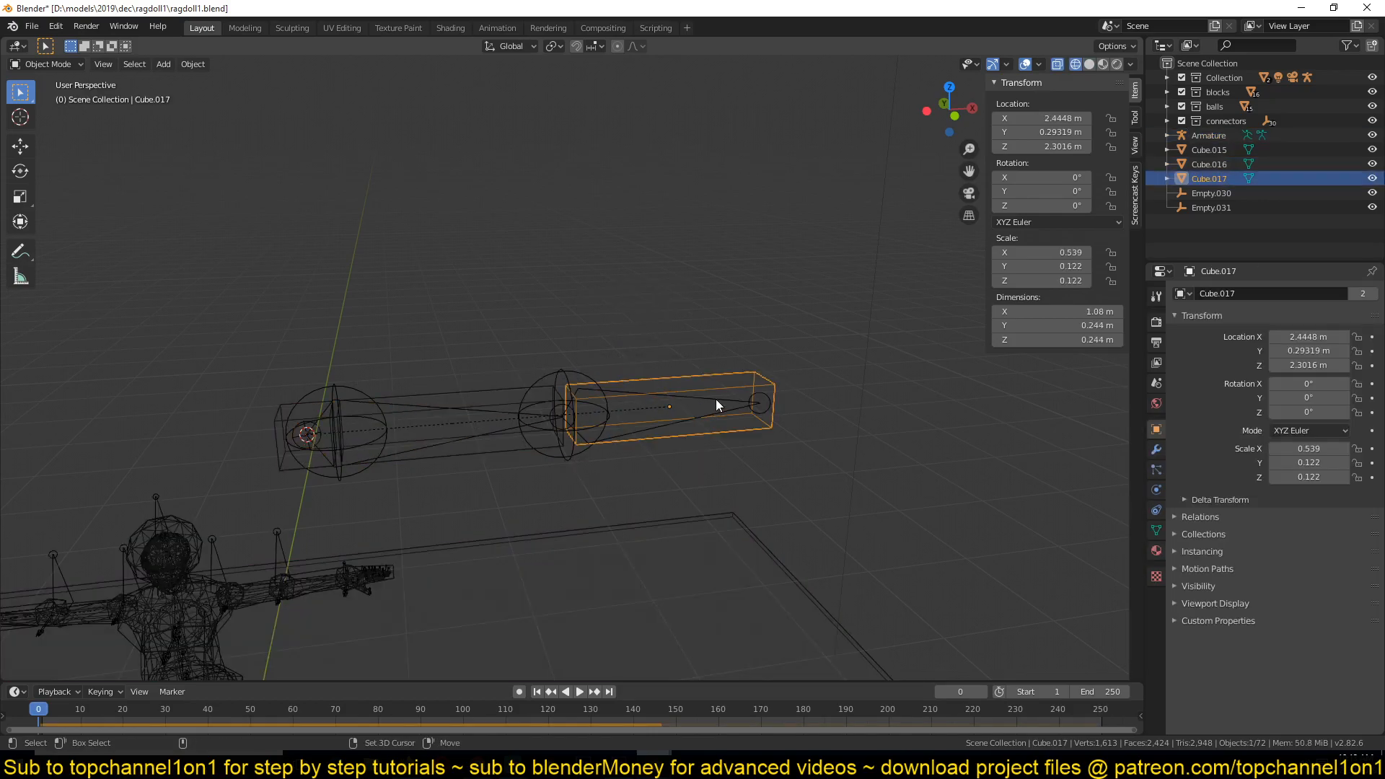
click(44, 64)
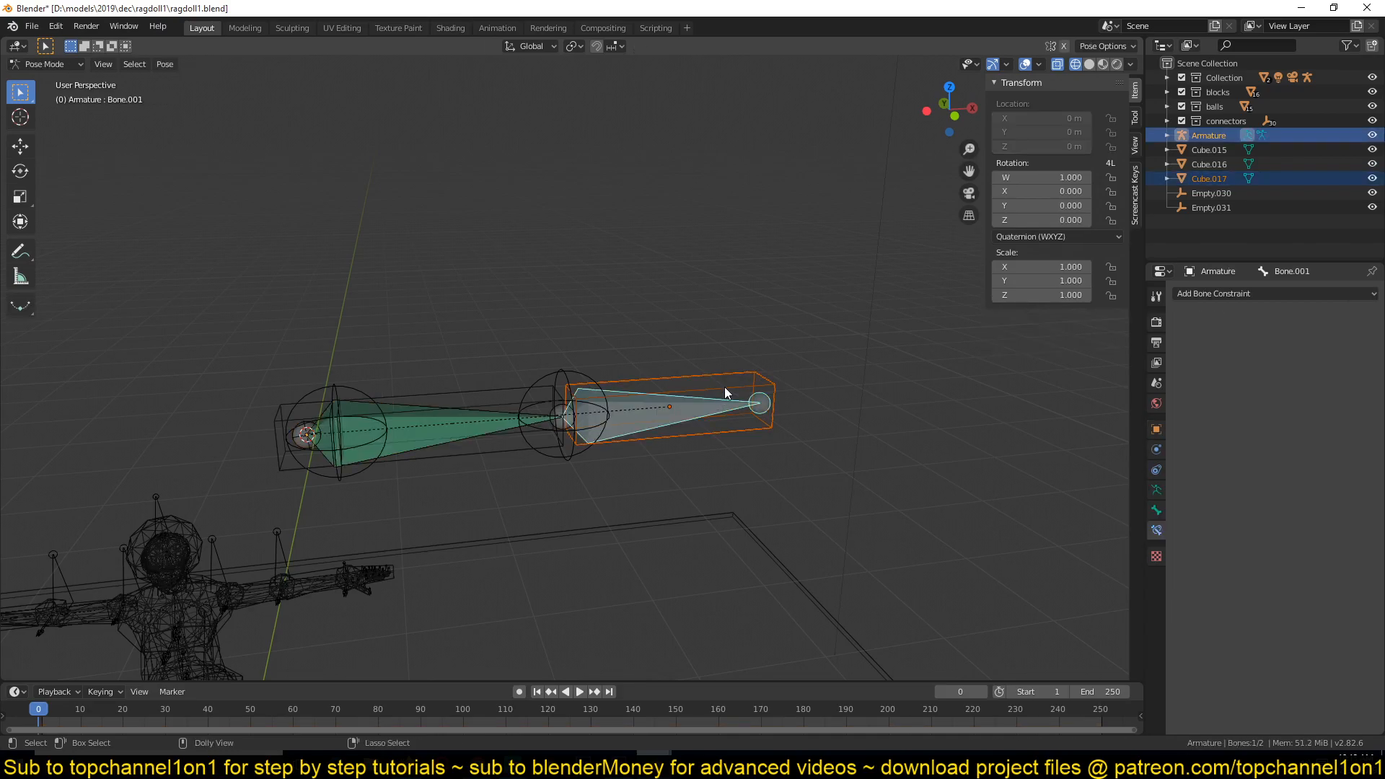
click(1221, 450)
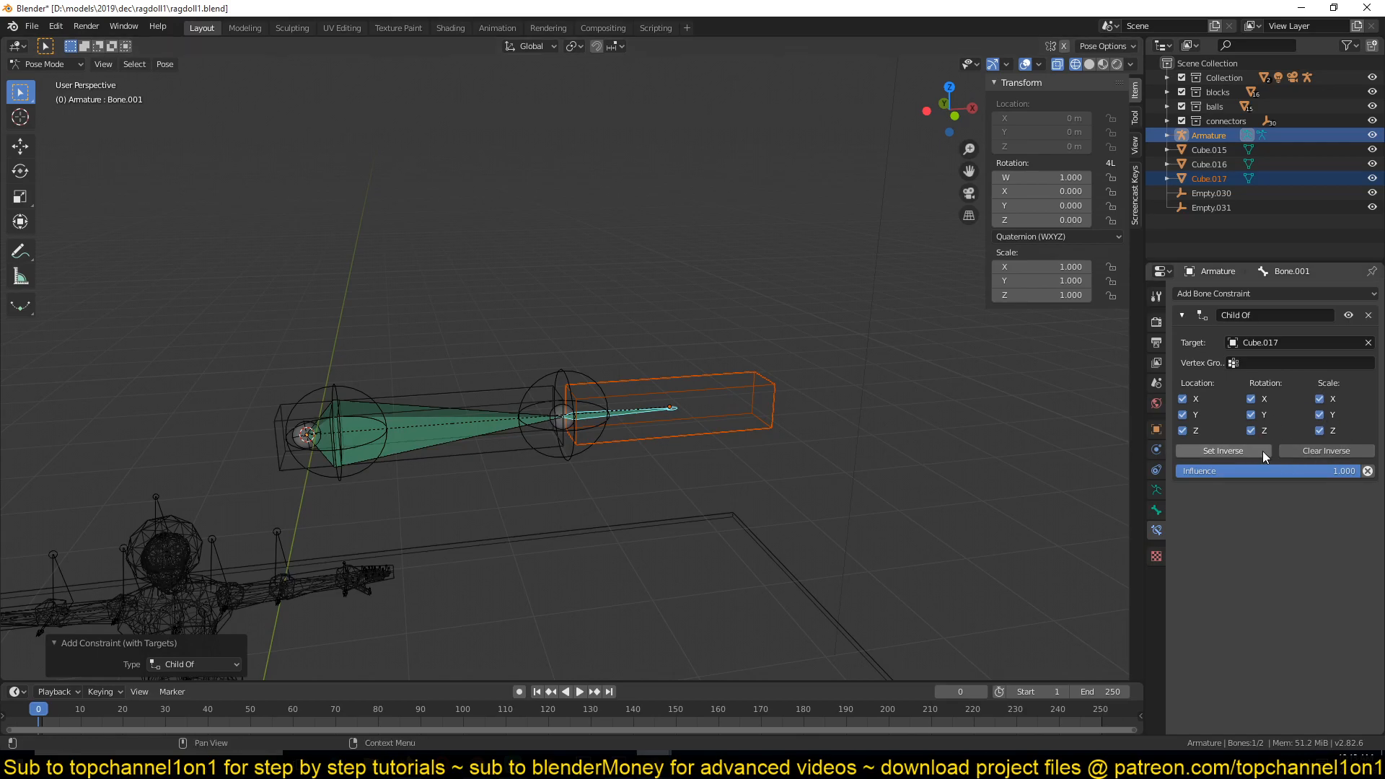
click(579, 692)
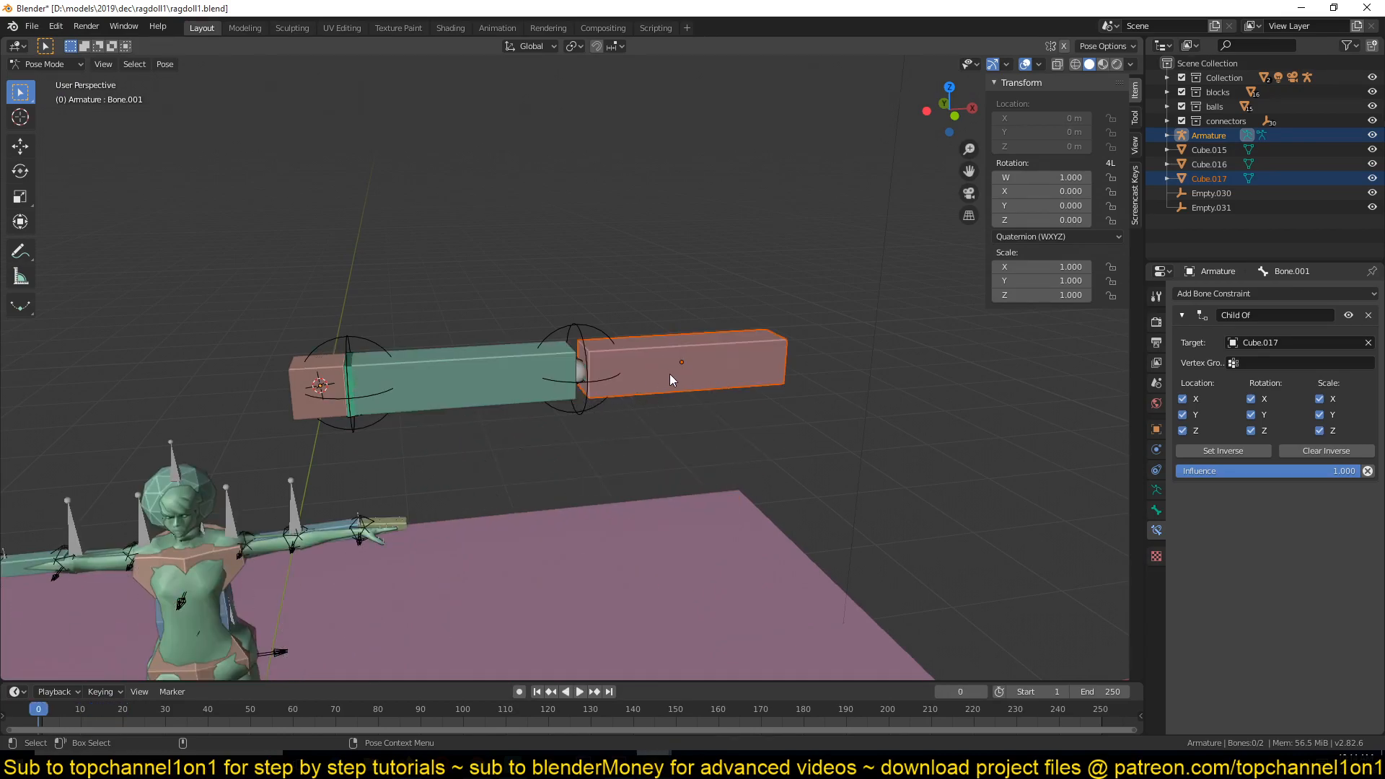
click(44, 63)
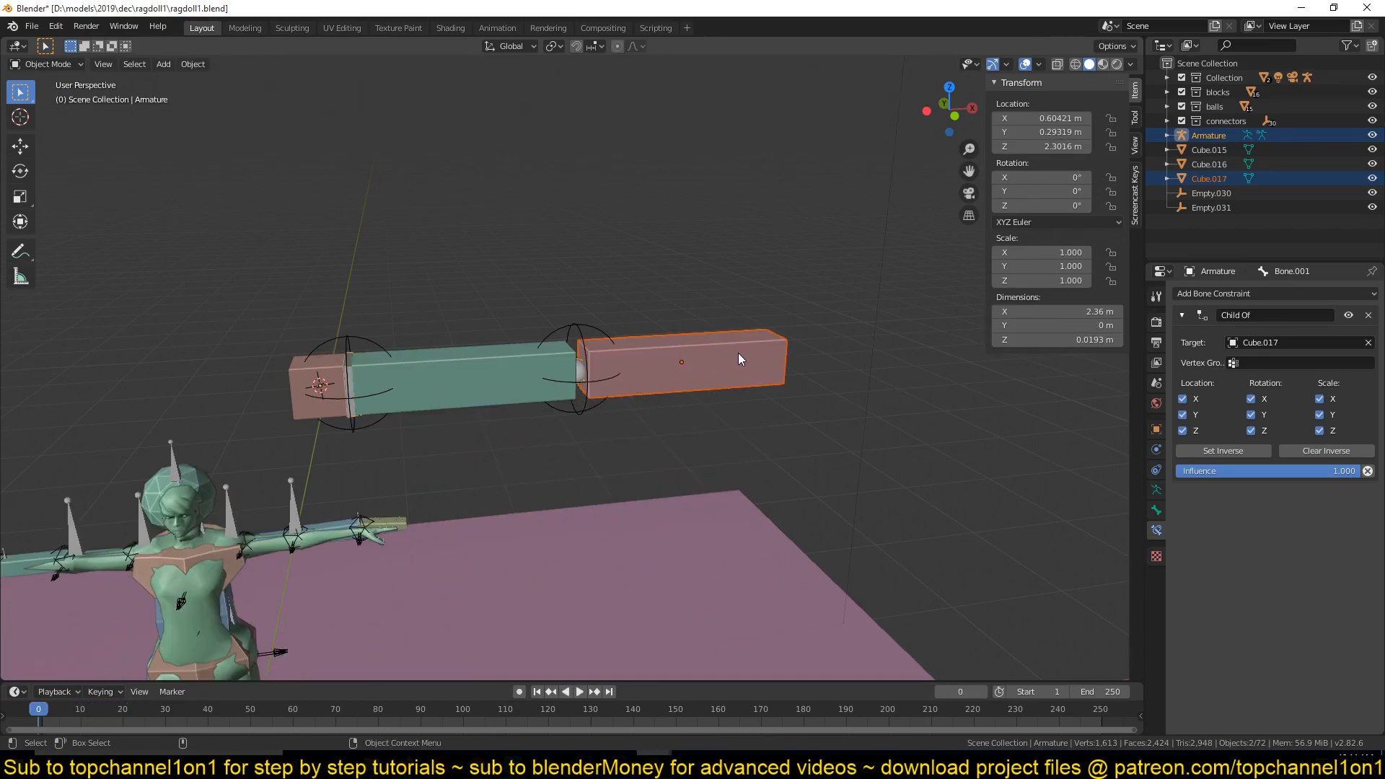
click(578, 692)
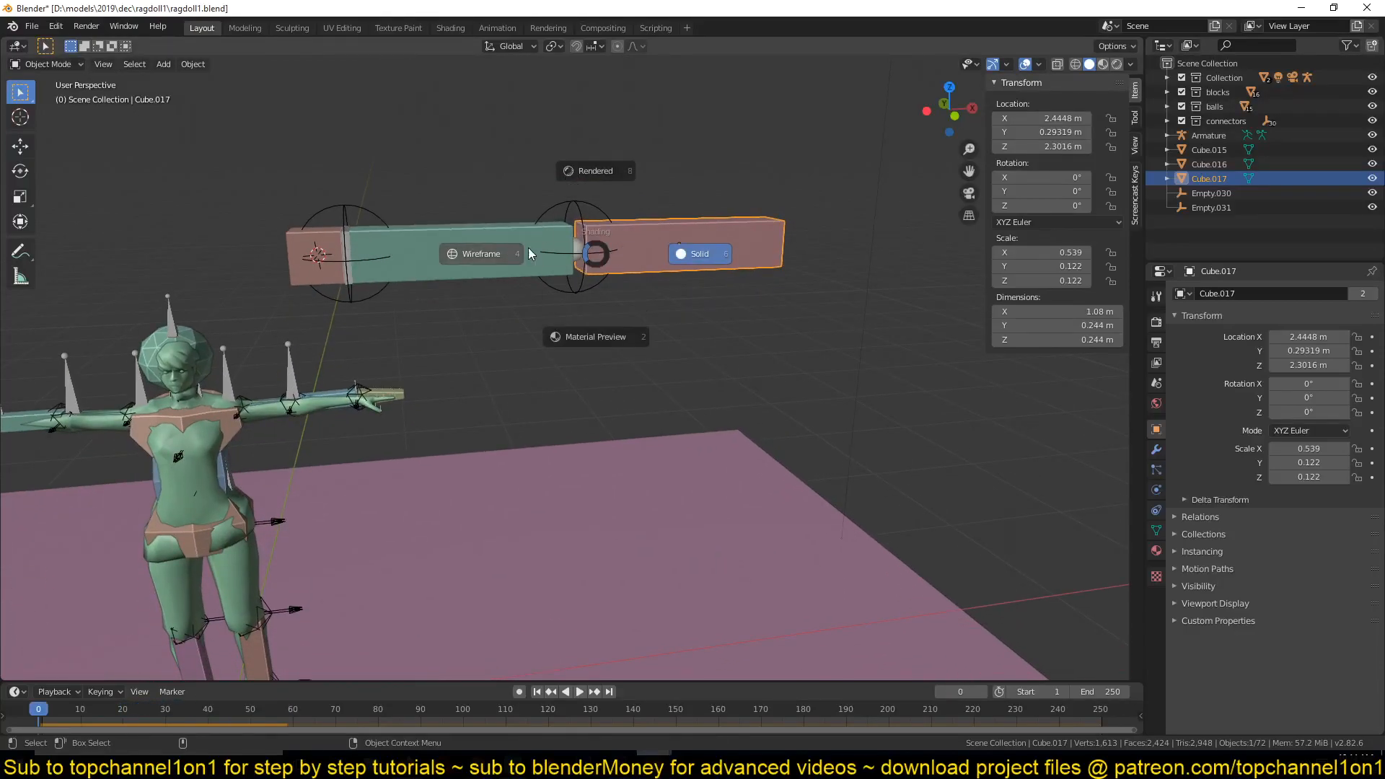
click(480, 254)
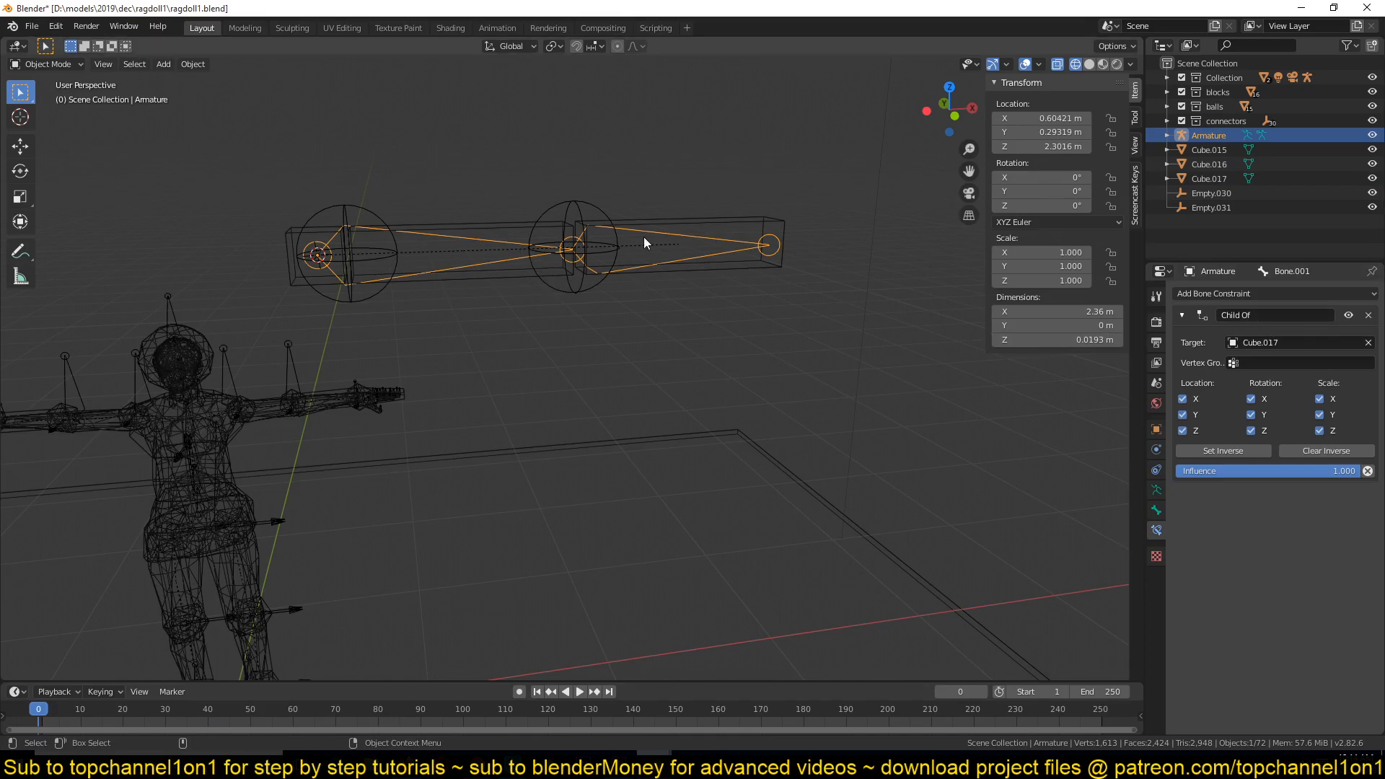
mouse_move(476, 237)
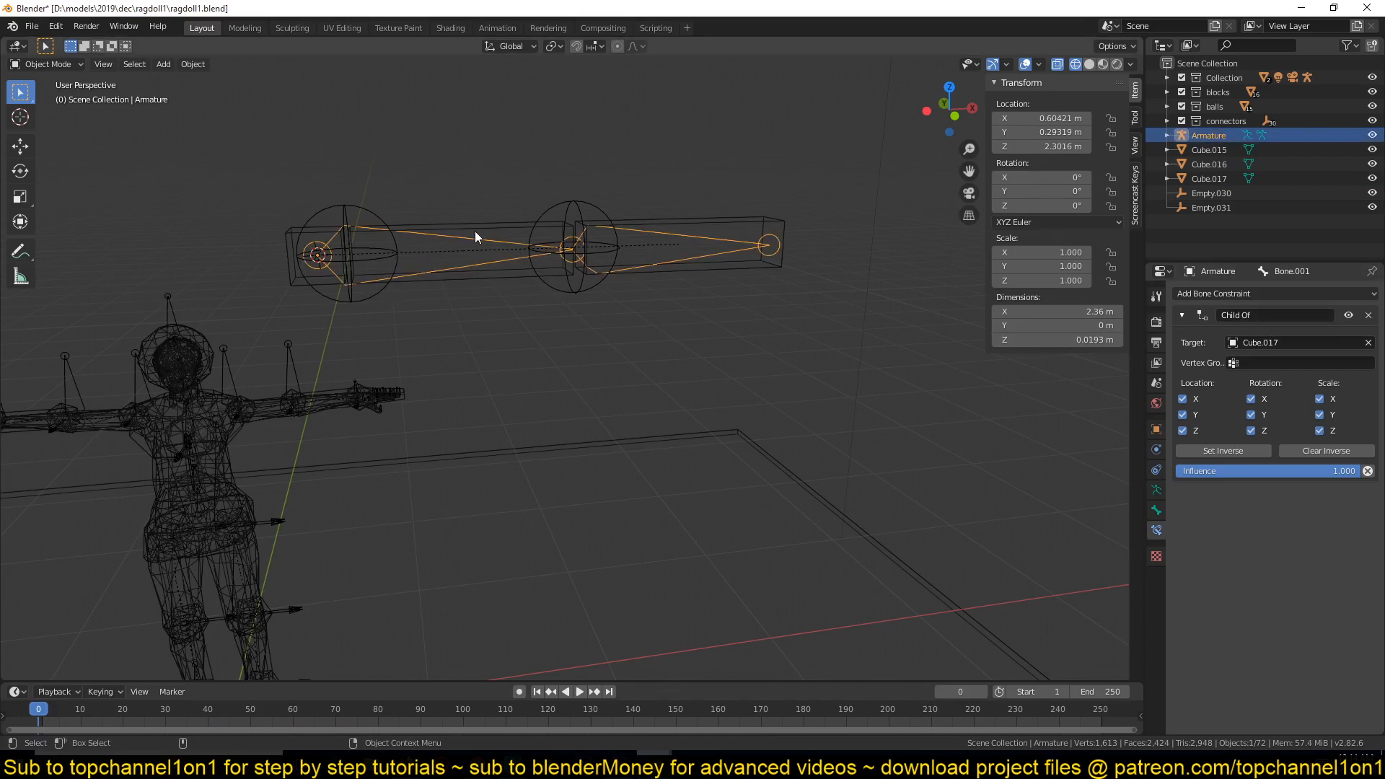
Step: Check the bones in Pose Mode, then disconnect Bone.001 from its parent bone
key(Tab)
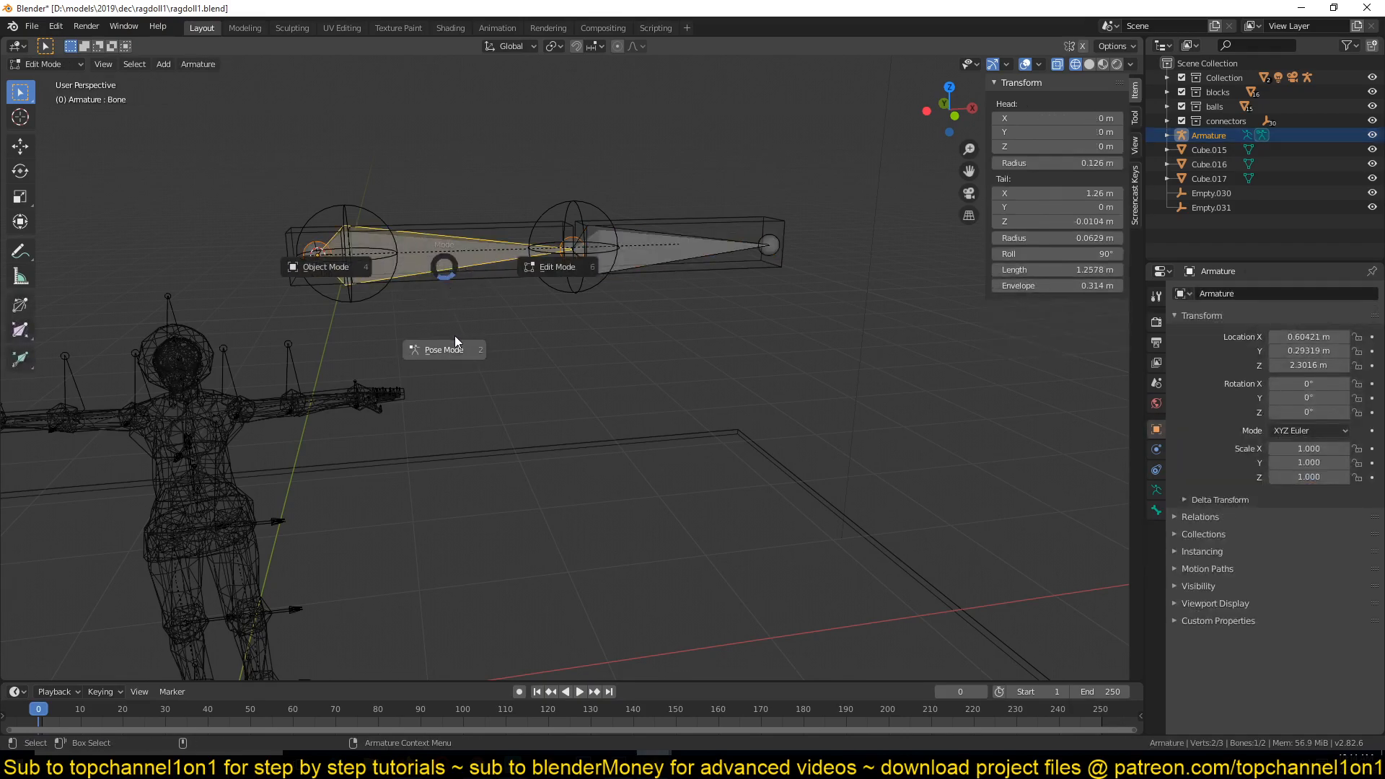
click(444, 349)
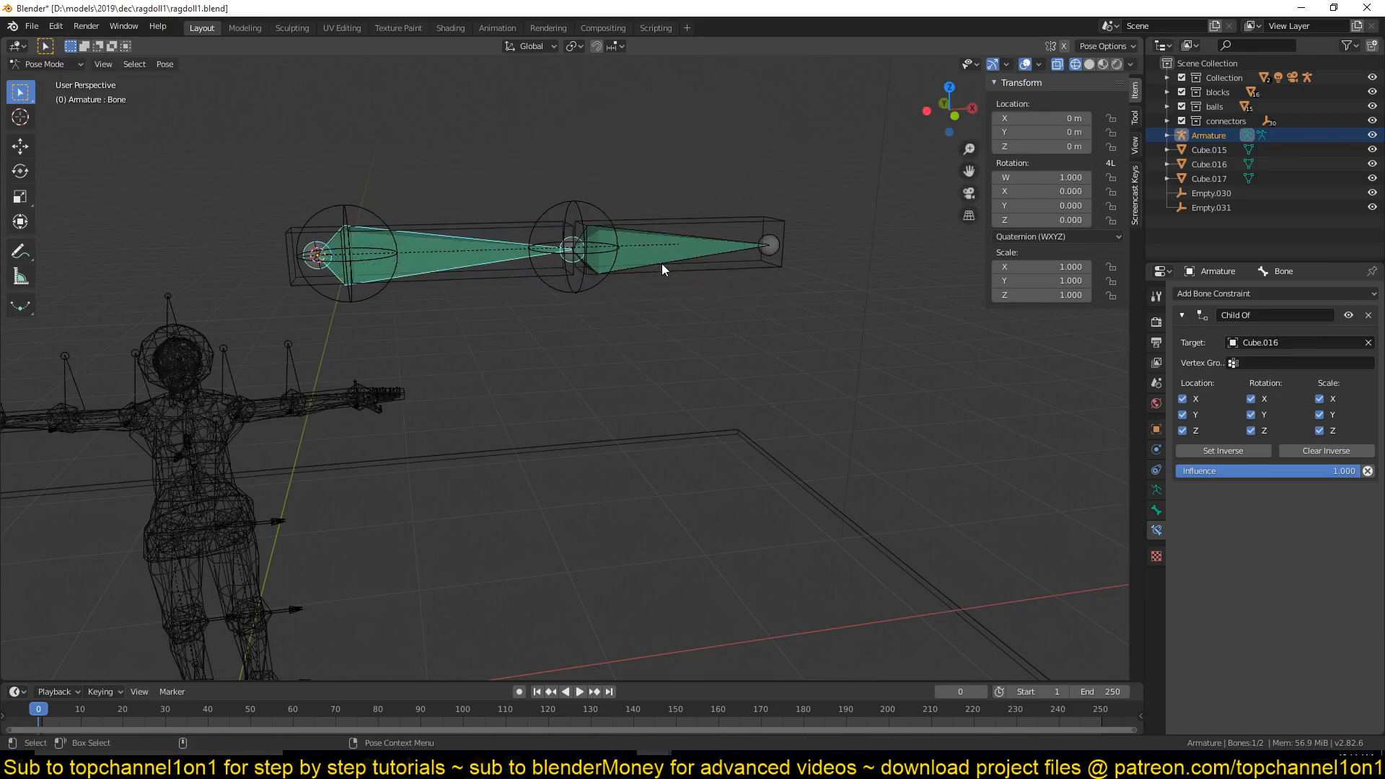
click(689, 256)
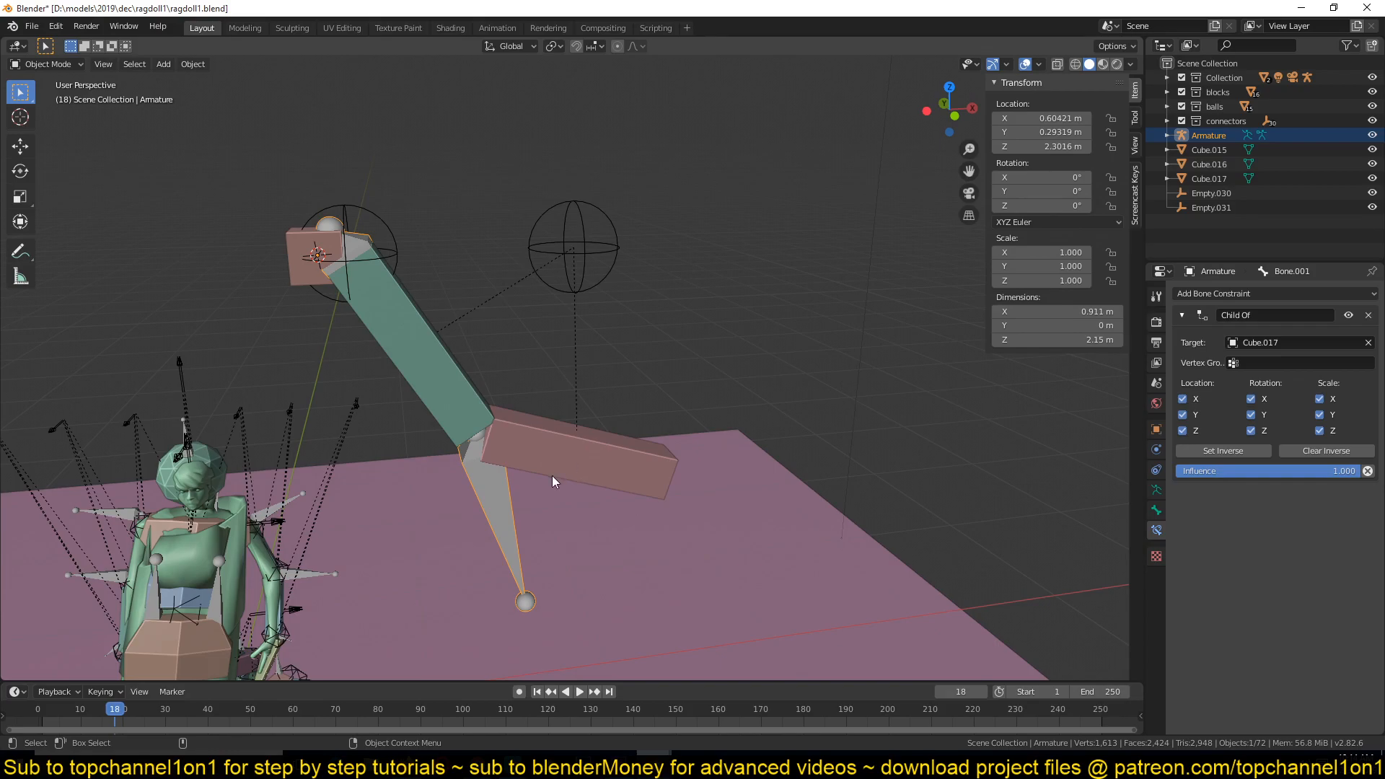
mouse_move(219, 641)
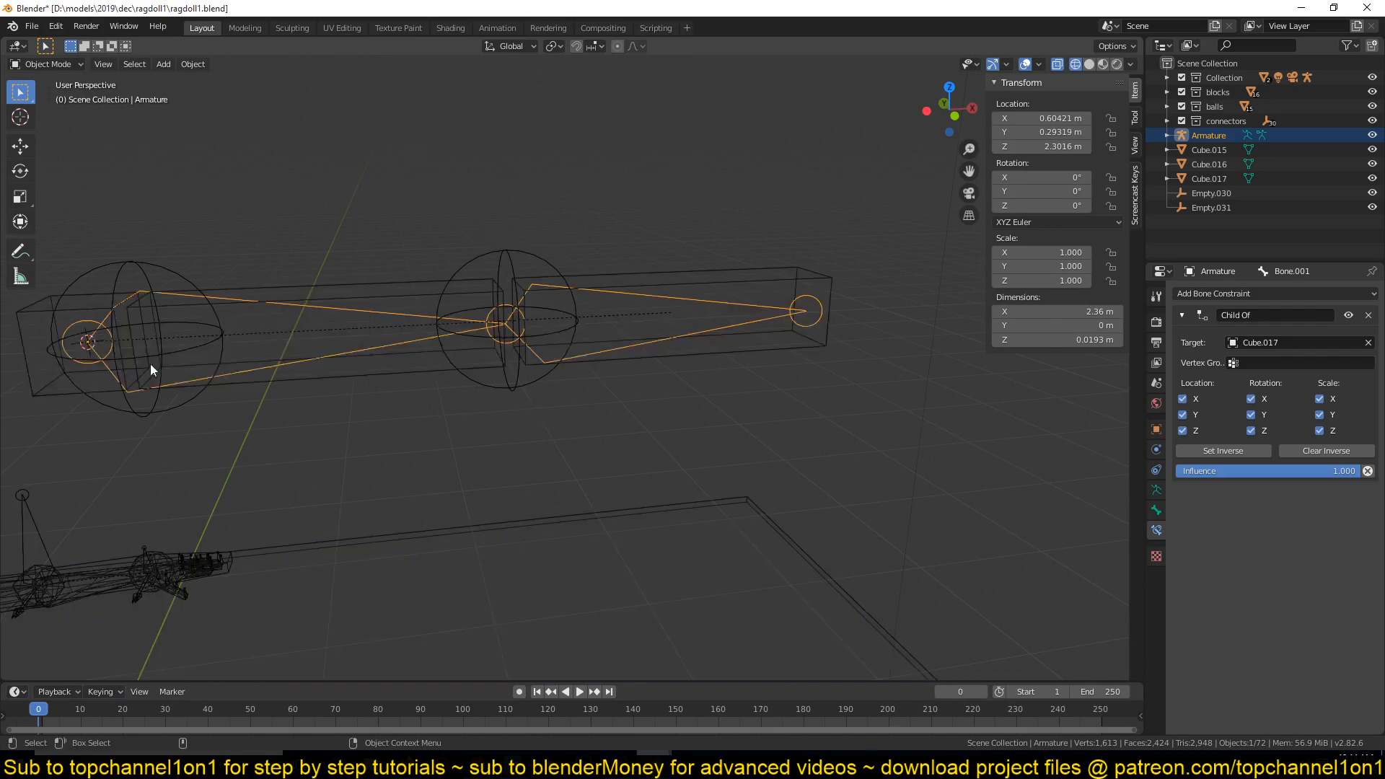
mouse_move(393, 311)
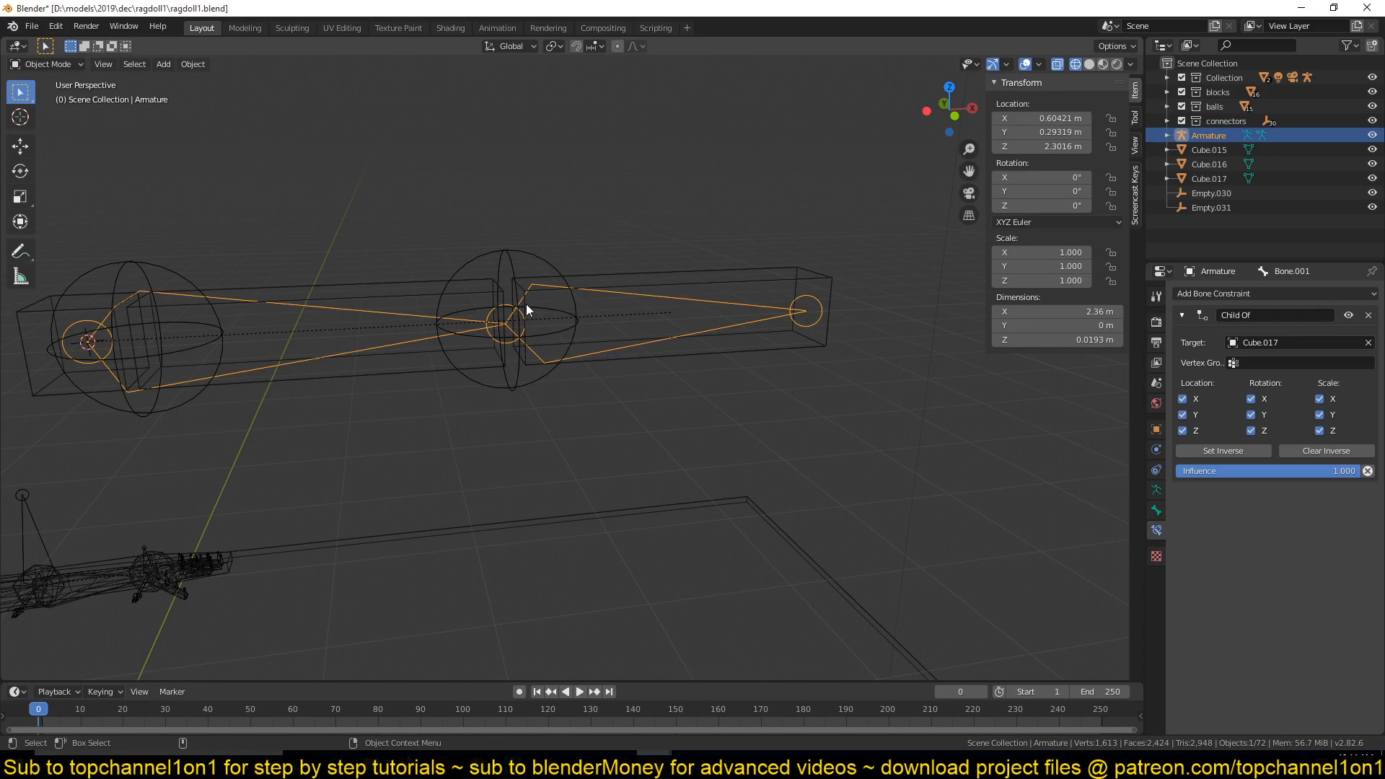
mouse_move(560, 284)
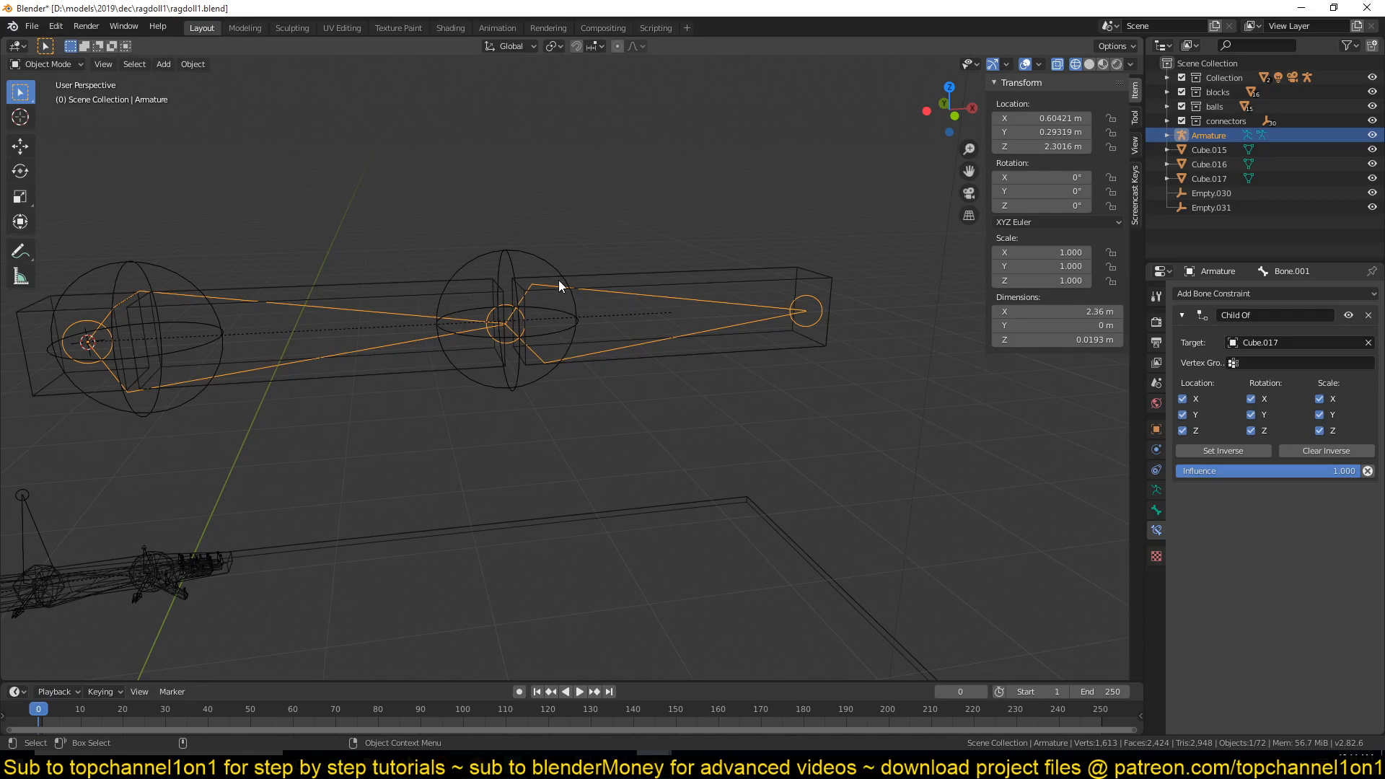
key(Tab)
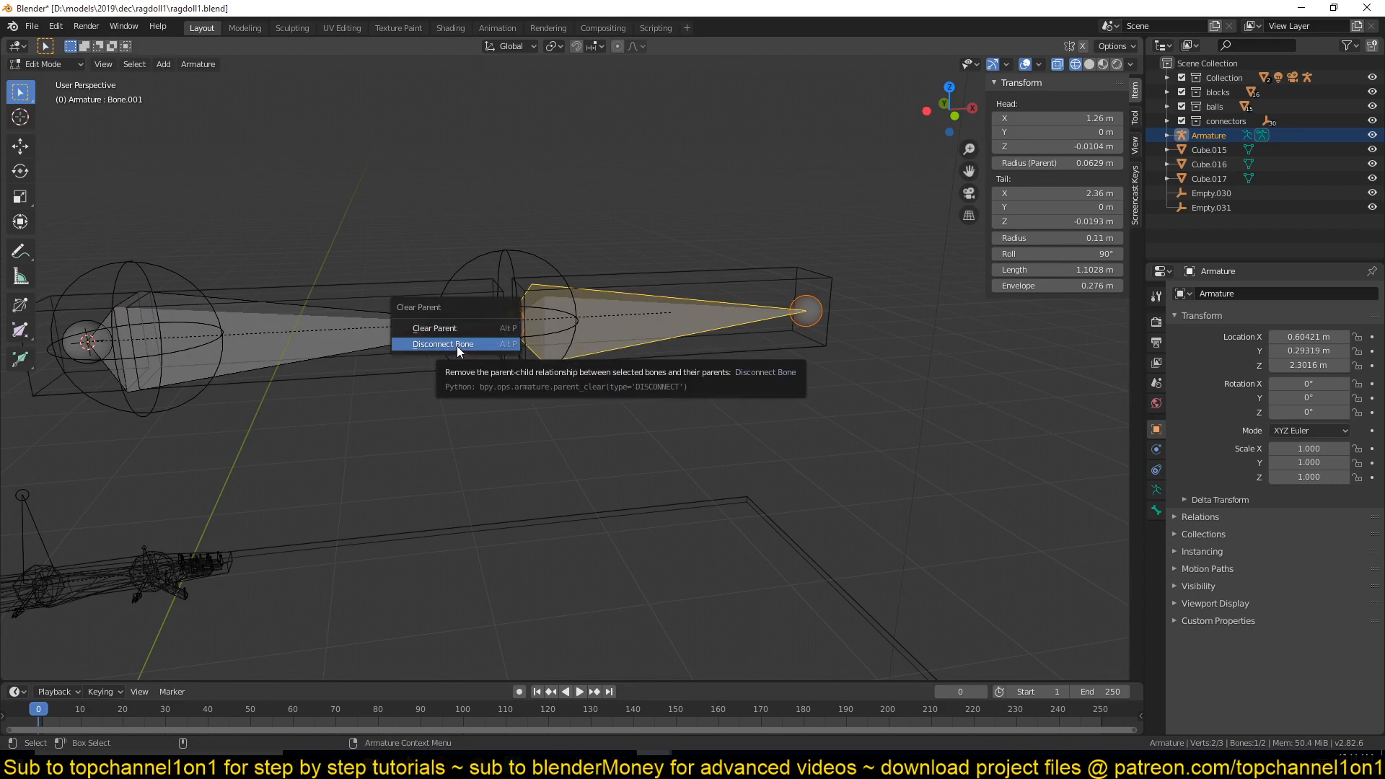
click(443, 343)
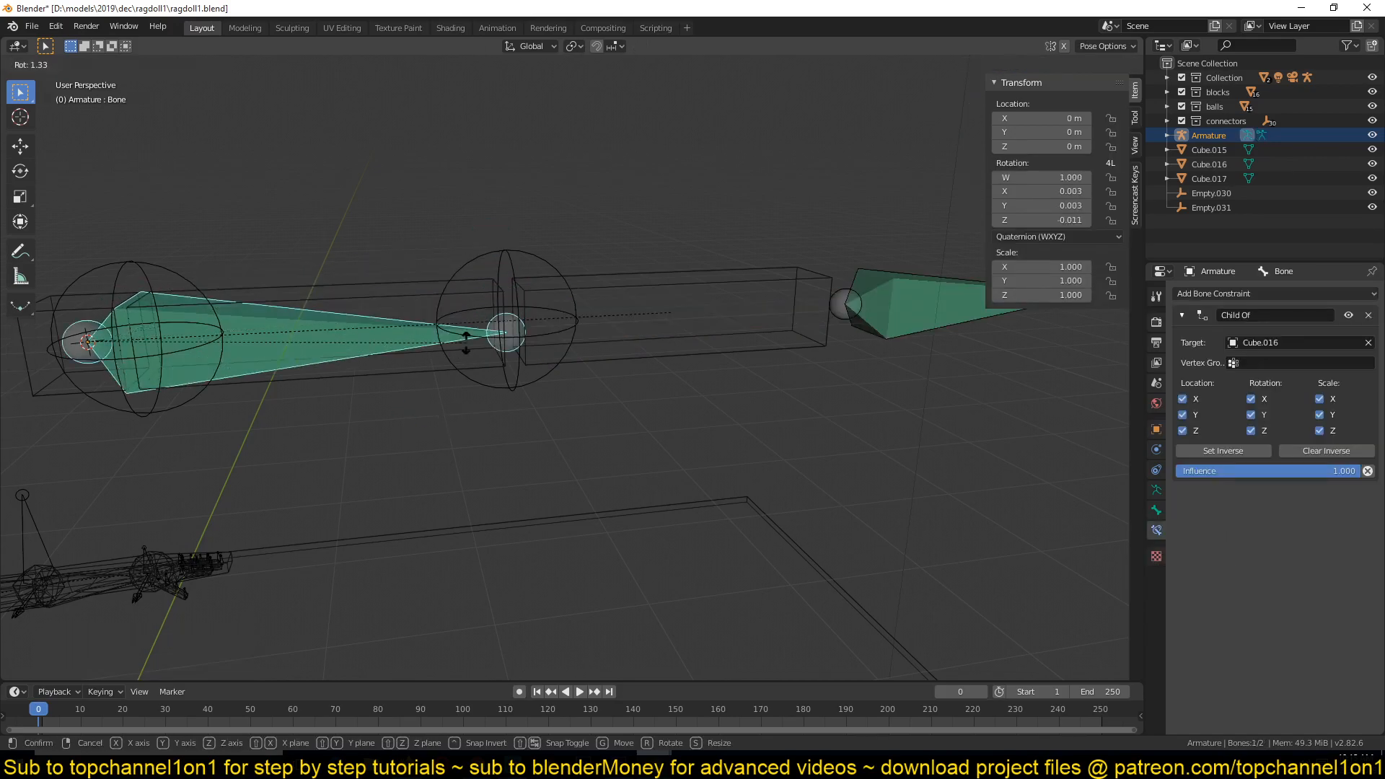
click(910, 292)
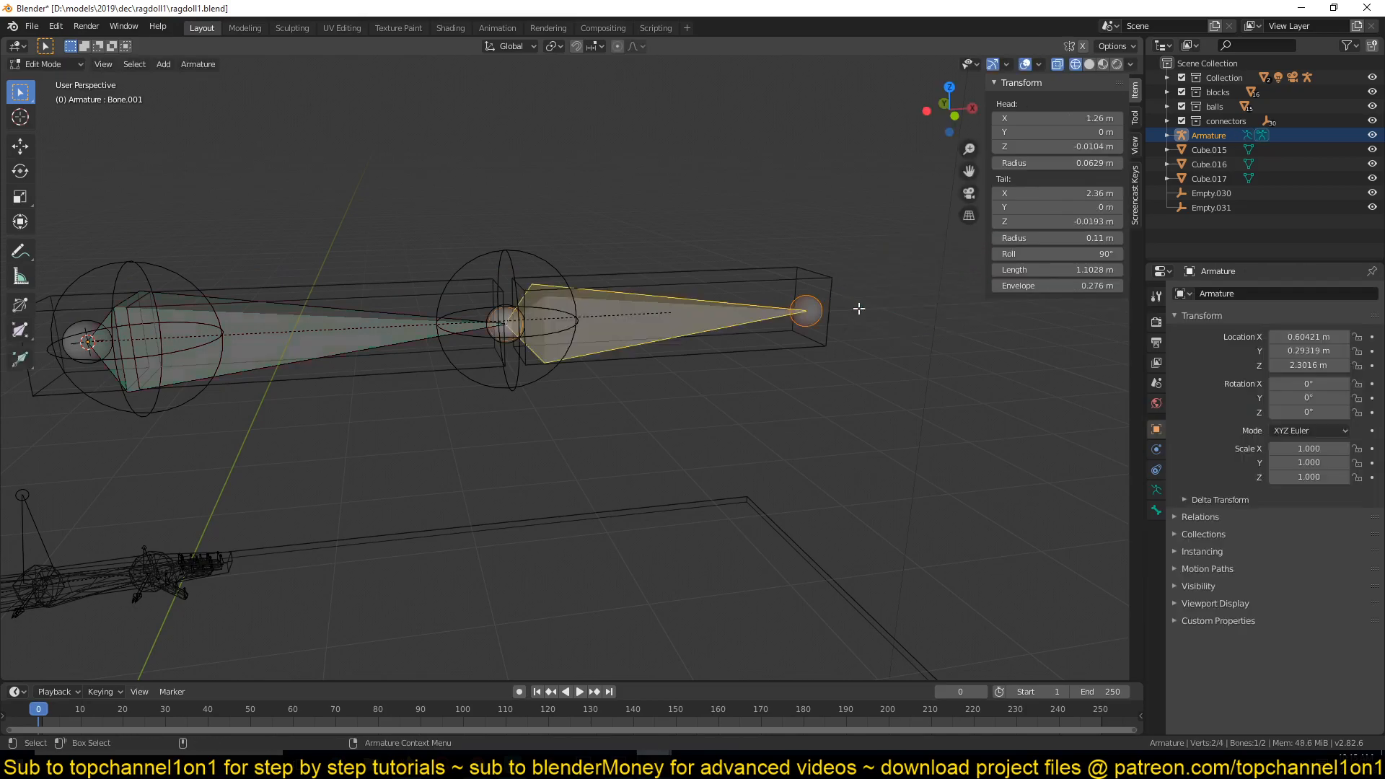
click(40, 64)
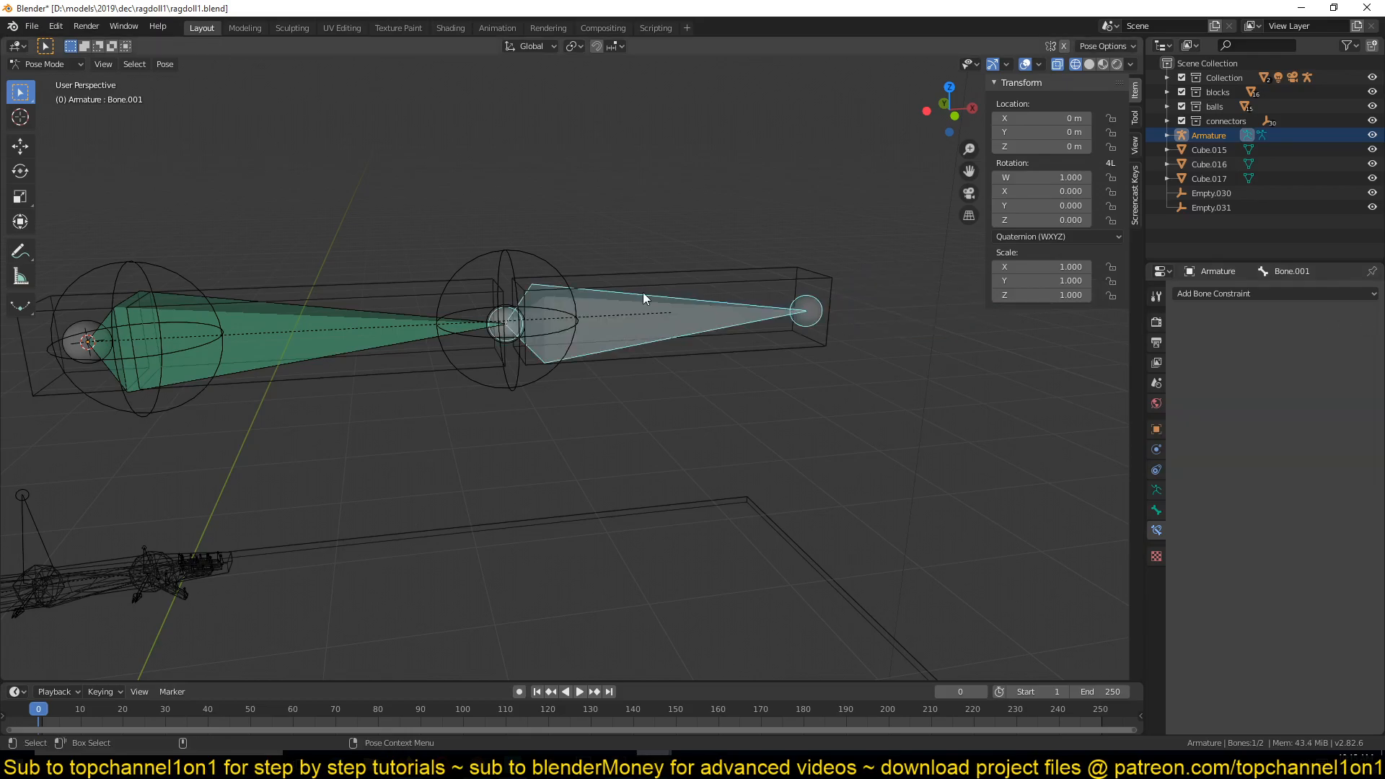
mouse_move(717, 282)
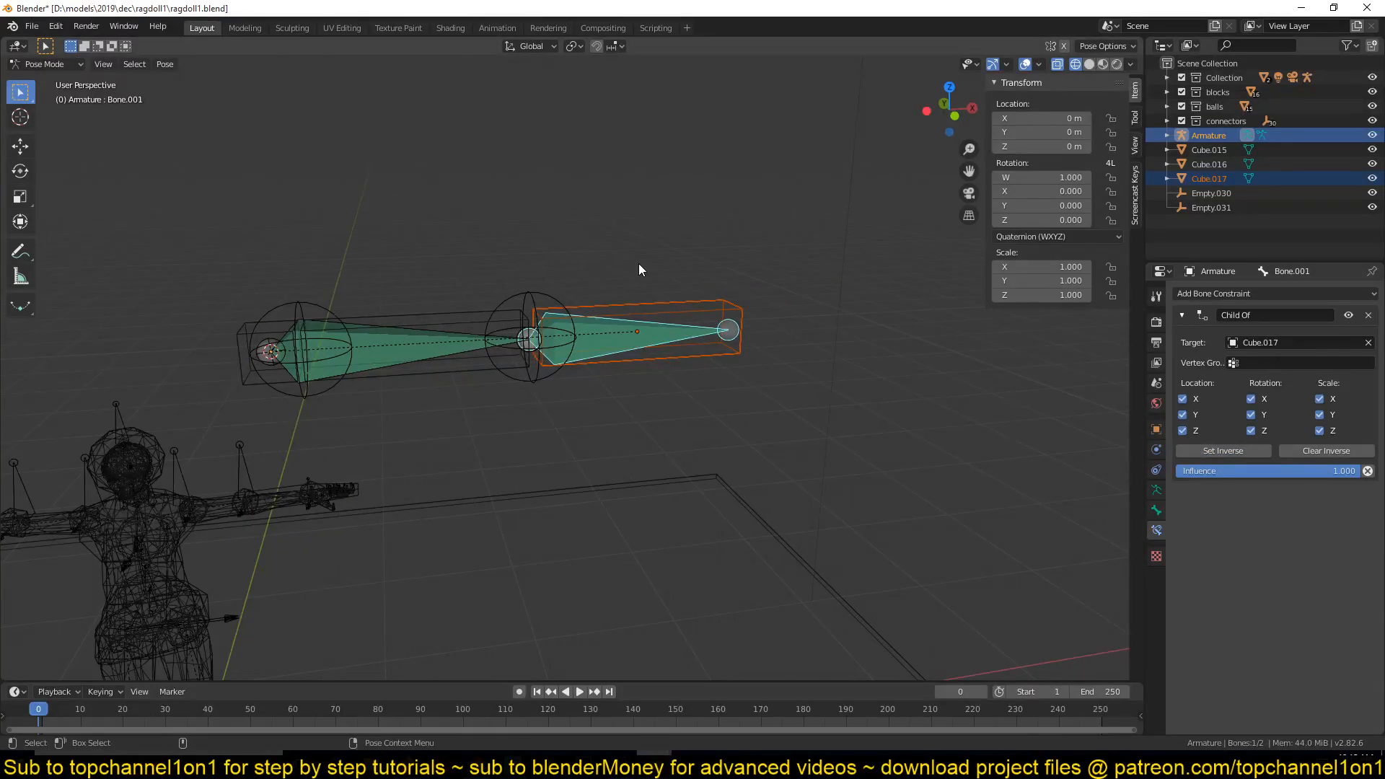
click(578, 692)
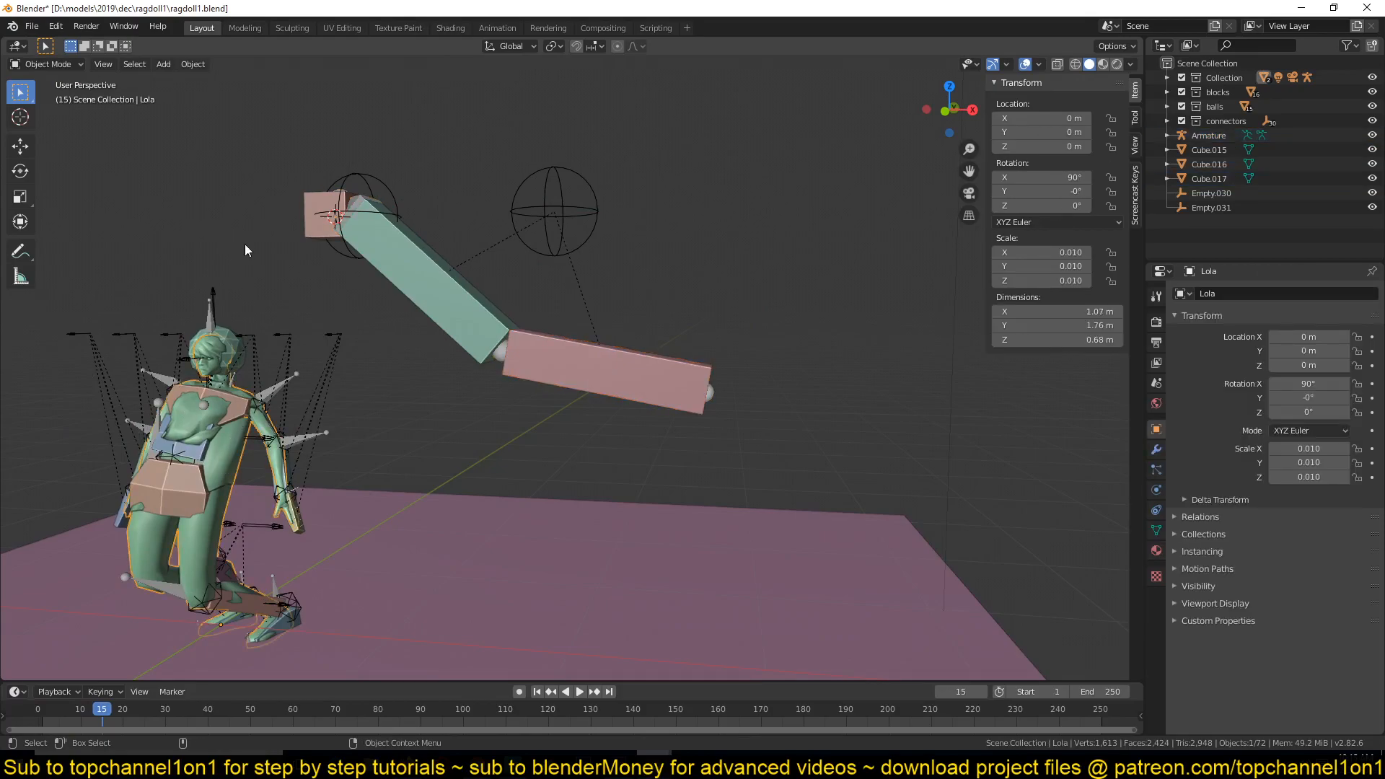
click(579, 692)
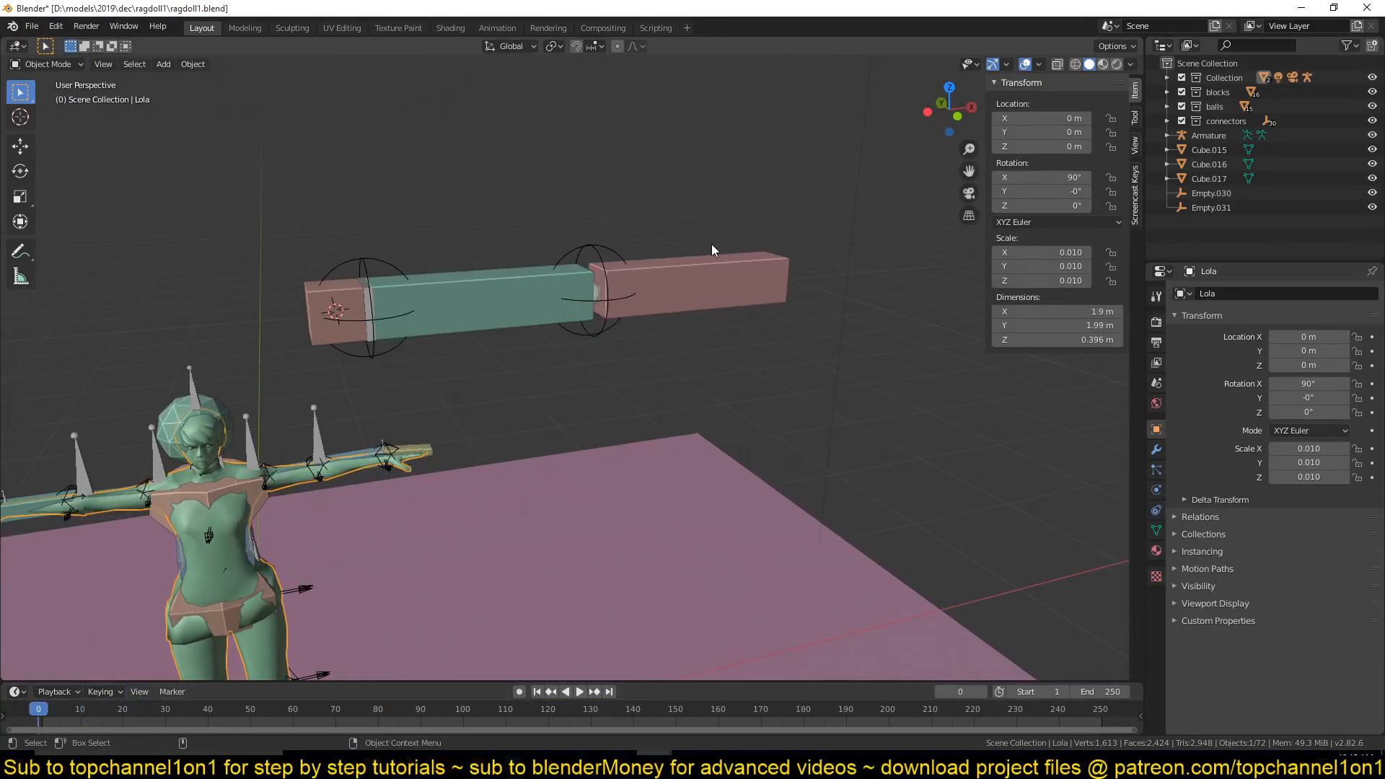
Step: Change Empty.030's rigid body constraint type to Hinge
click(362, 305)
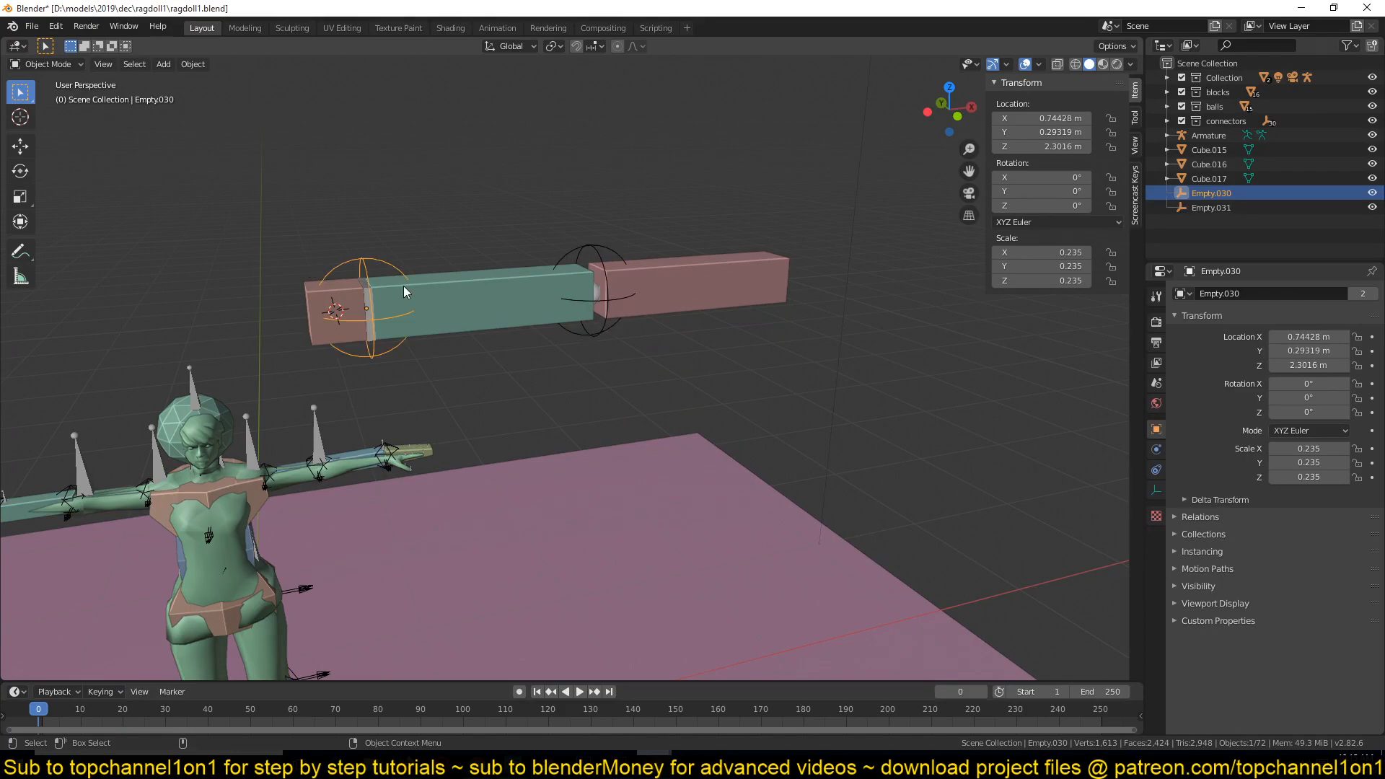
mouse_move(361, 279)
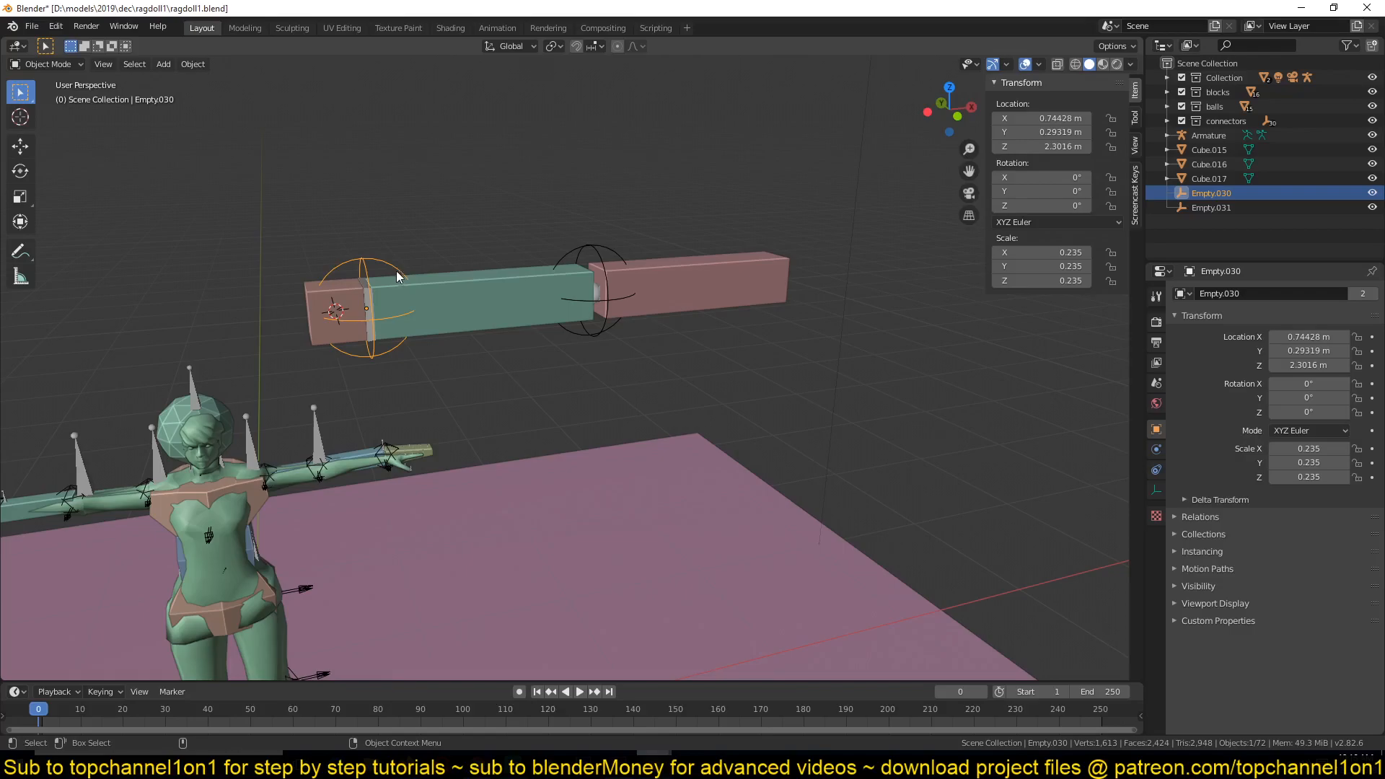
click(1155, 449)
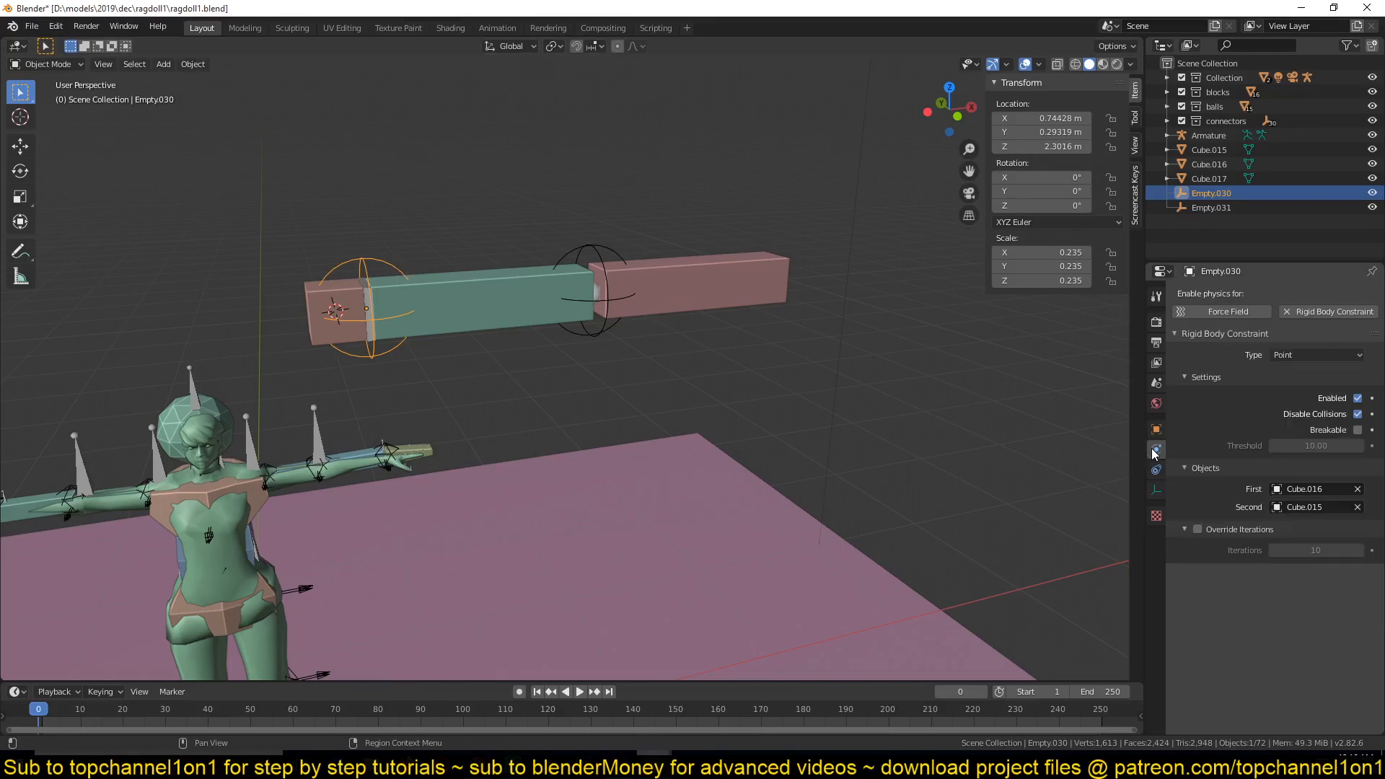
click(1315, 354)
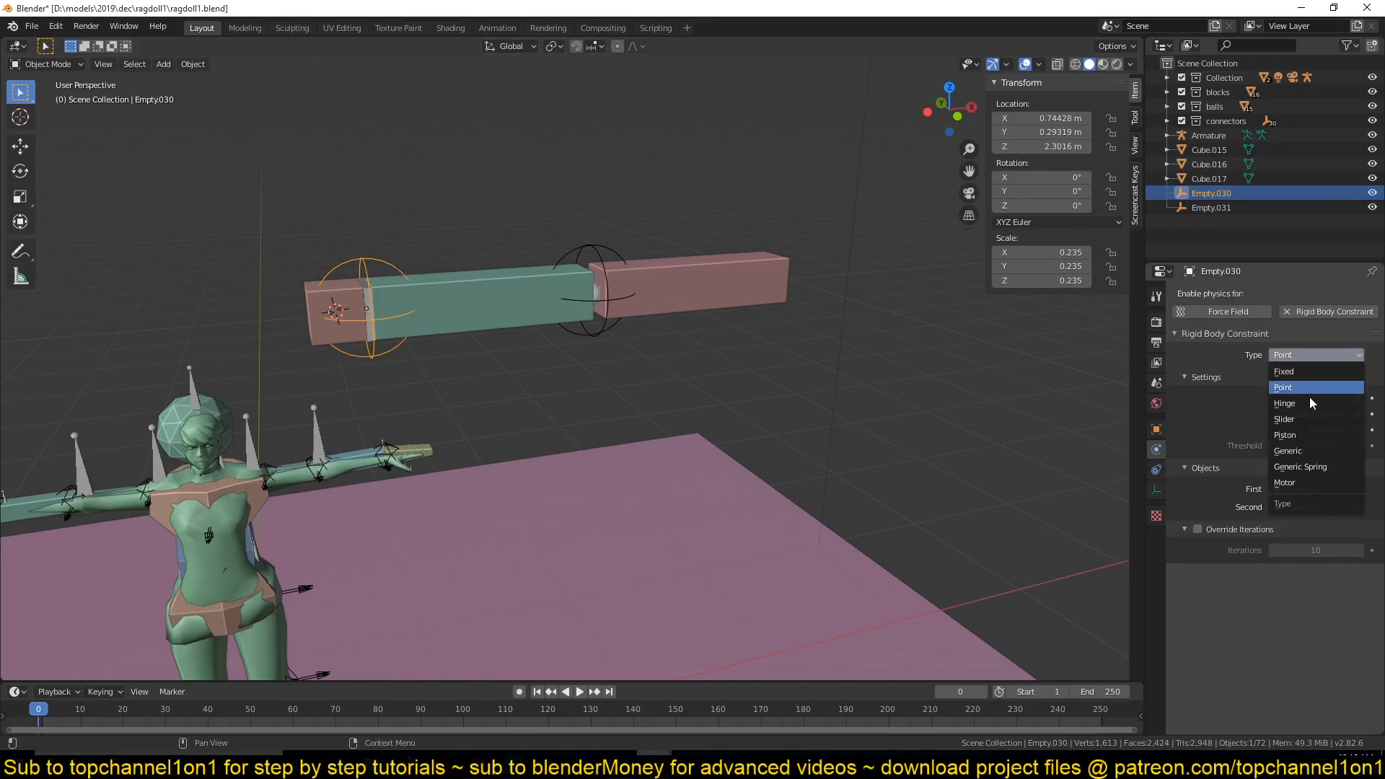
click(1285, 403)
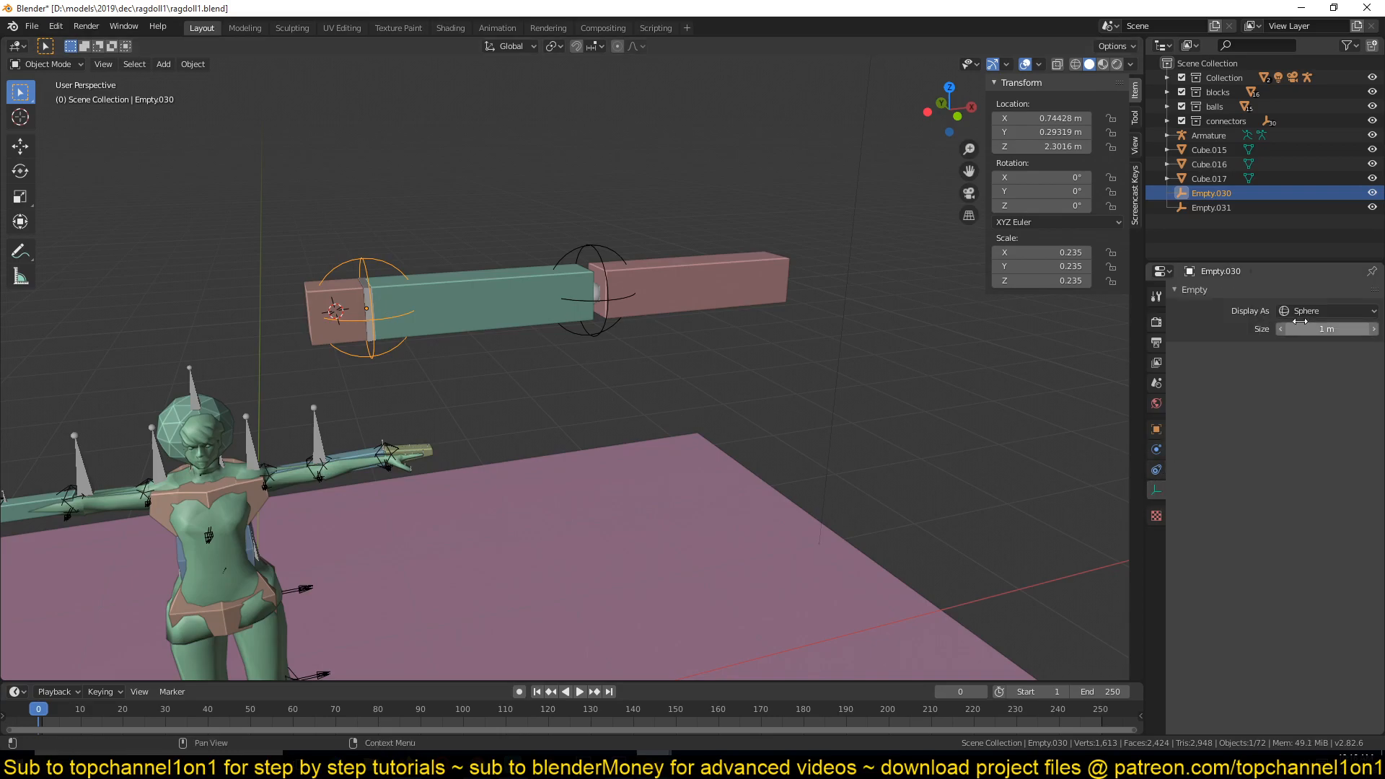
Step: Display both joint empties as Single Arrow and rotate the first 90° on X
click(1323, 310)
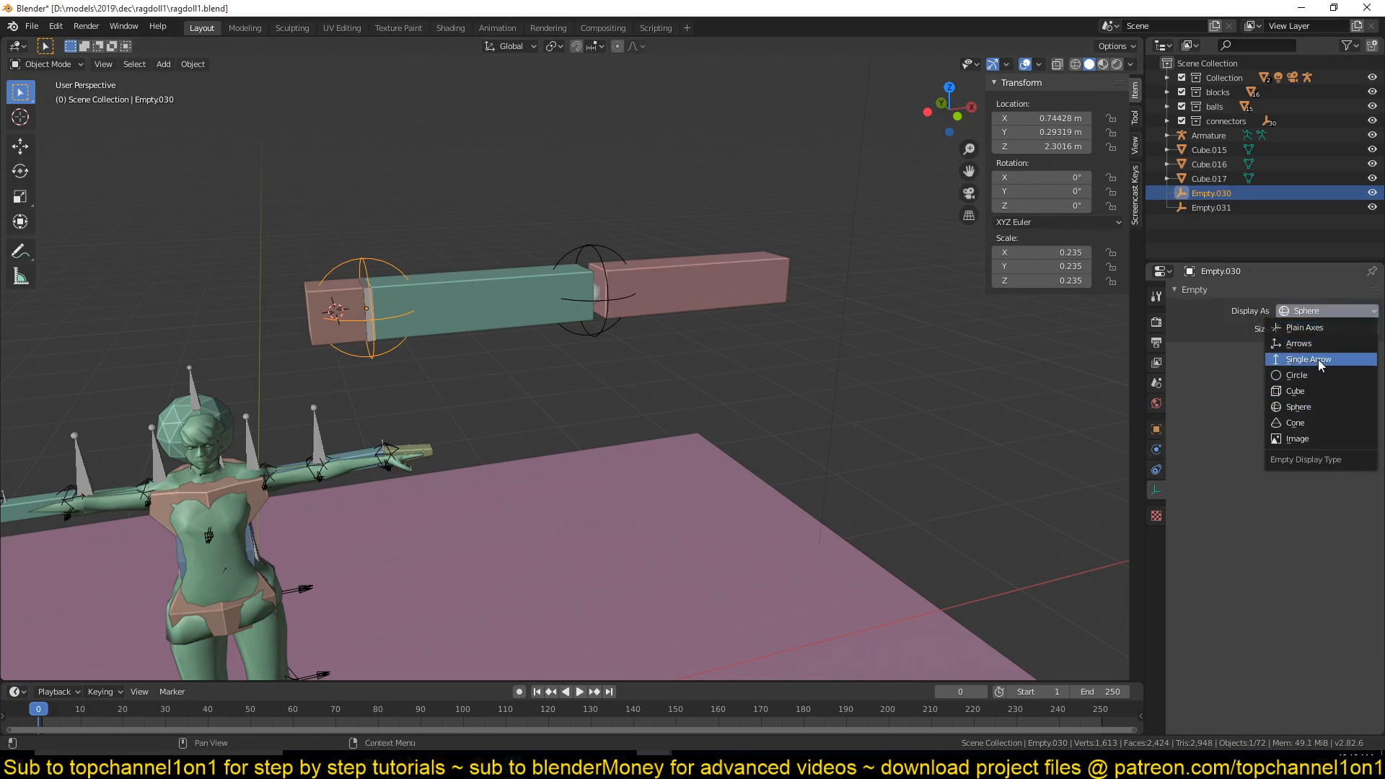
click(1306, 358)
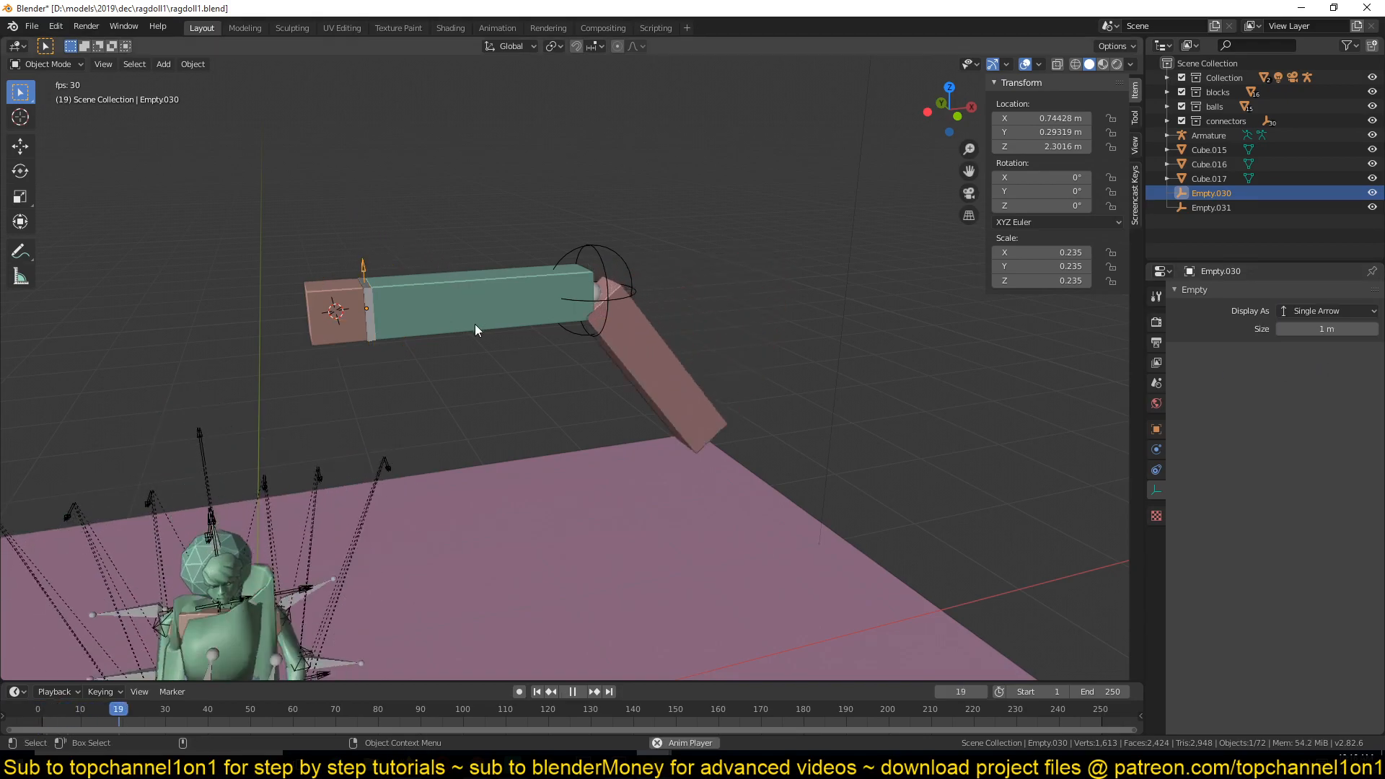
click(535, 692)
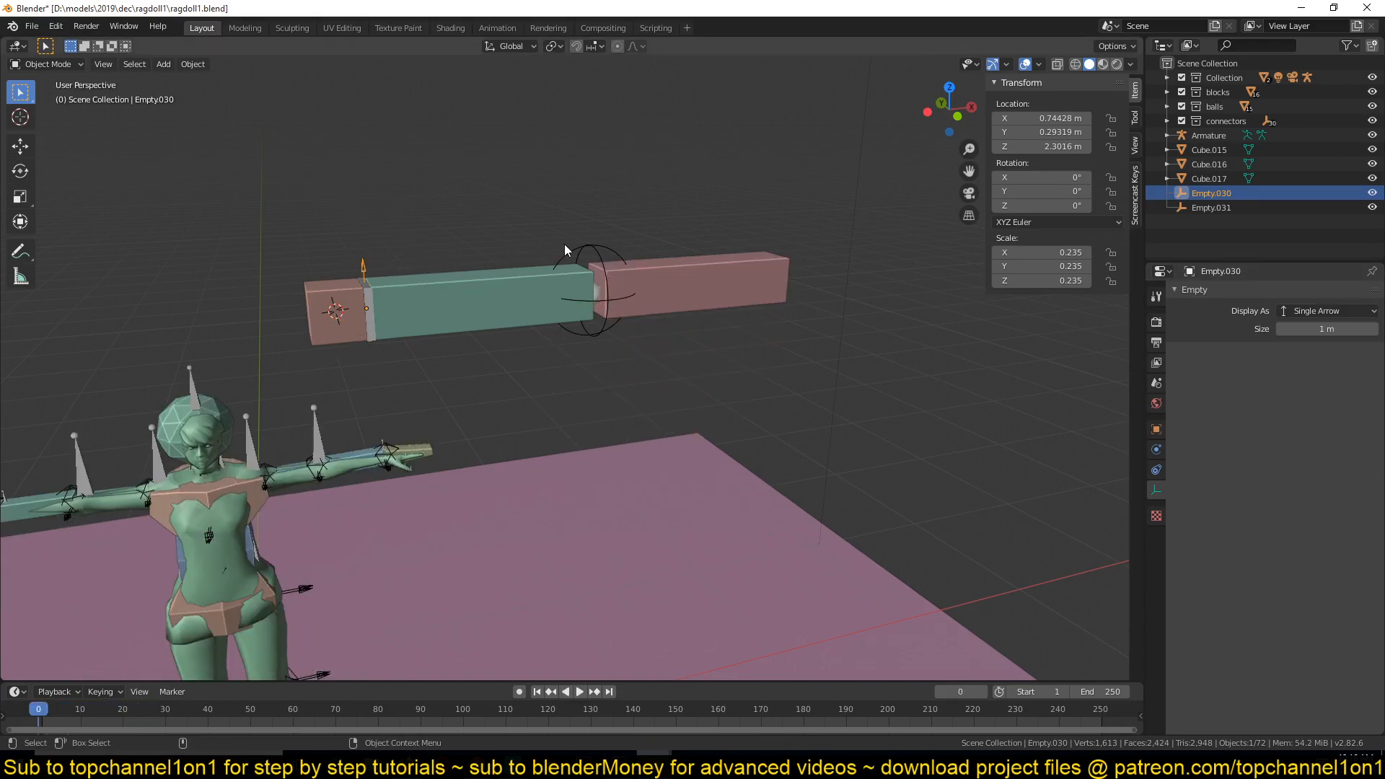
key(r)
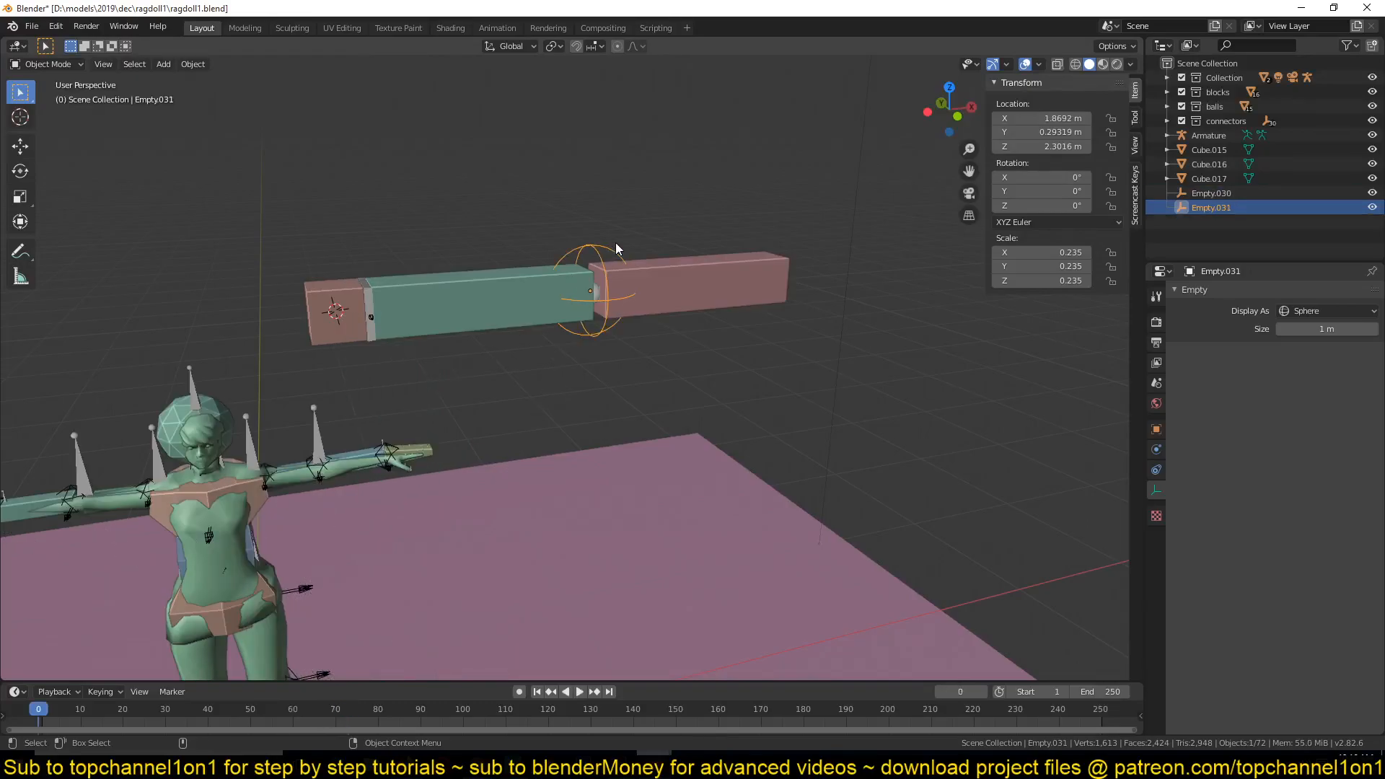
click(1325, 310)
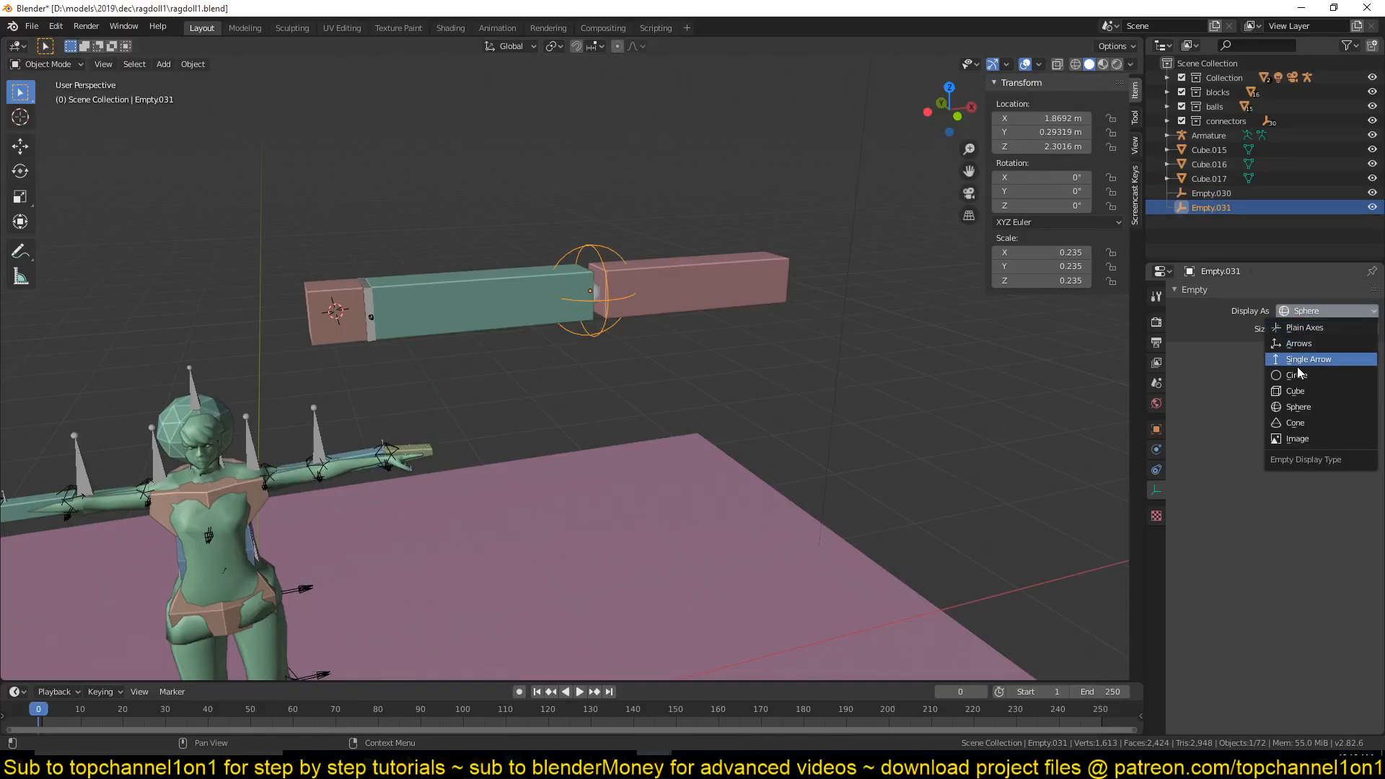
click(1309, 358)
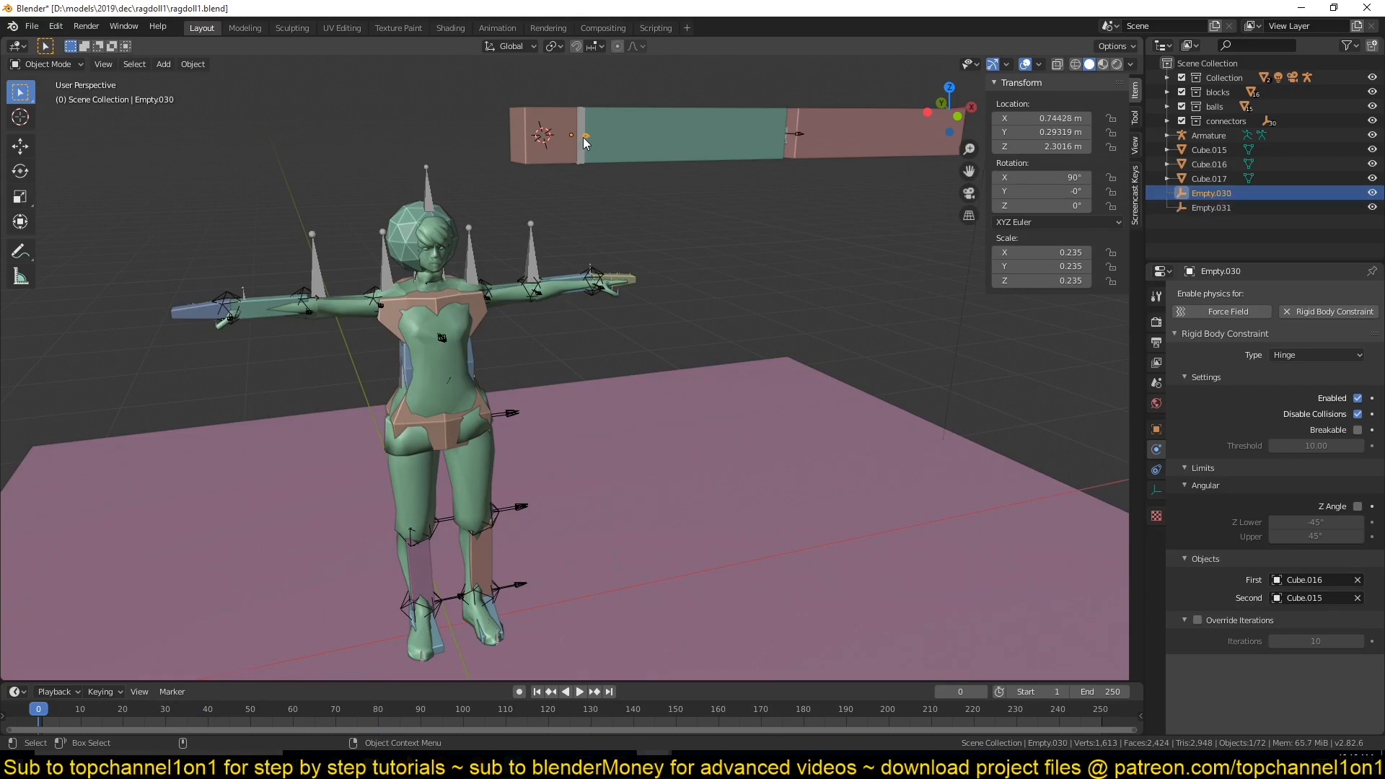
Step: Select the Cube.015–017 blocks for hiding
click(571, 692)
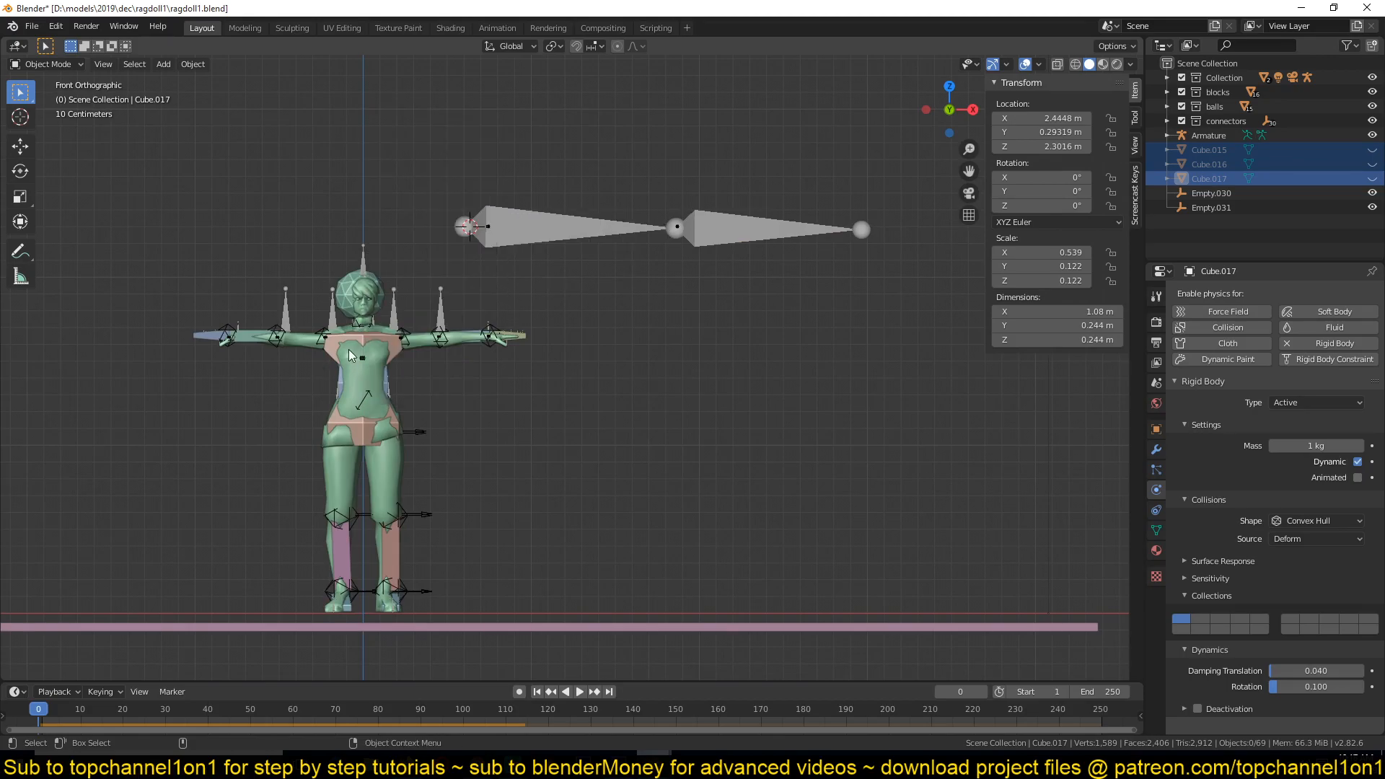
mouse_move(433, 361)
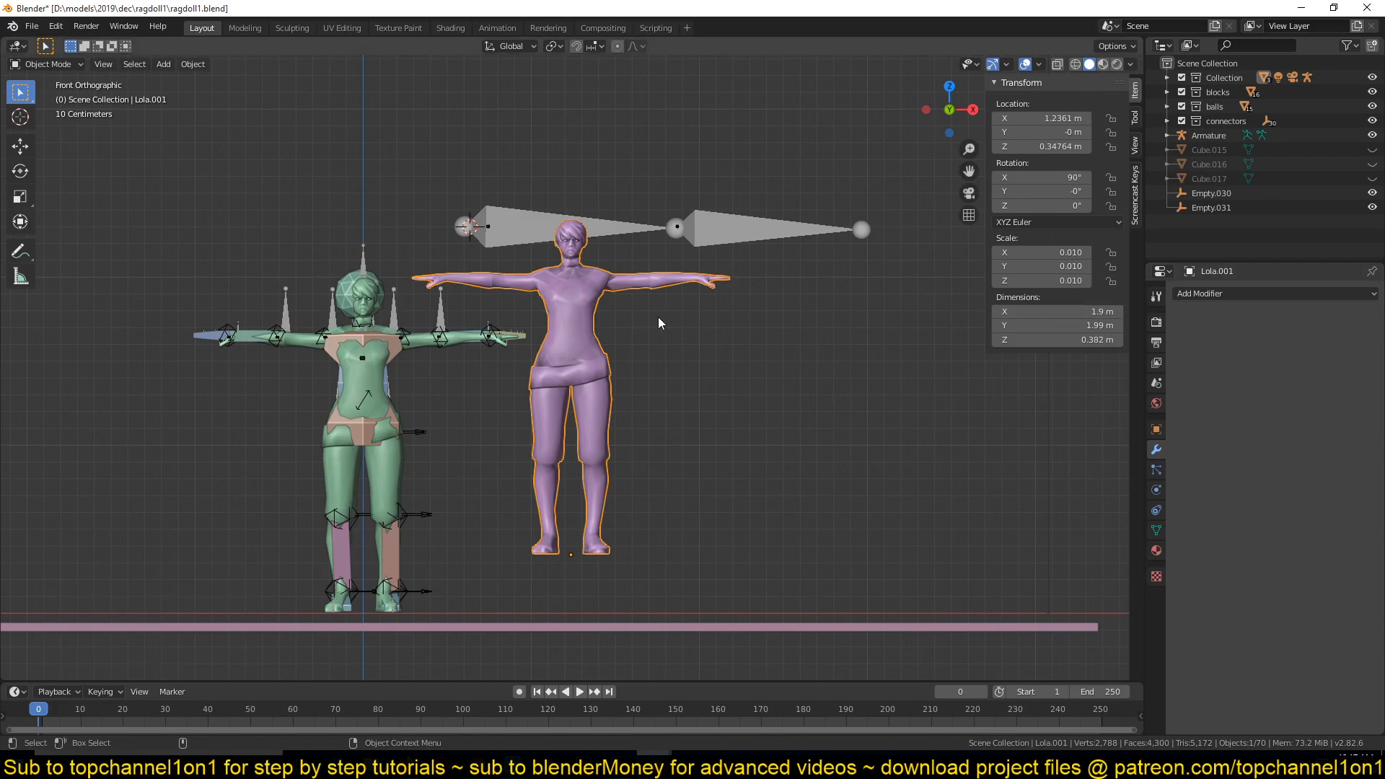
Step: Scale up Lola.001 and move it so its arm overlaps the bone chain
key(s)
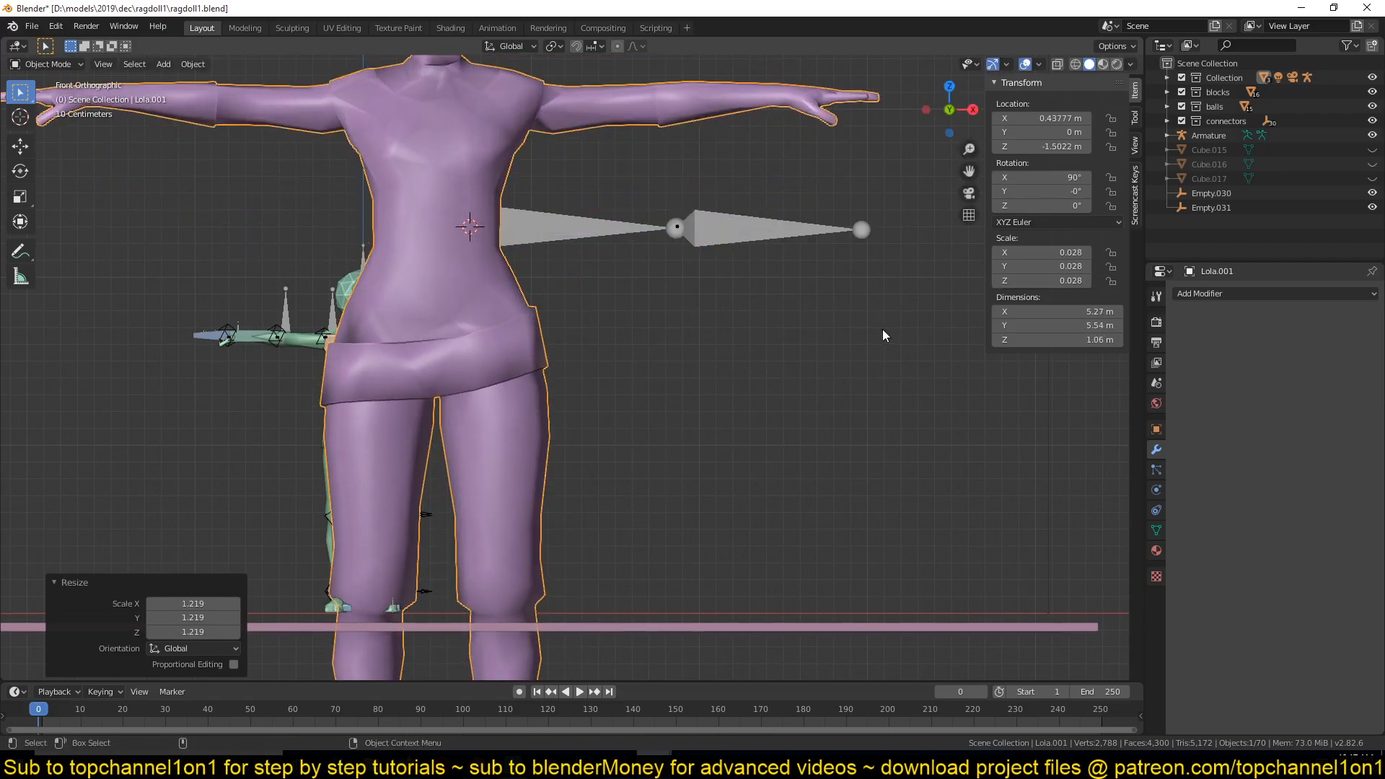
key(s)
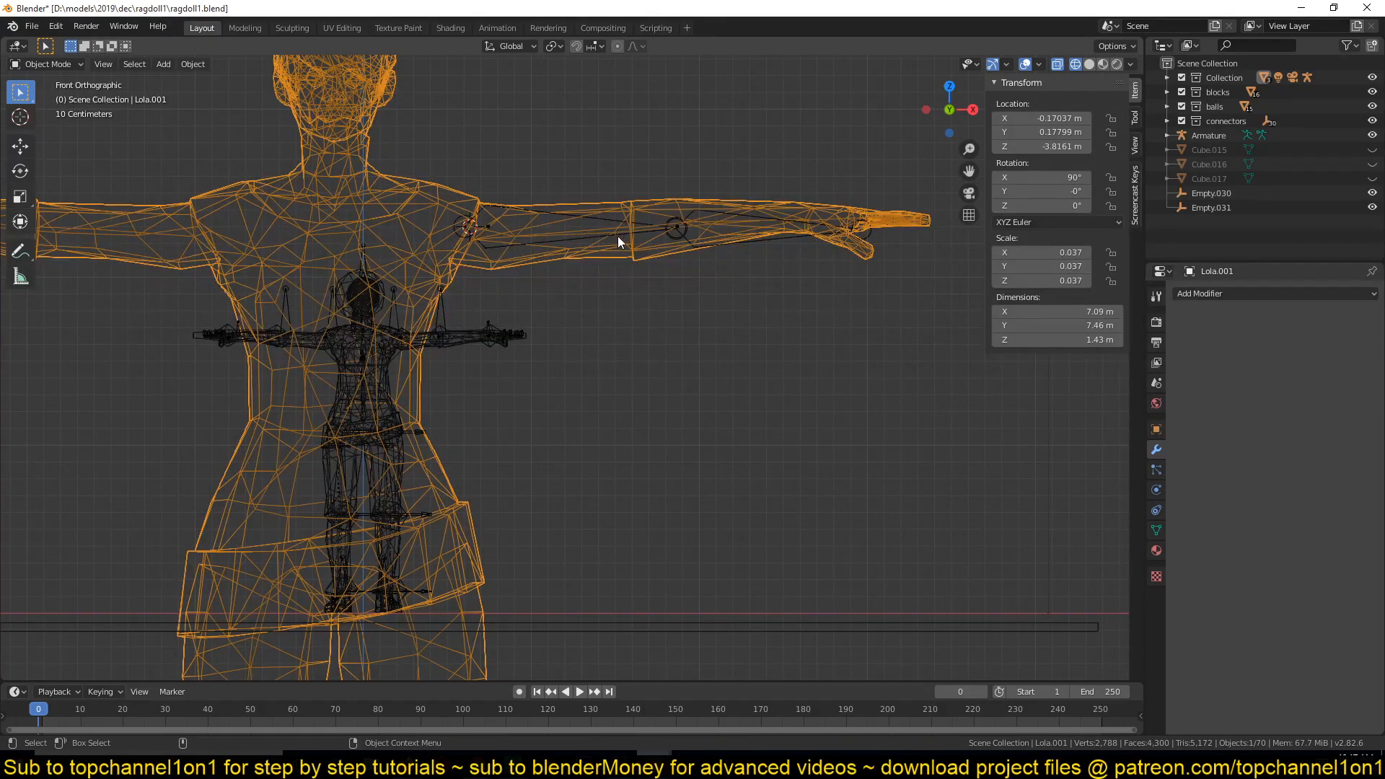
mouse_move(521, 232)
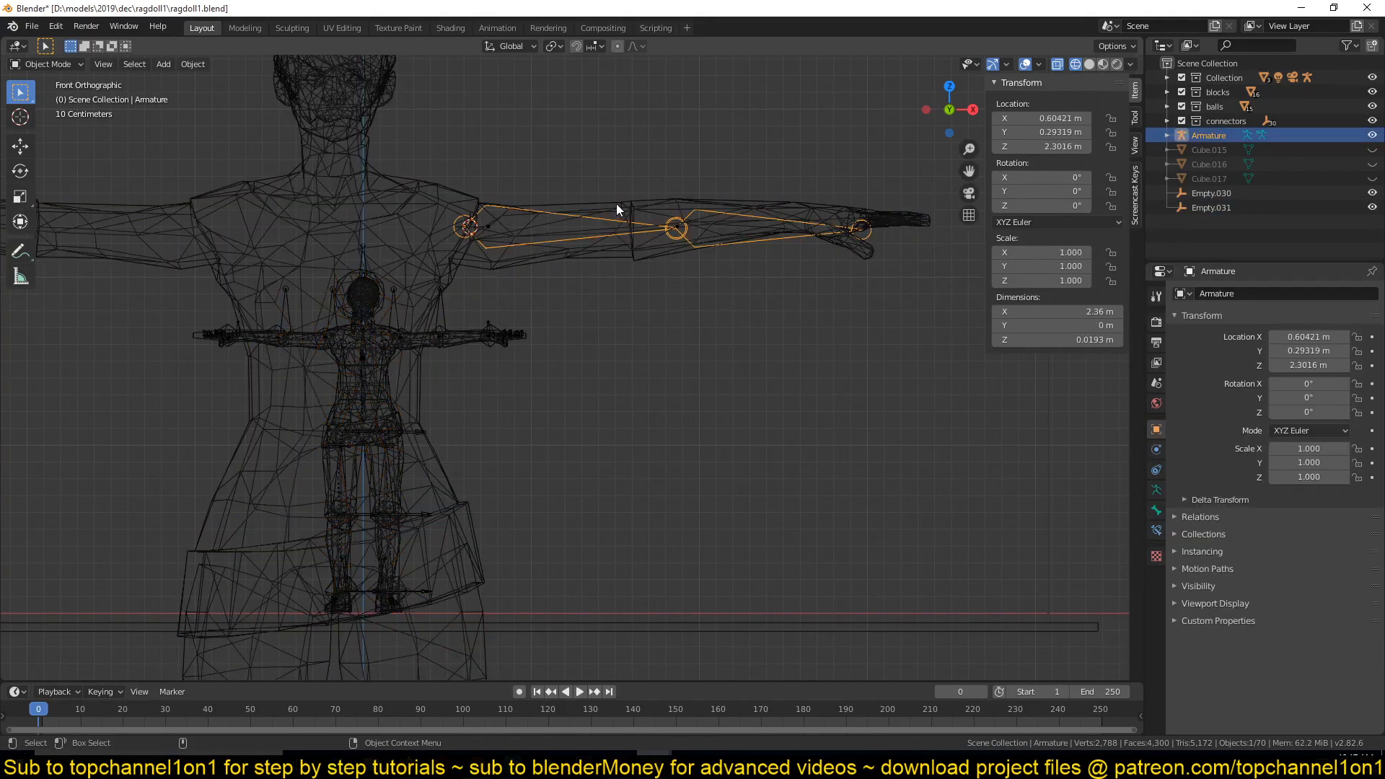
Step: Parent the purple character to the armature using Armature Deform with Automatic Weights
key(ctrl+p)
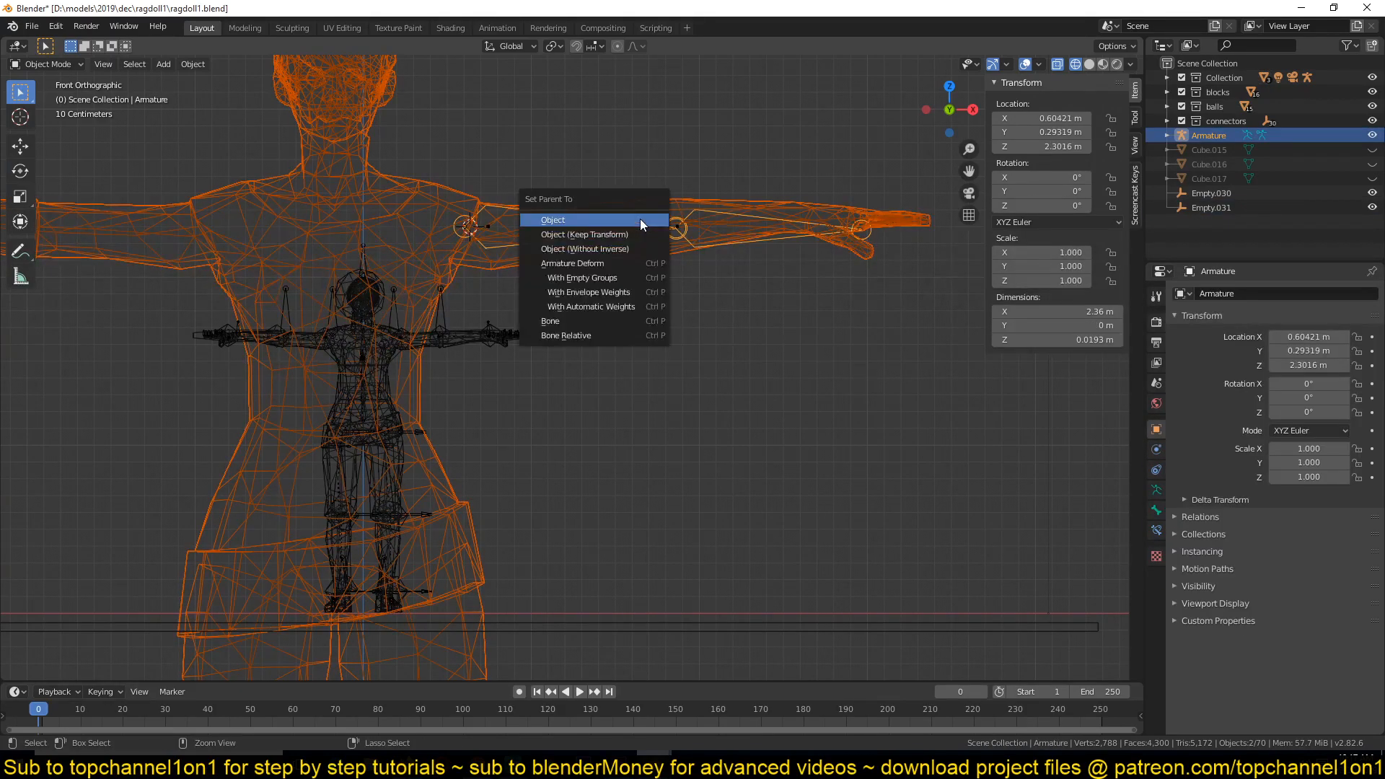
mouse_move(590, 306)
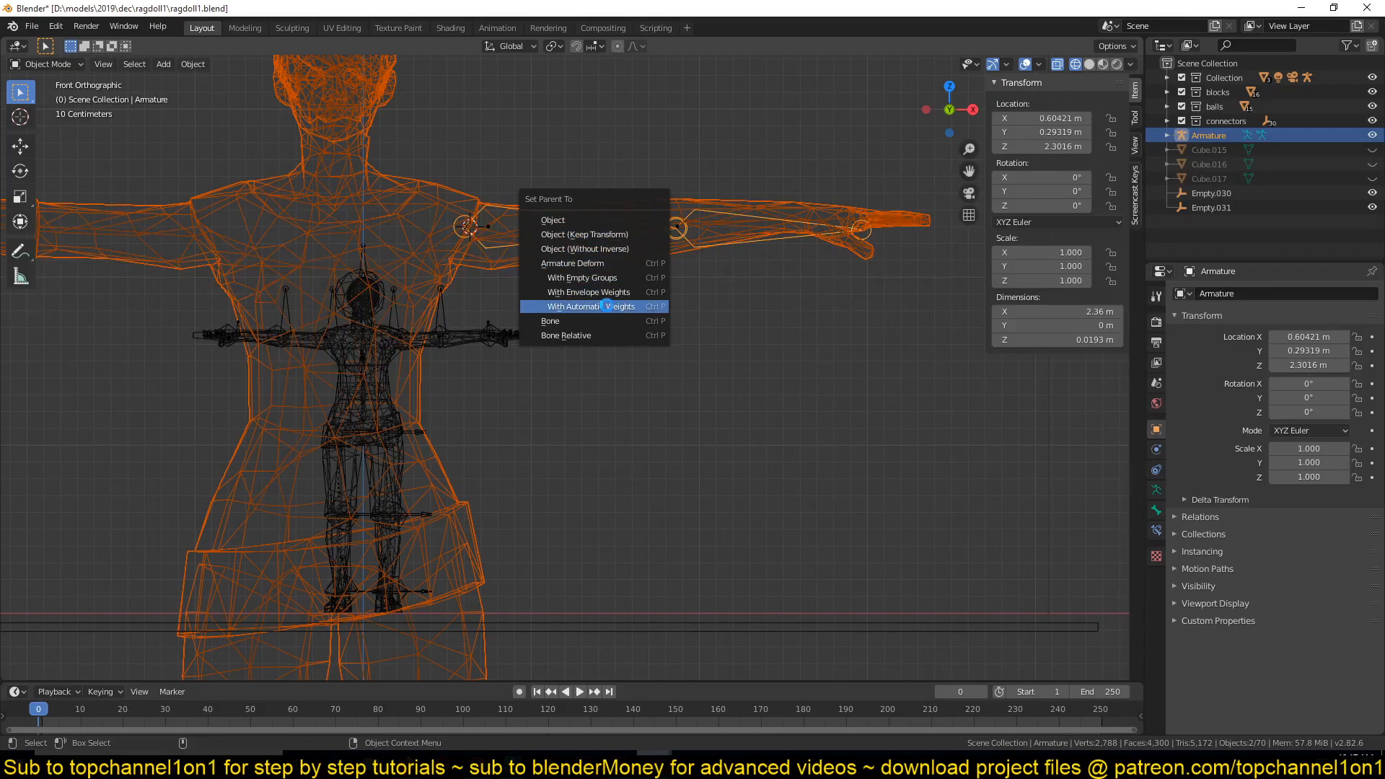
click(580, 306)
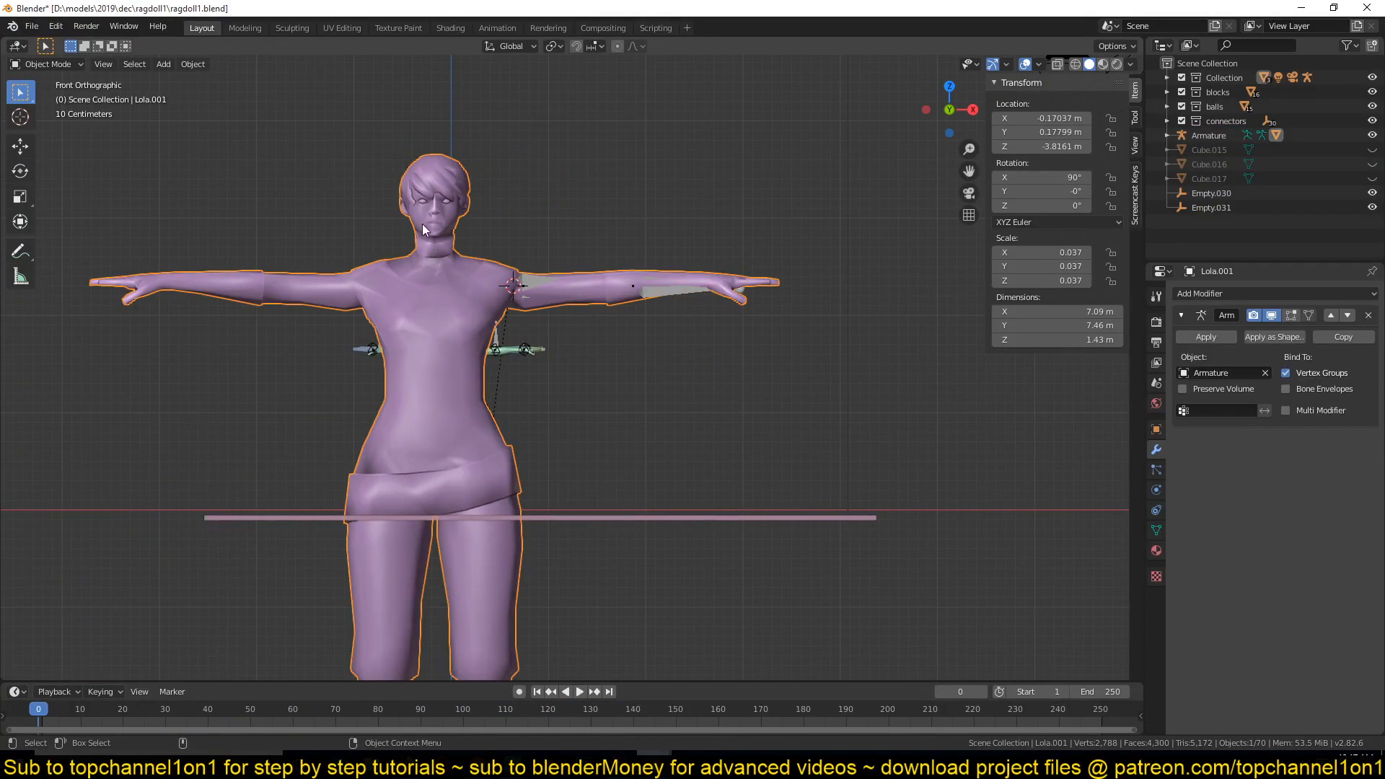
click(566, 692)
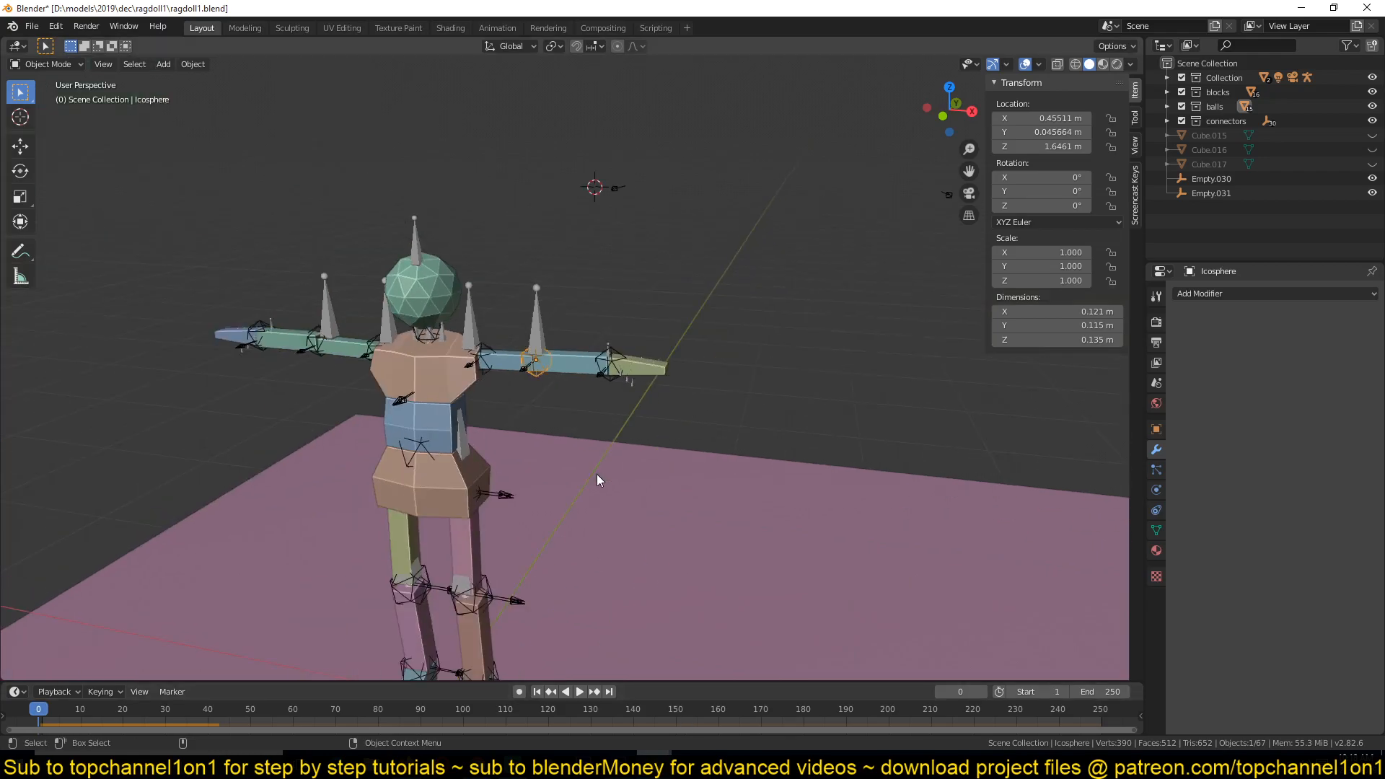
Step: Open ragdoll2.blend, the staircase scene with ragdolls above wooden stairs on a rug
click(578, 692)
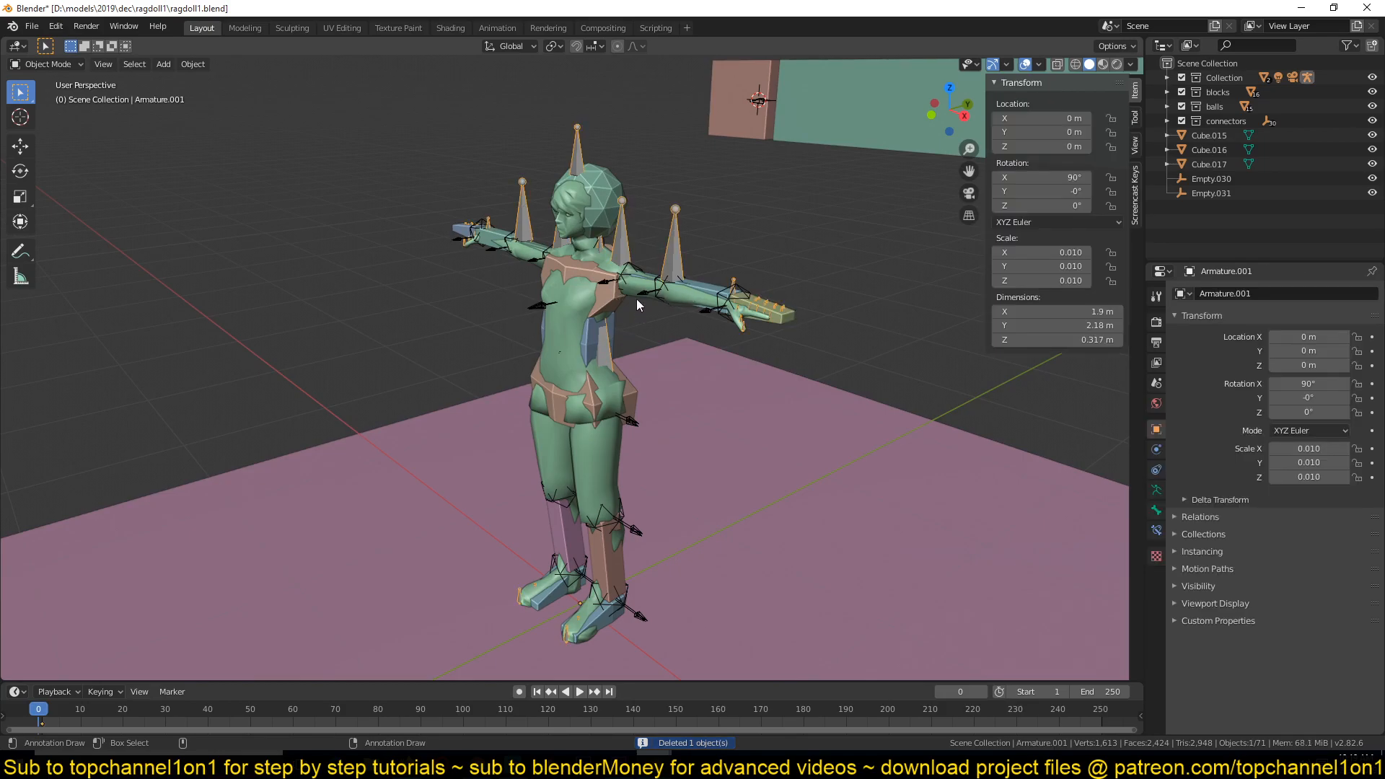
drag(636, 304, 712, 353)
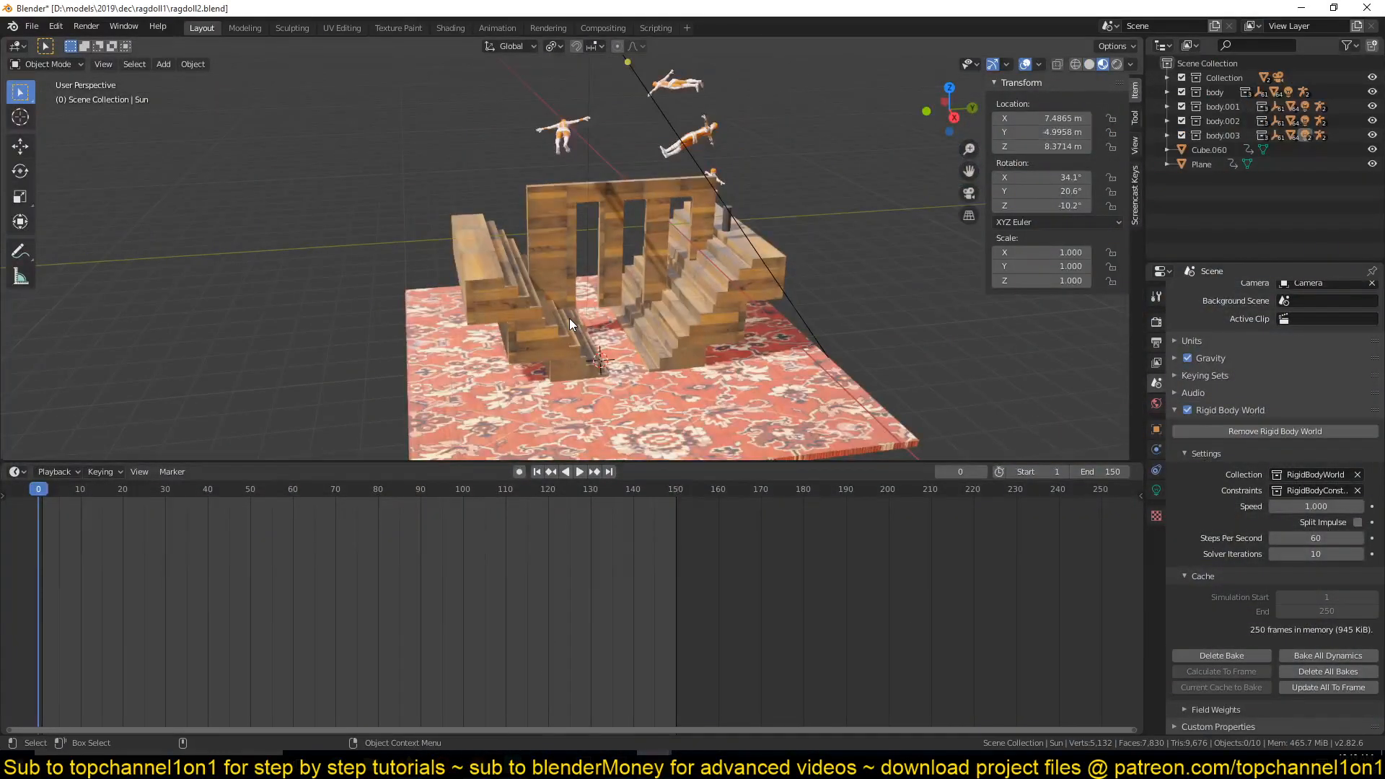
Step: Play, pause and resume the stair-collapse simulation to watch the ragdolls tumble
click(579, 471)
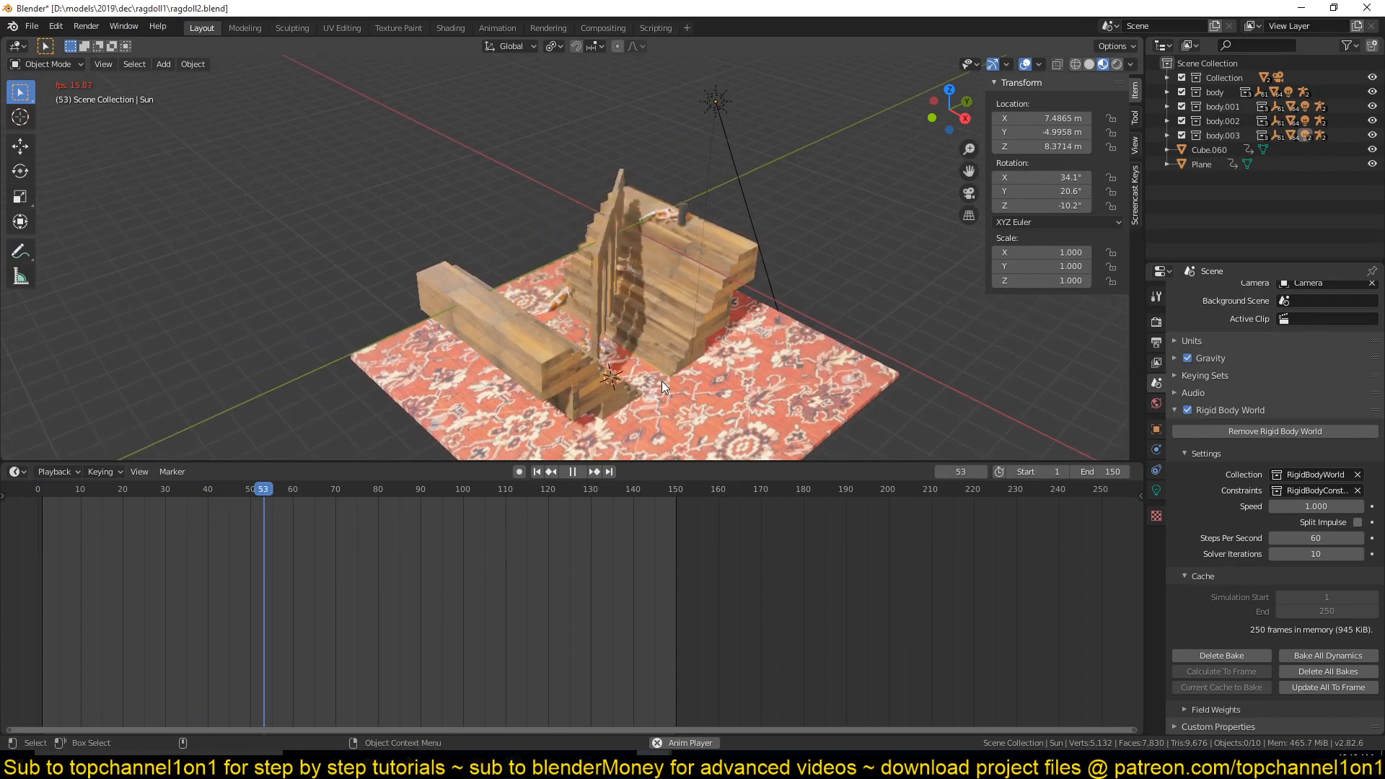
click(572, 471)
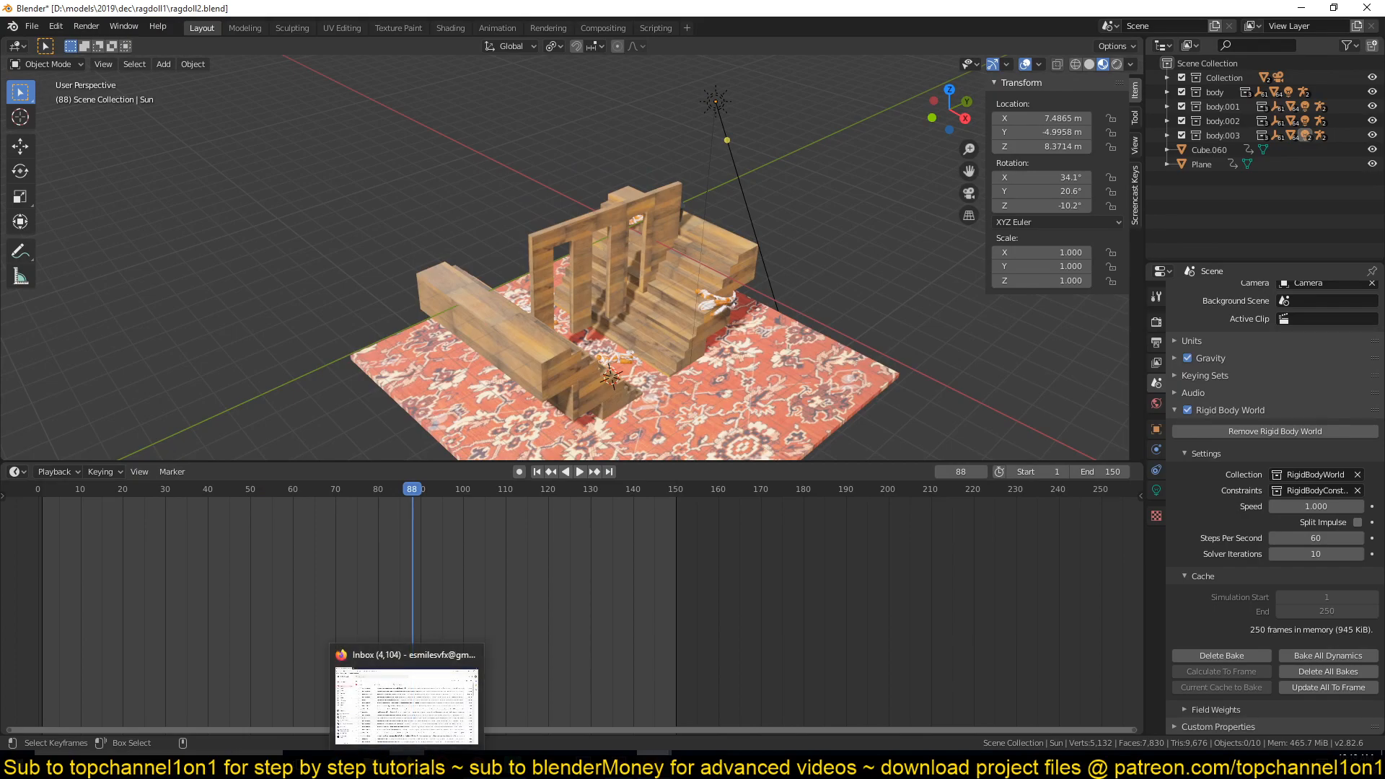
click(564, 471)
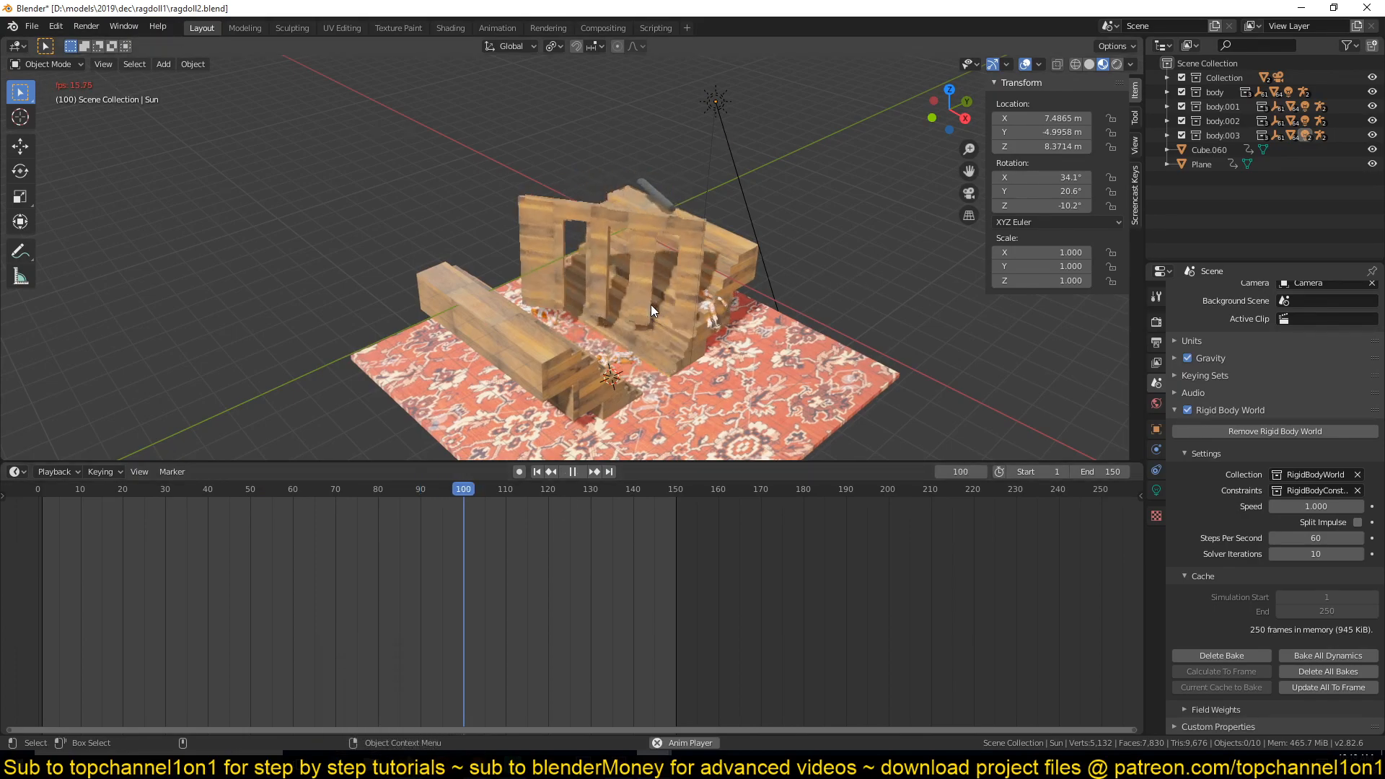
click(572, 472)
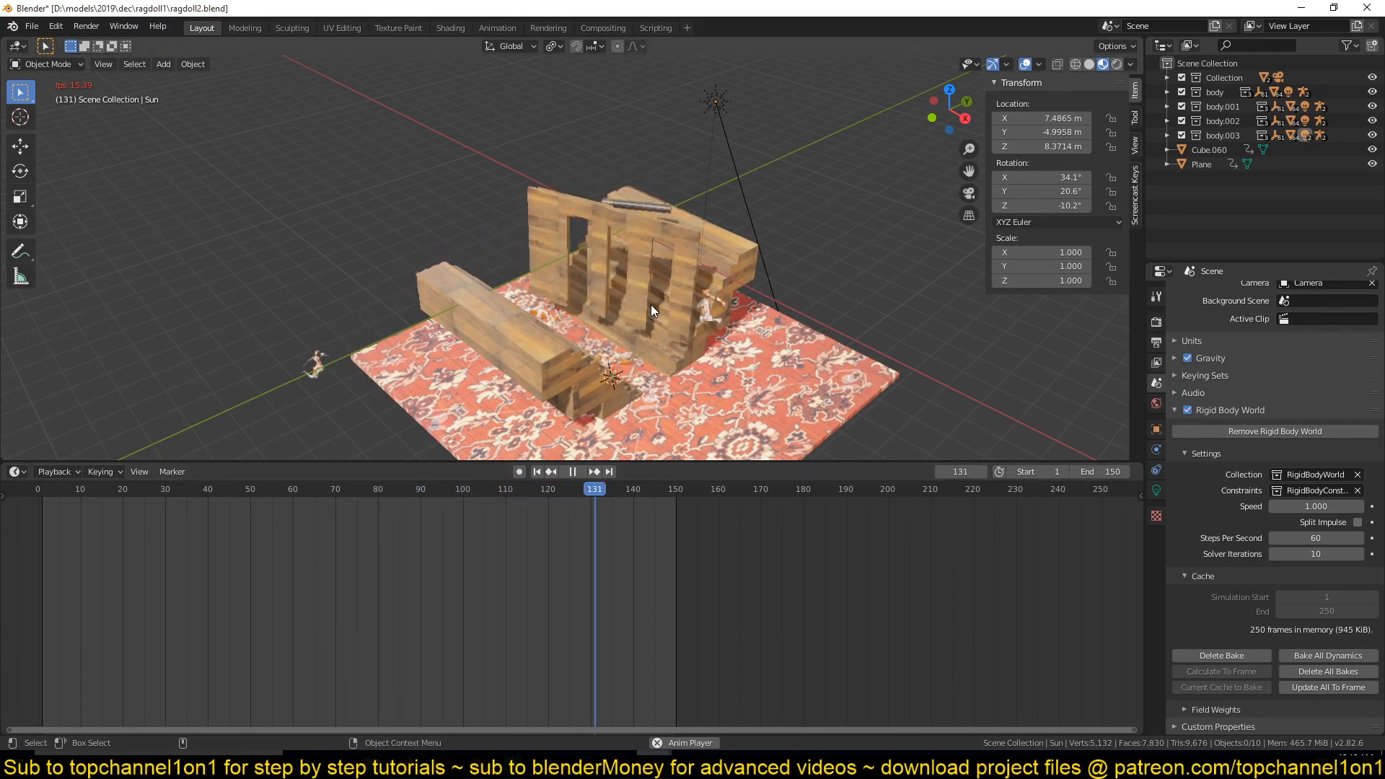